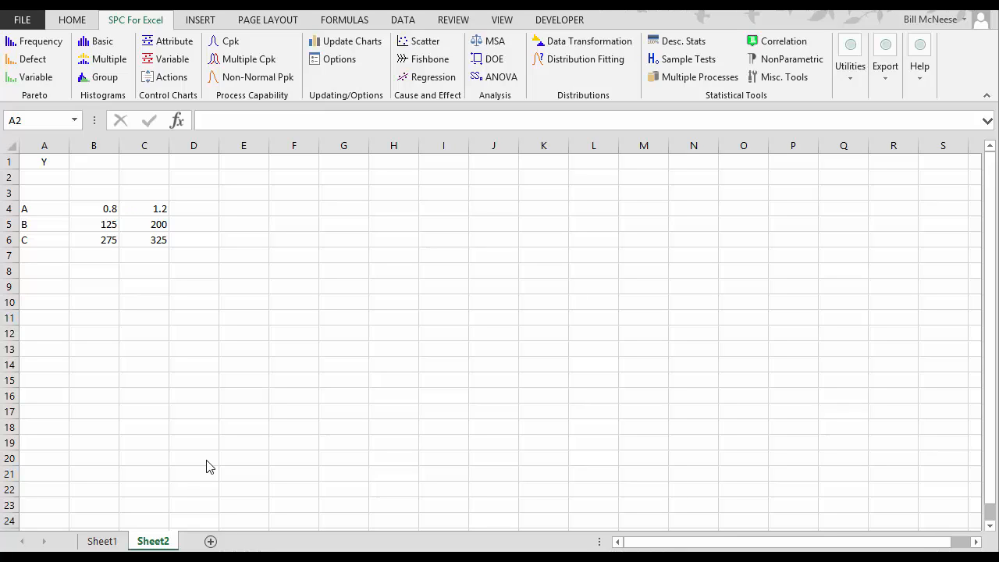
pyautogui.moveTo(159, 424)
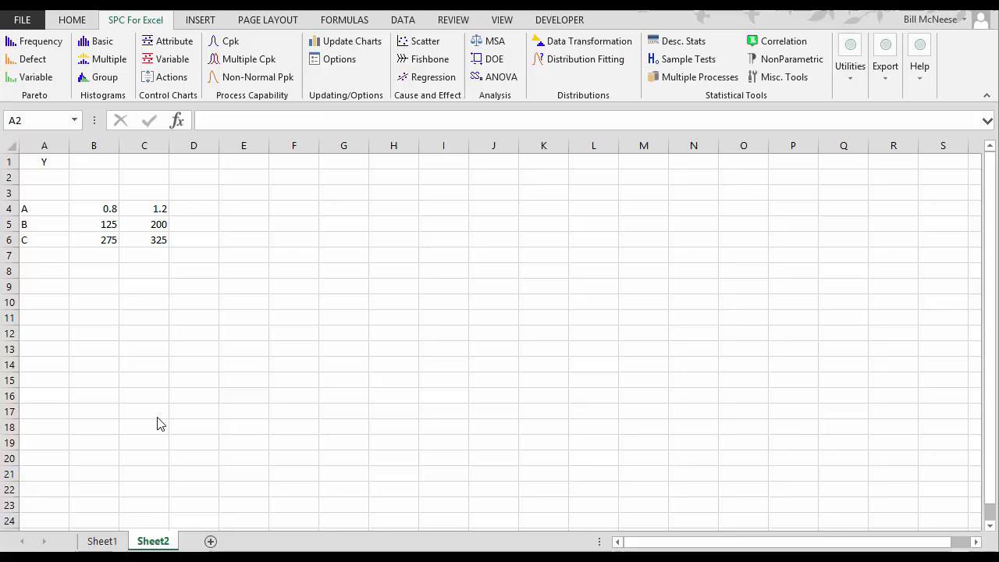
pyautogui.moveTo(87, 269)
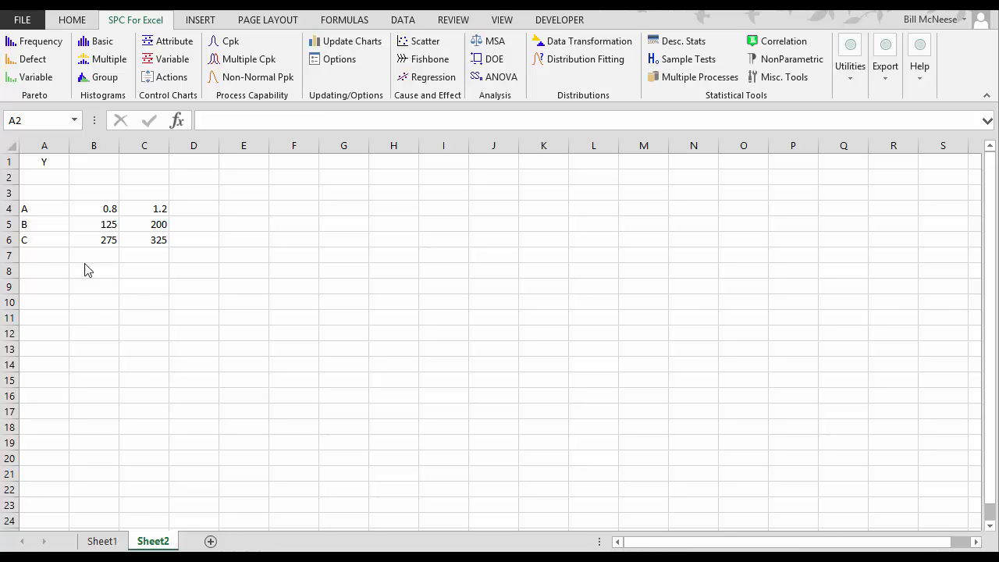
# Review the source data: factors A and C with their levels and the response variable Y.
pyautogui.click(44, 209)
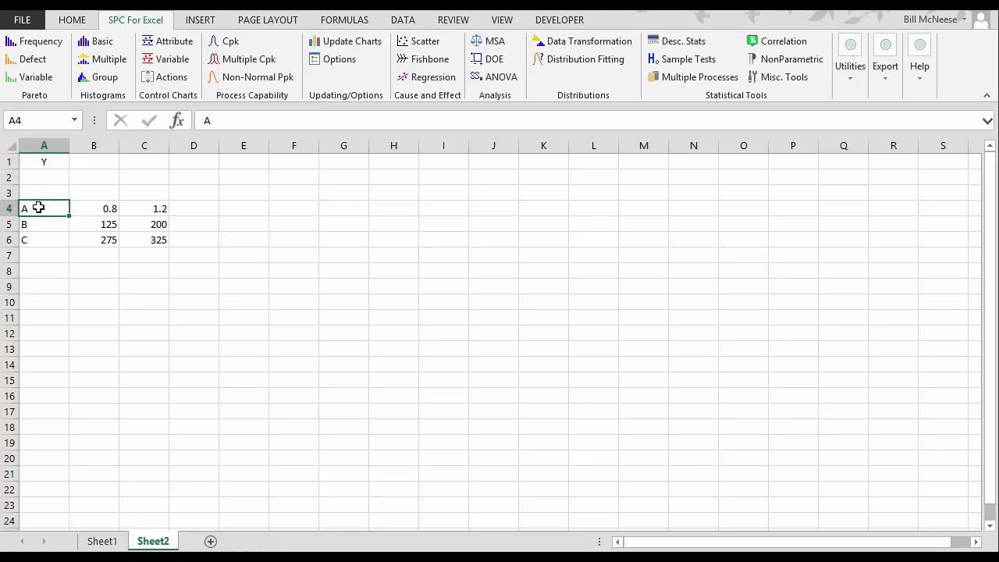
pyautogui.click(44, 241)
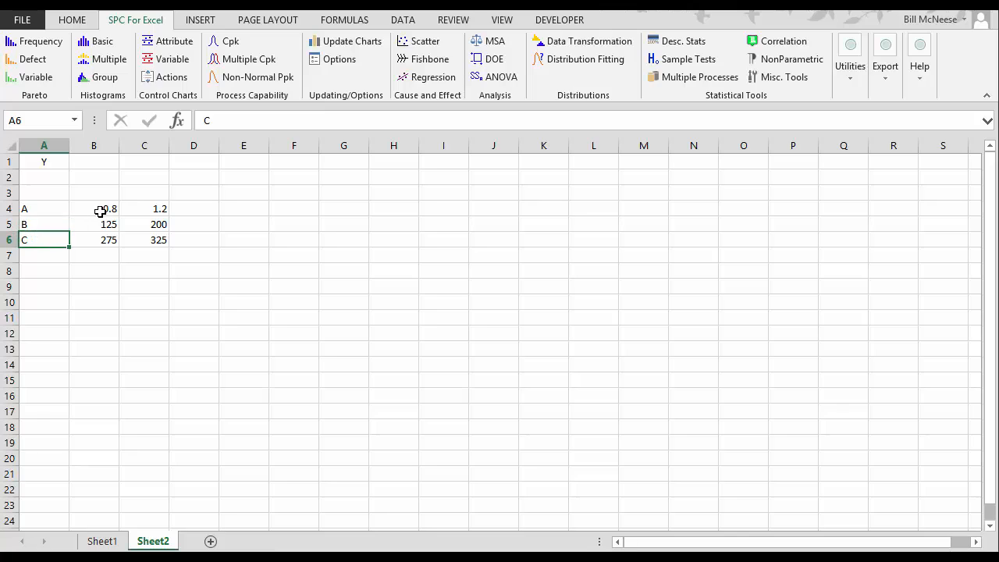
pyautogui.click(44, 161)
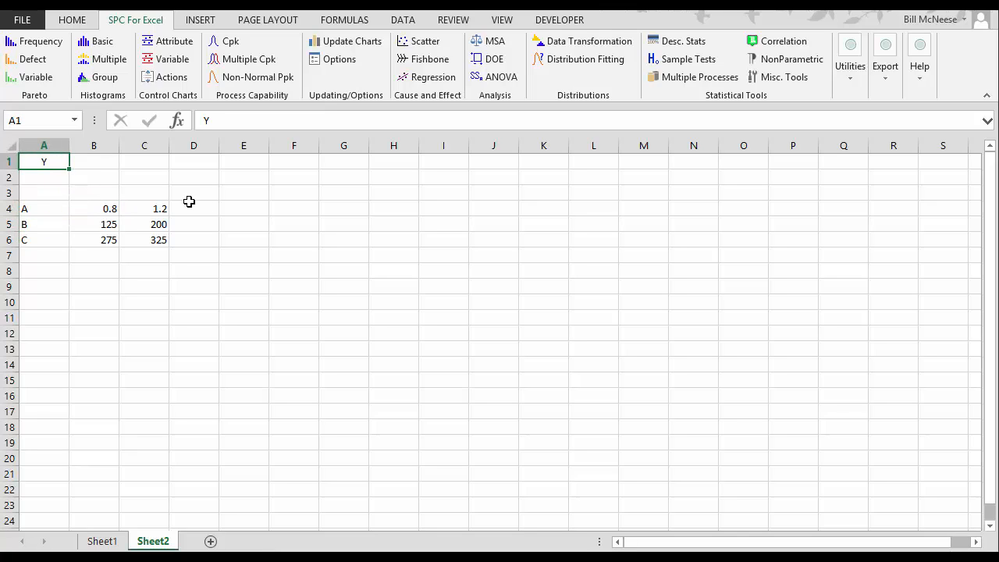
pyautogui.moveTo(278, 225)
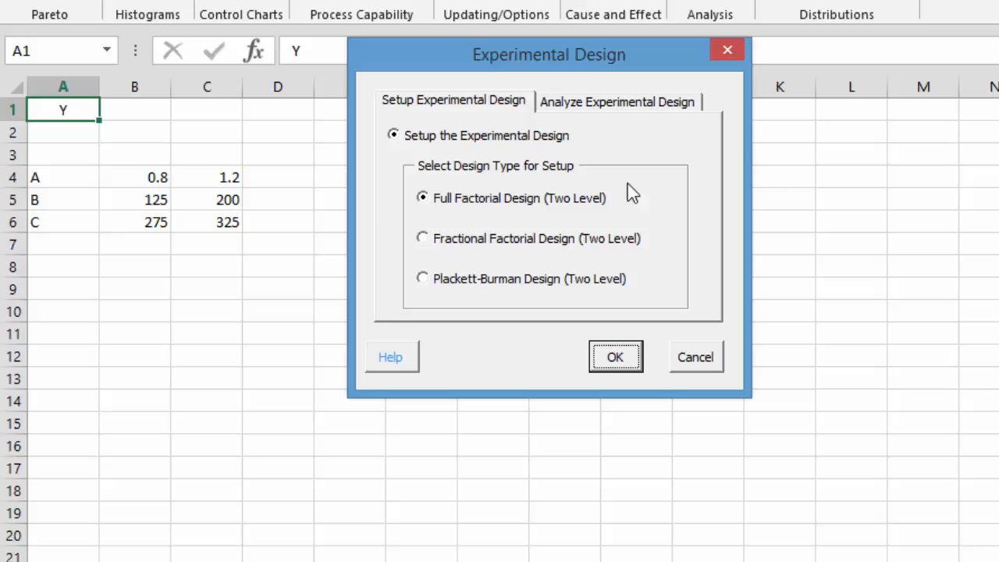
pyautogui.moveTo(568, 190)
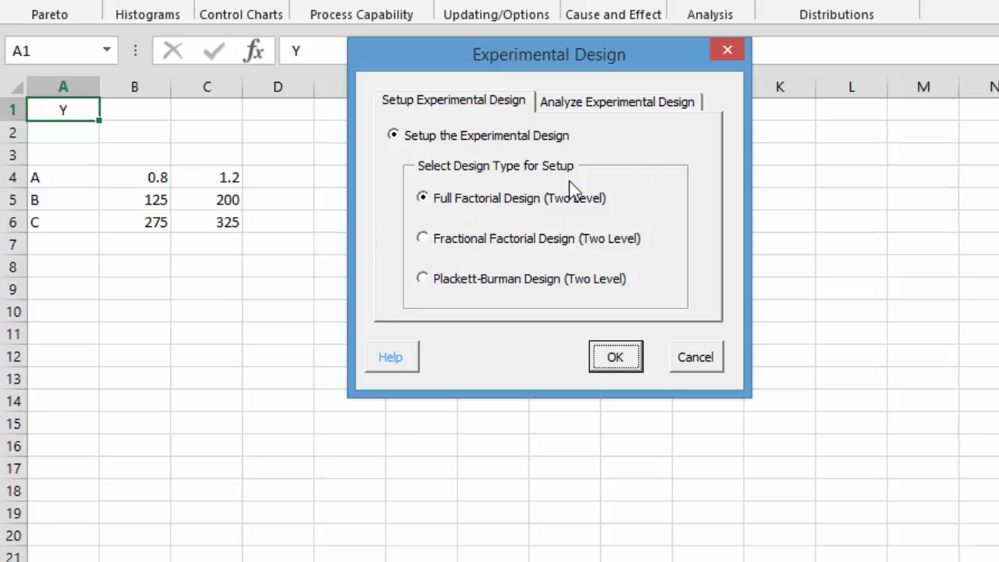
pyautogui.moveTo(415, 268)
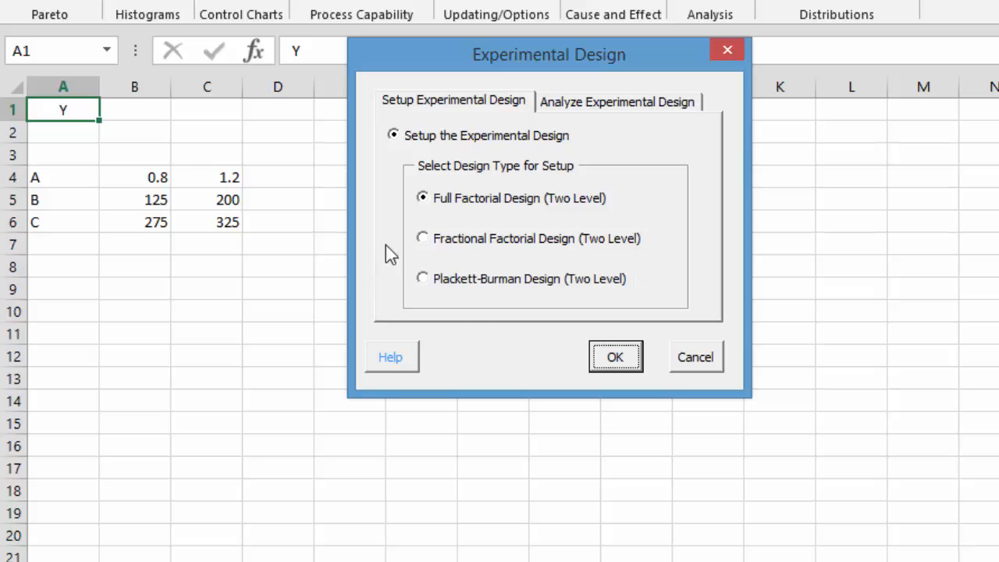
pyautogui.moveTo(571, 244)
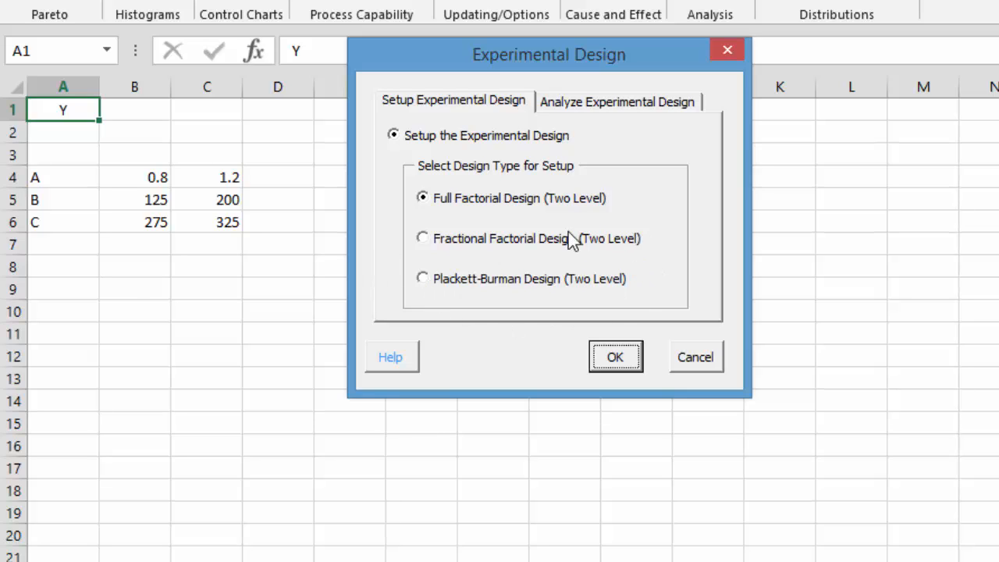
pyautogui.moveTo(451, 255)
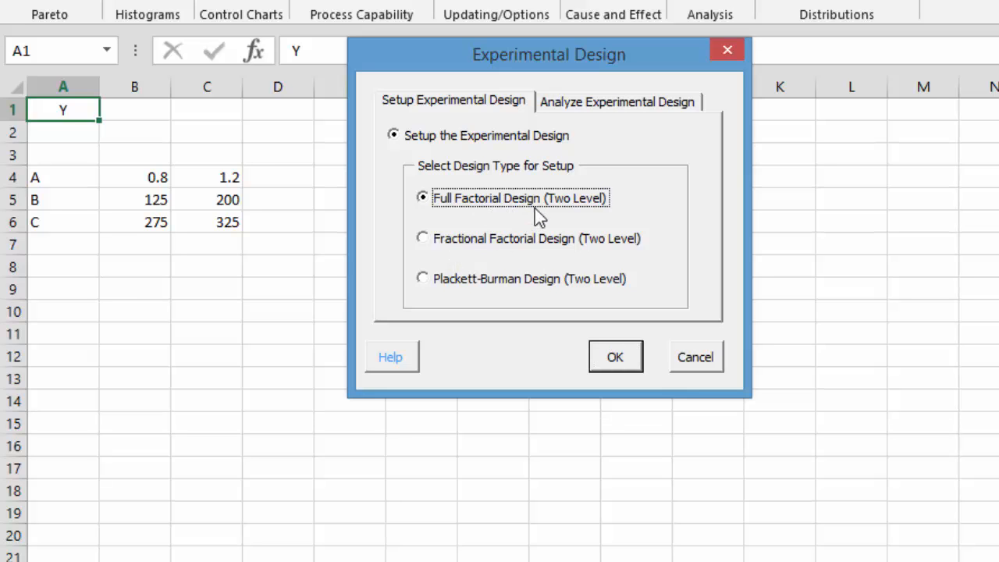
pyautogui.moveTo(624, 365)
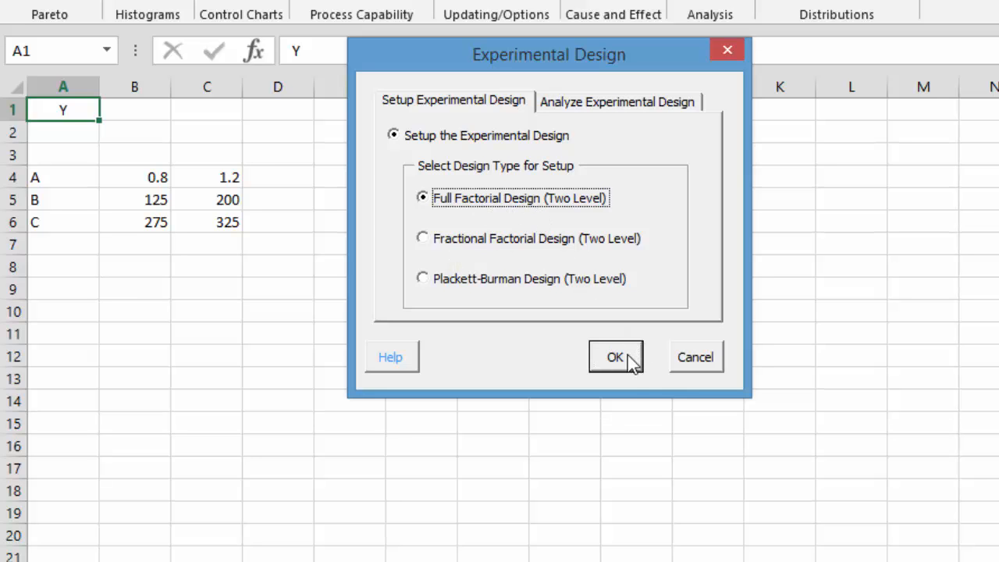
# Name the full factorial design 'DOE Example' with 3 factors and 2 replications.
pyautogui.click(614, 356)
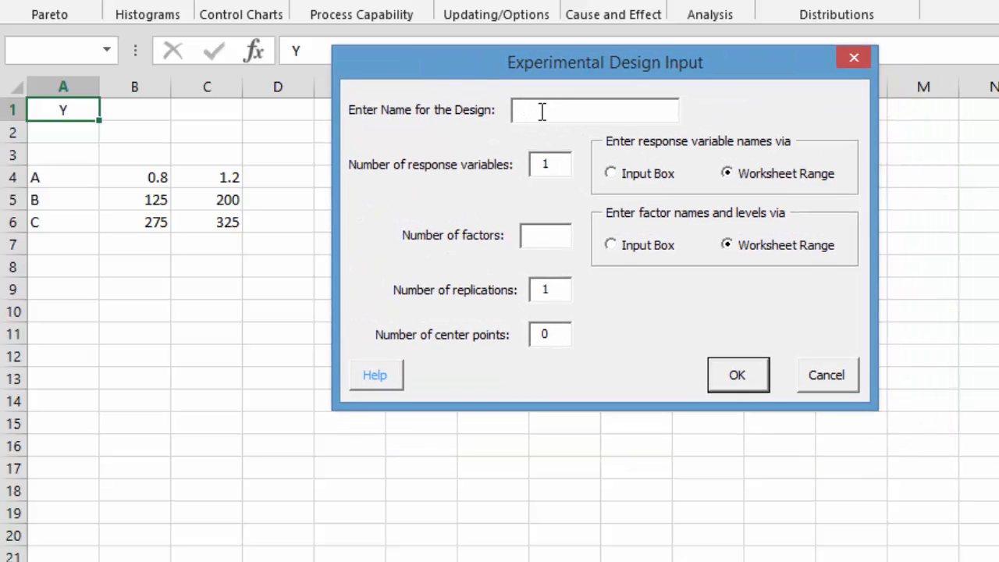
pyautogui.write('DOE Example')
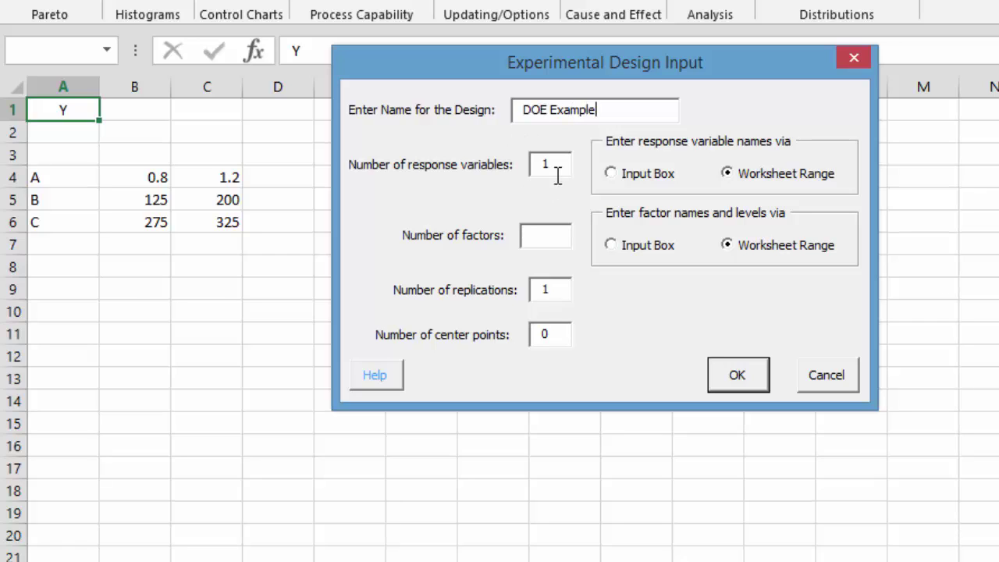
pyautogui.moveTo(666, 197)
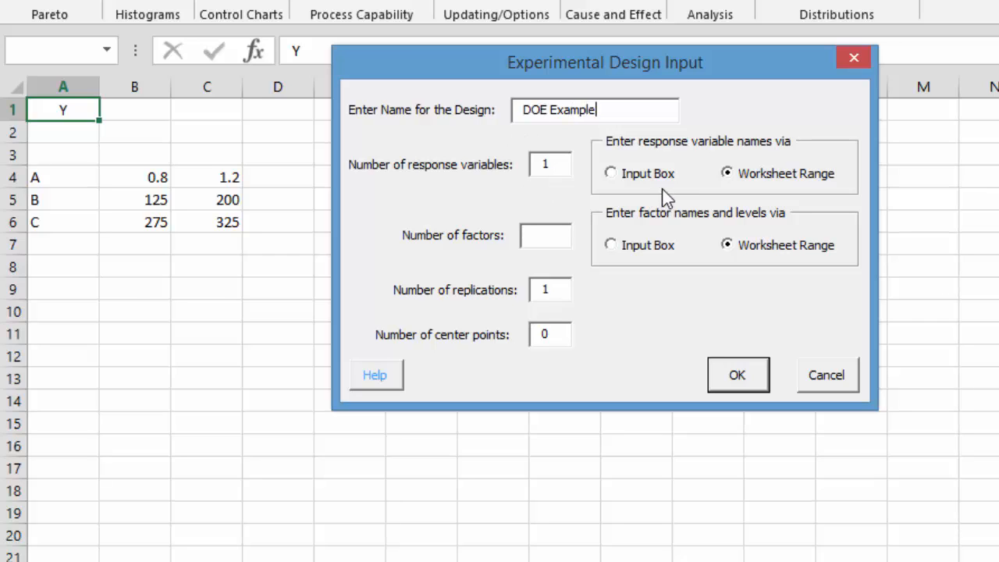
pyautogui.moveTo(661, 185)
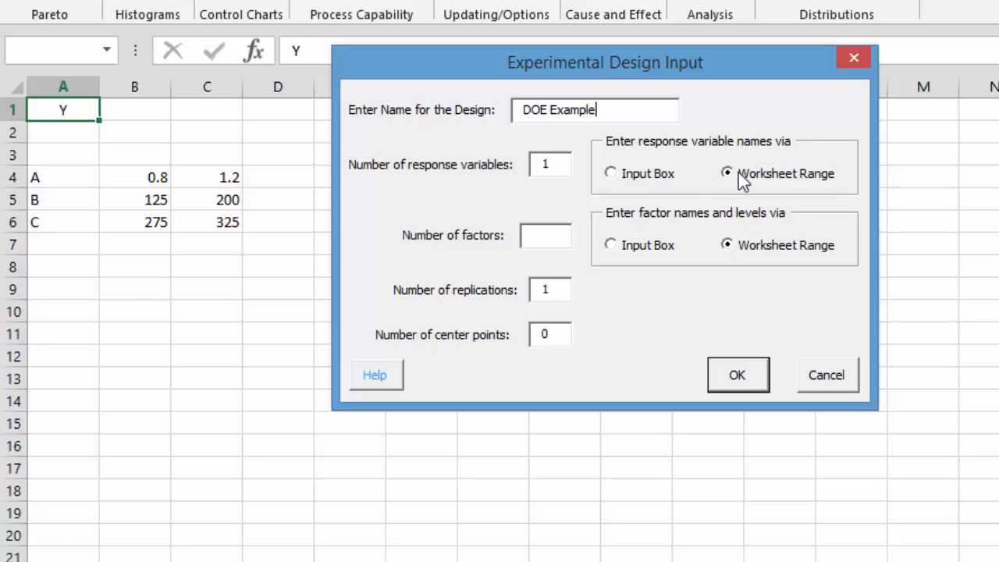
pyautogui.click(546, 234)
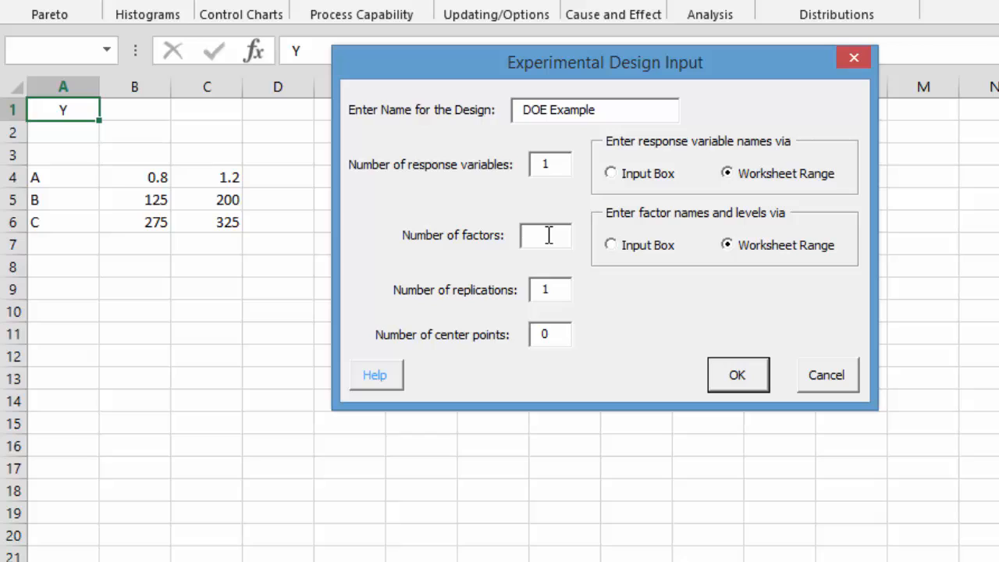
pyautogui.write('3')
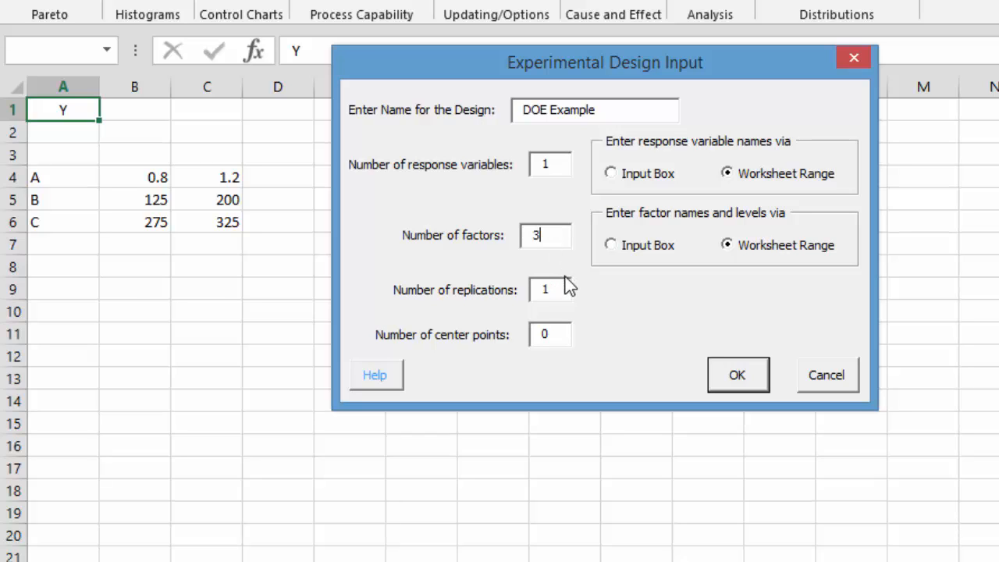
pyautogui.click(548, 289)
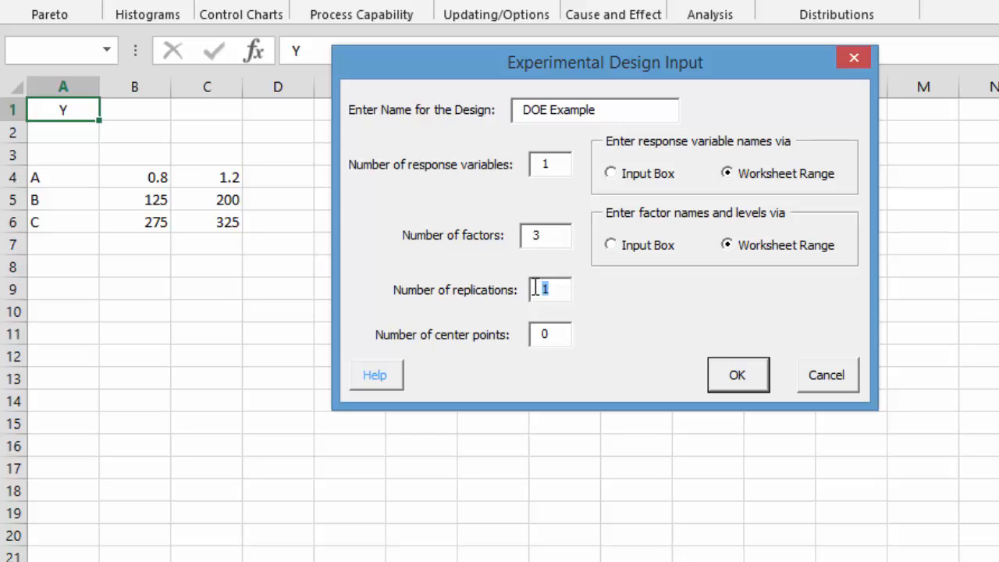
pyautogui.write('2')
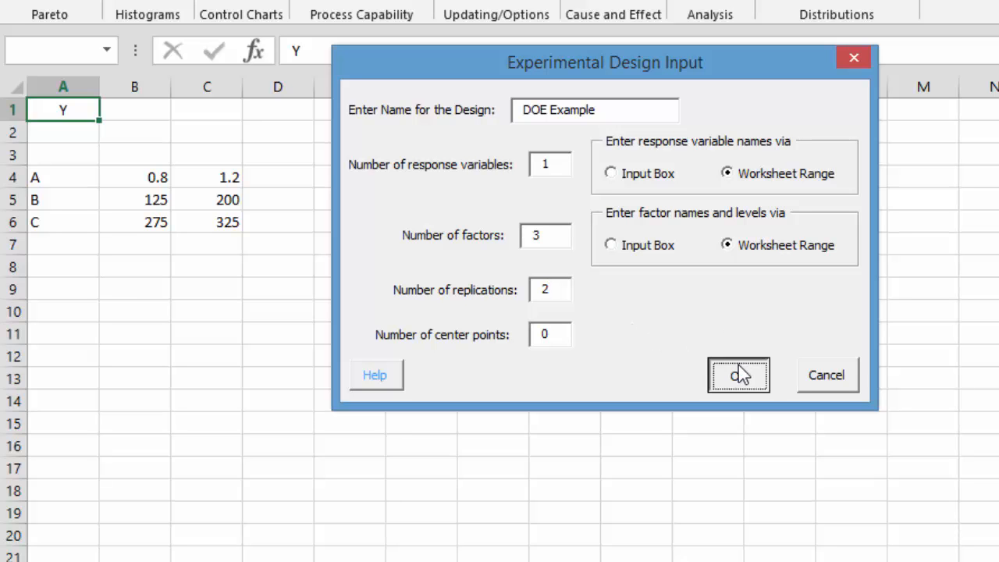
# Use Y in A1 as the response and A4:C6 as the factor names and levels, generating the design.
pyautogui.click(738, 375)
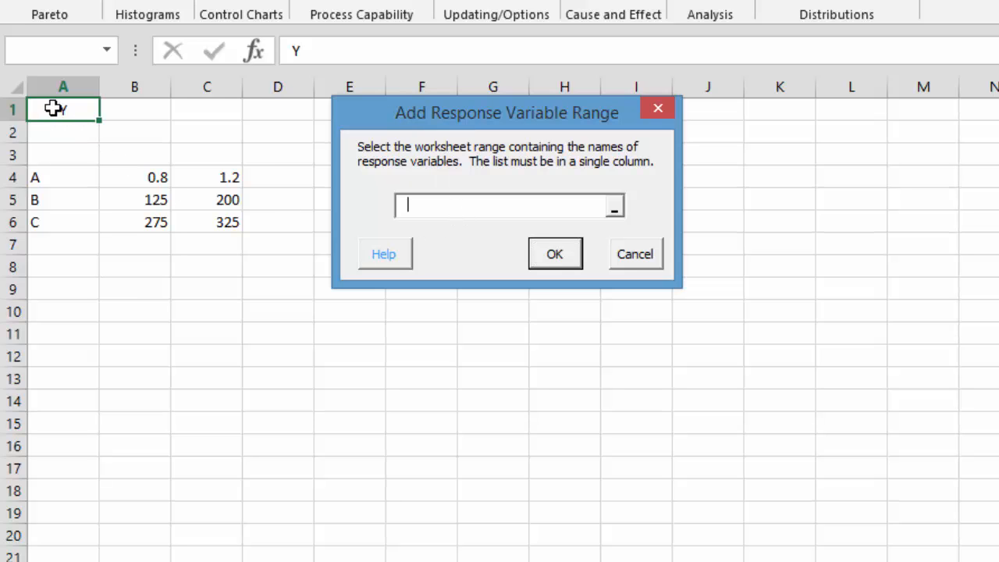
pyautogui.click(62, 109)
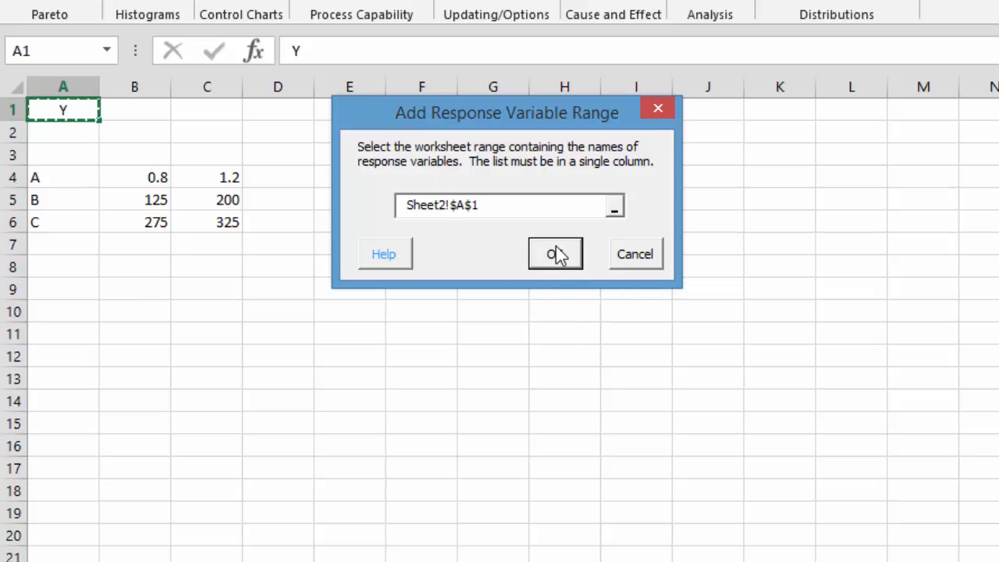
pyautogui.click(556, 253)
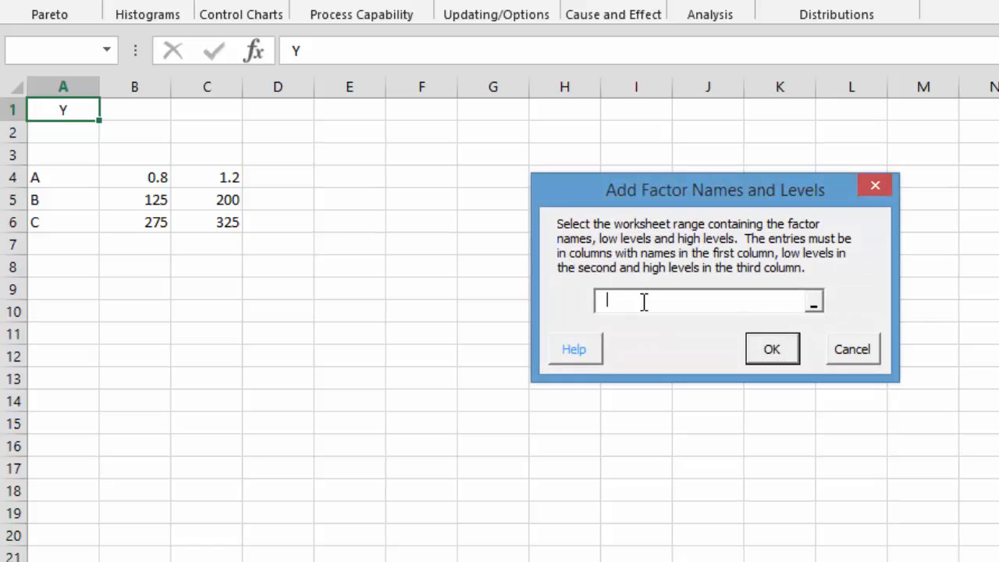
pyautogui.click(54, 177)
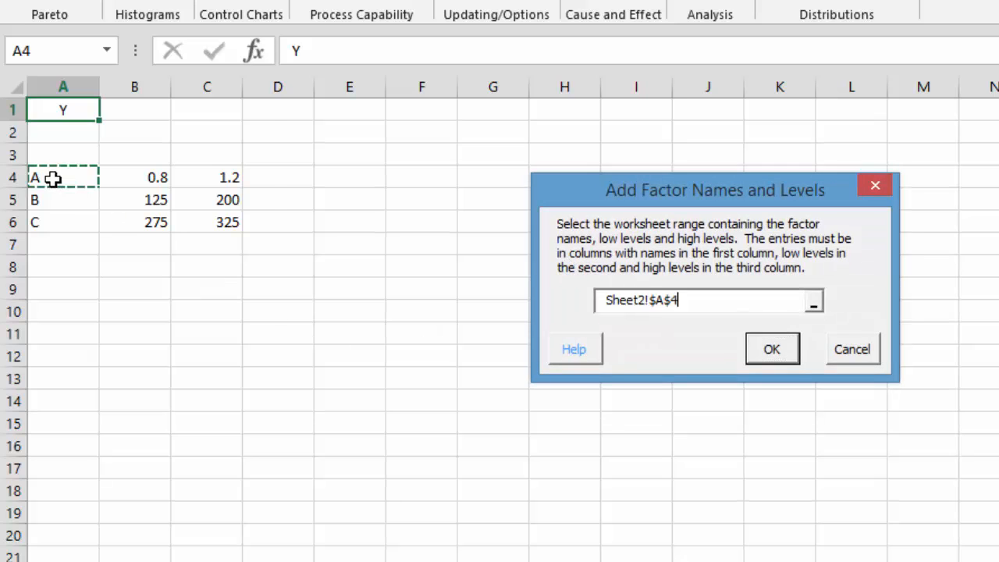
pyautogui.moveTo(62, 178); pyautogui.dragTo(226, 222)
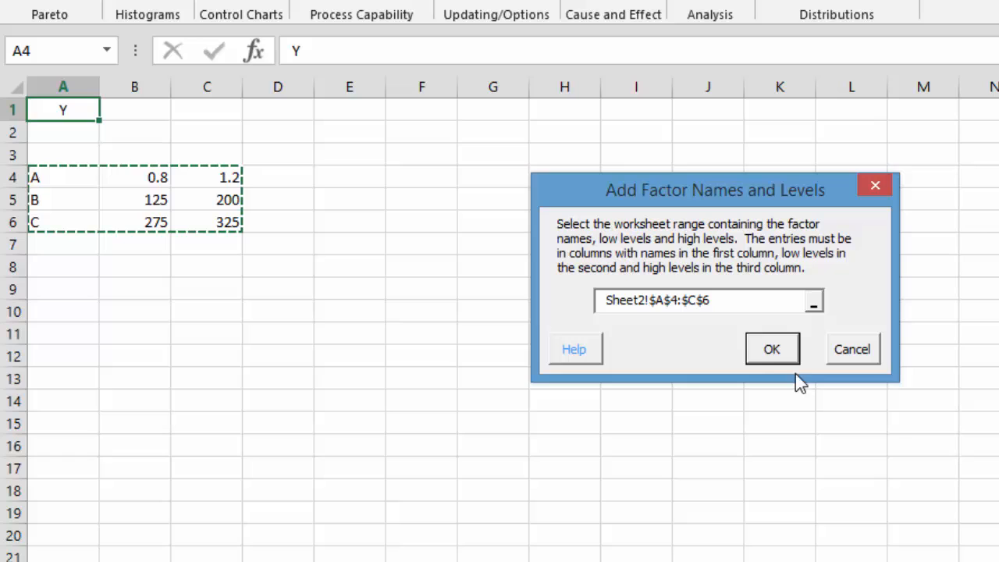
pyautogui.click(771, 350)
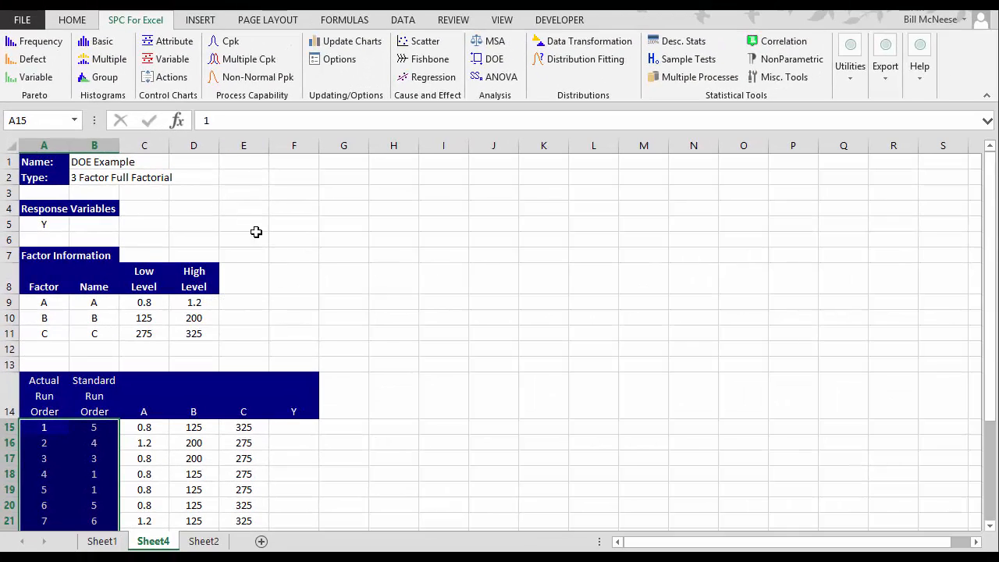
pyautogui.moveTo(222, 318)
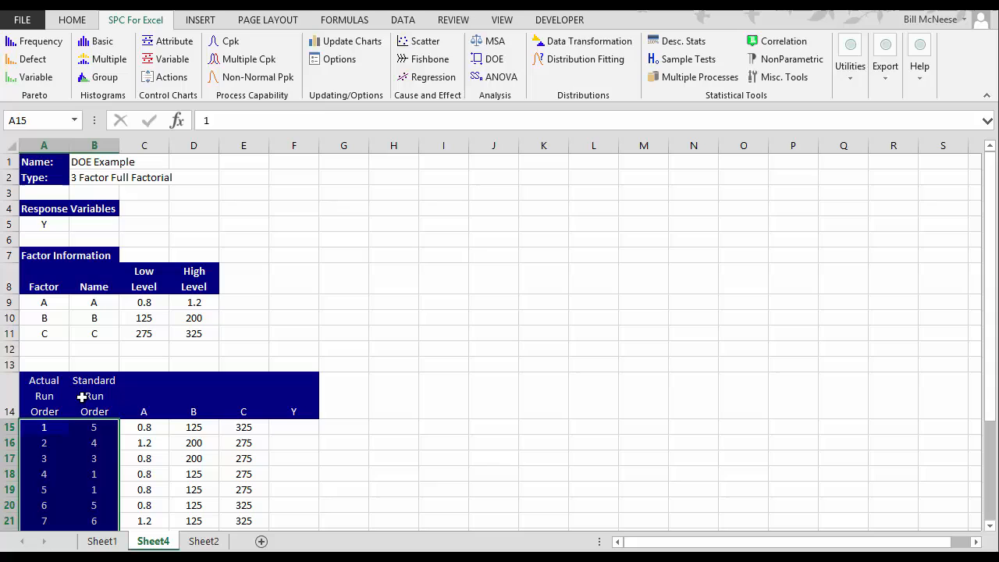
pyautogui.moveTo(295, 412)
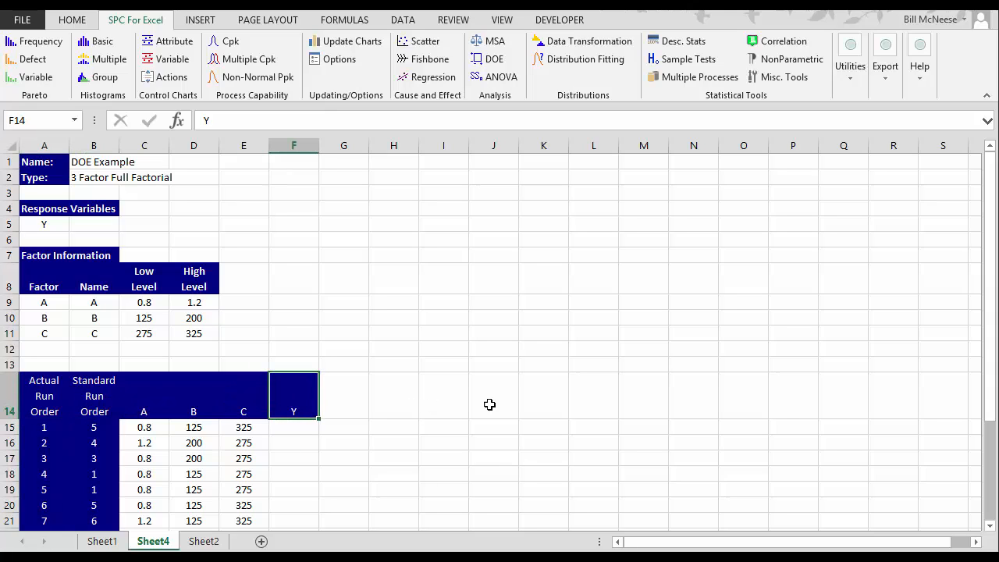
# Scroll through the 16 generated runs and select the first empty Y result cell.
pyautogui.scroll(-3)
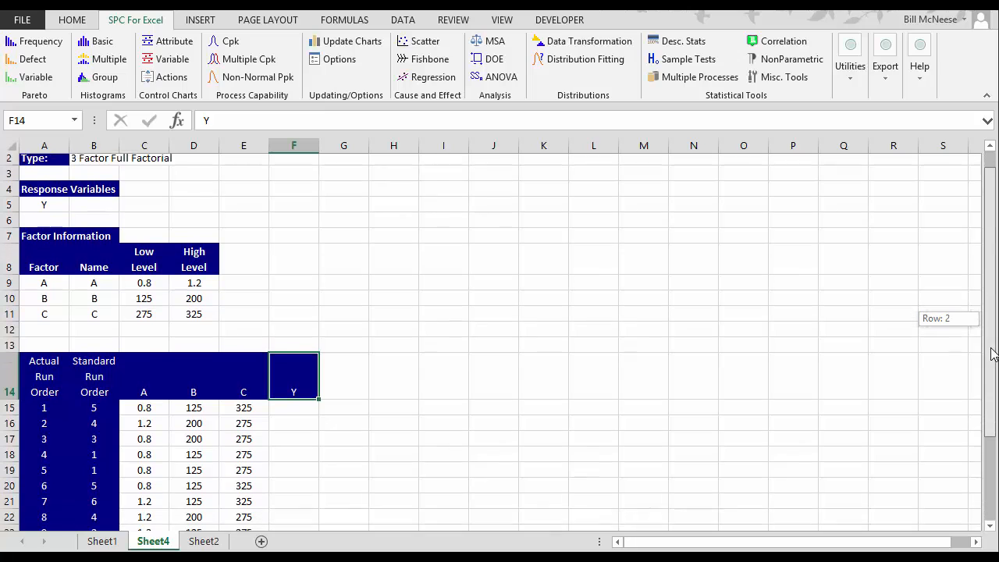
pyautogui.scroll(-3)
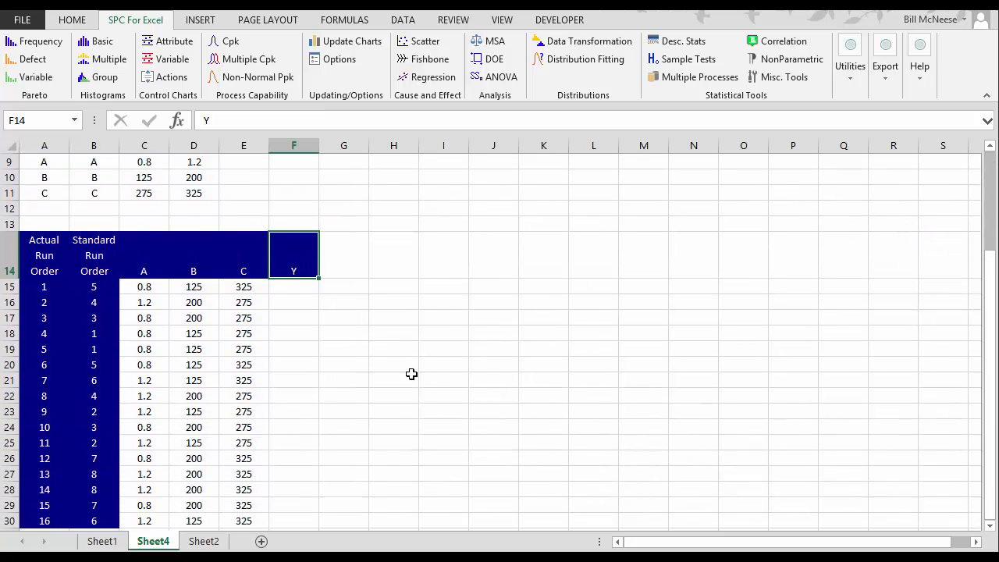
pyautogui.click(294, 287)
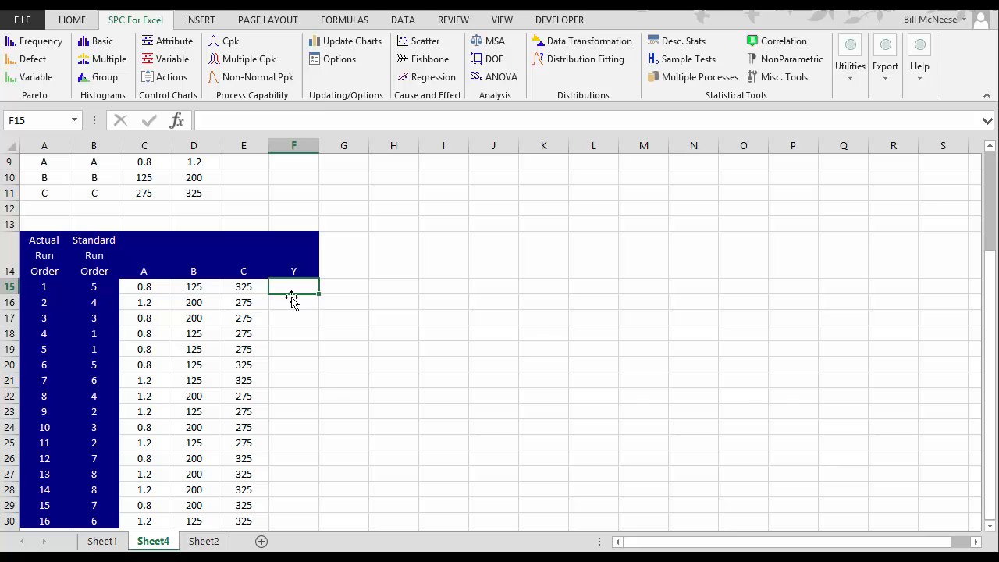
pyautogui.moveTo(287, 303)
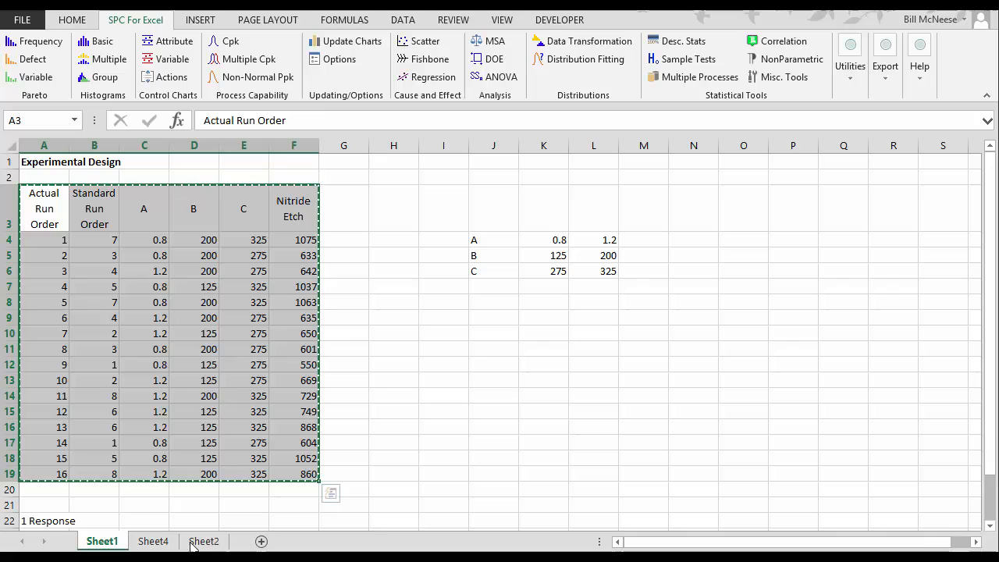
# Paste the copied Sheet1 design table into Sheet4 below the factor information.
pyautogui.click(150, 541)
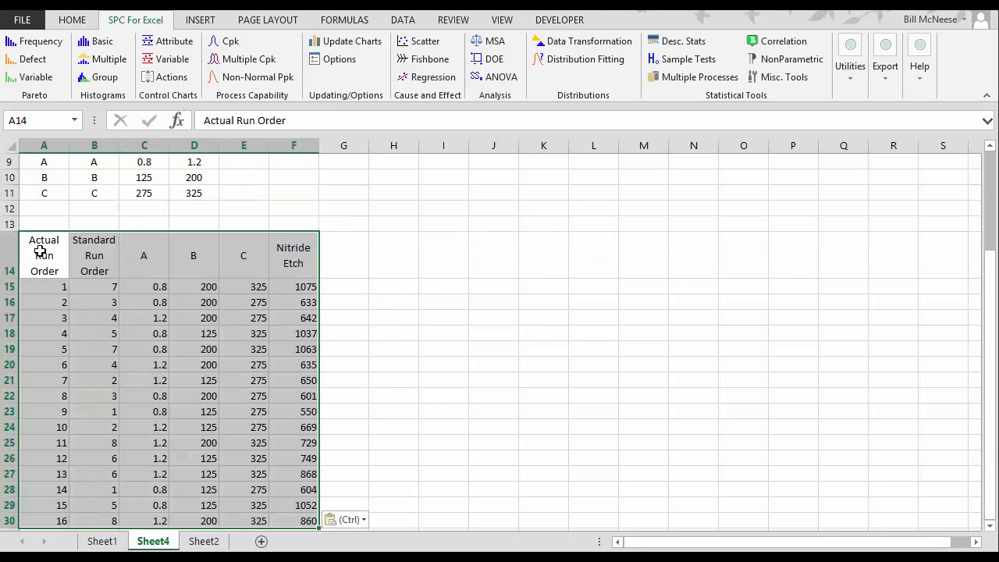
pyautogui.click(491, 318)
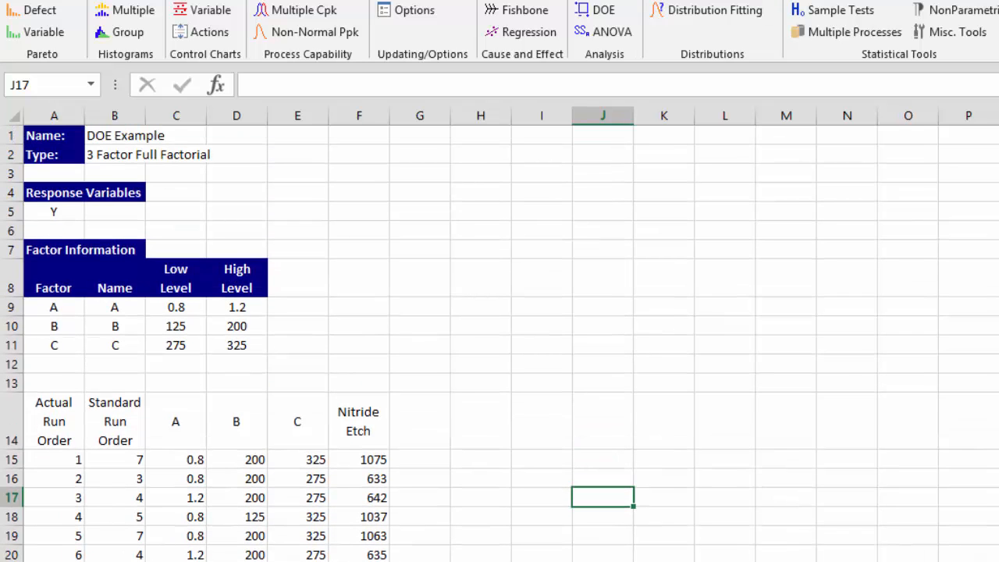
pyautogui.click(114, 135)
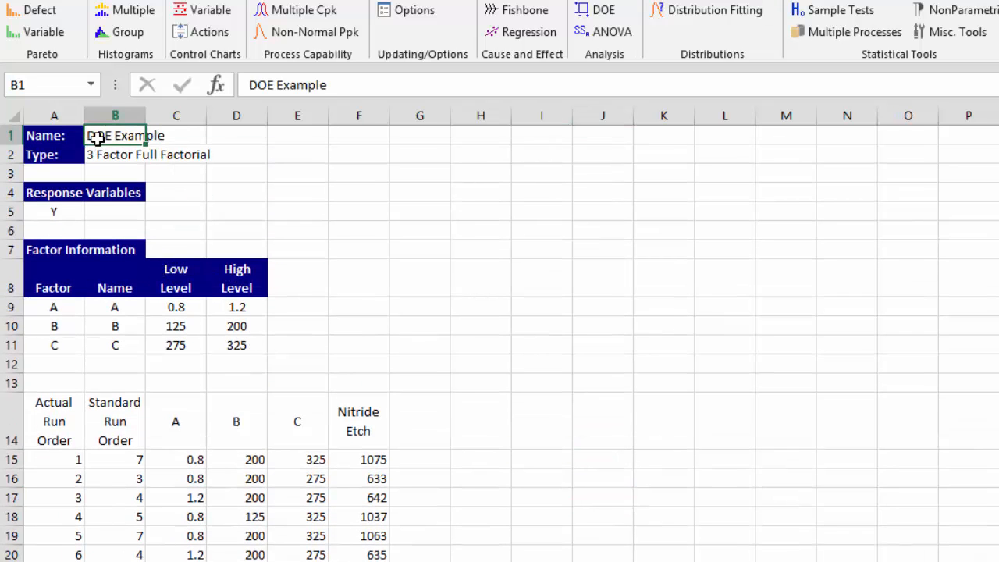
pyautogui.click(115, 154)
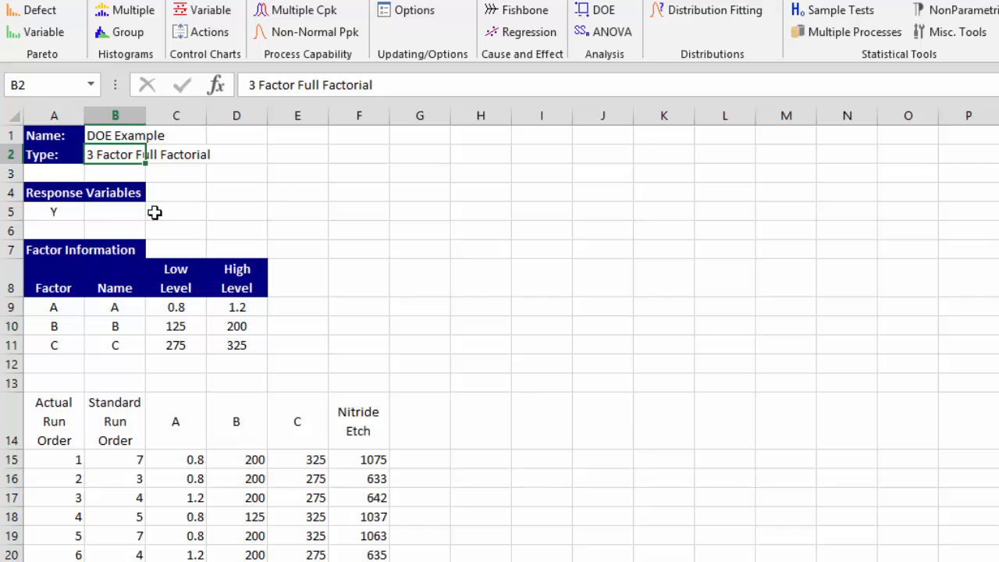
pyautogui.click(53, 307)
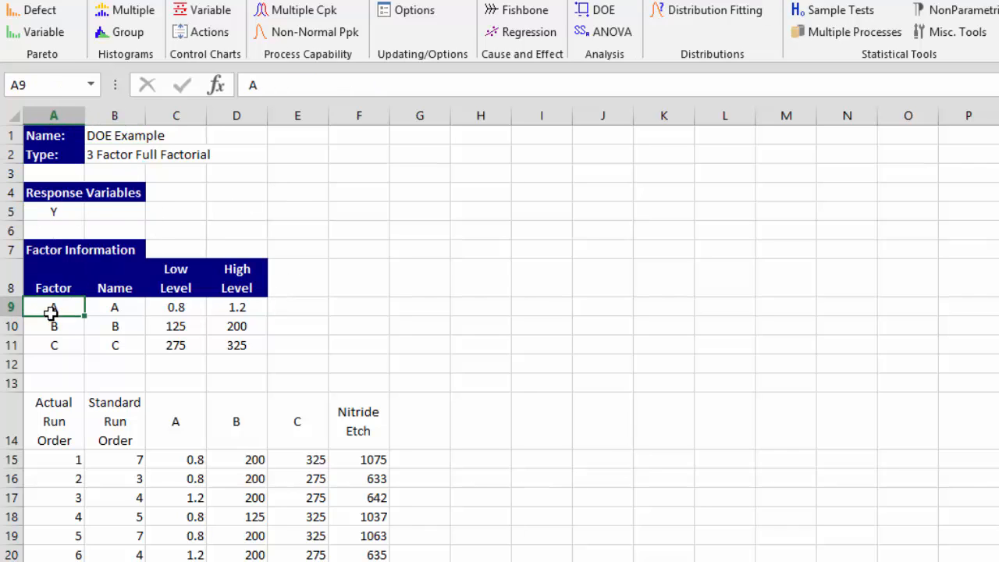
pyautogui.click(237, 305)
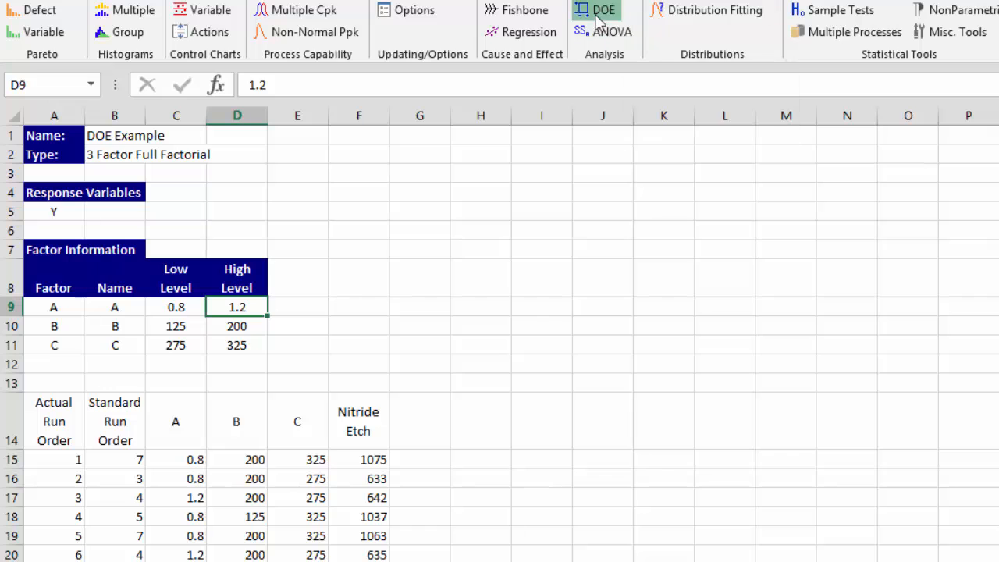
# Run Analyze Experimental Design with effect charts and two-factor charts kept checked.
pyautogui.click(592, 9)
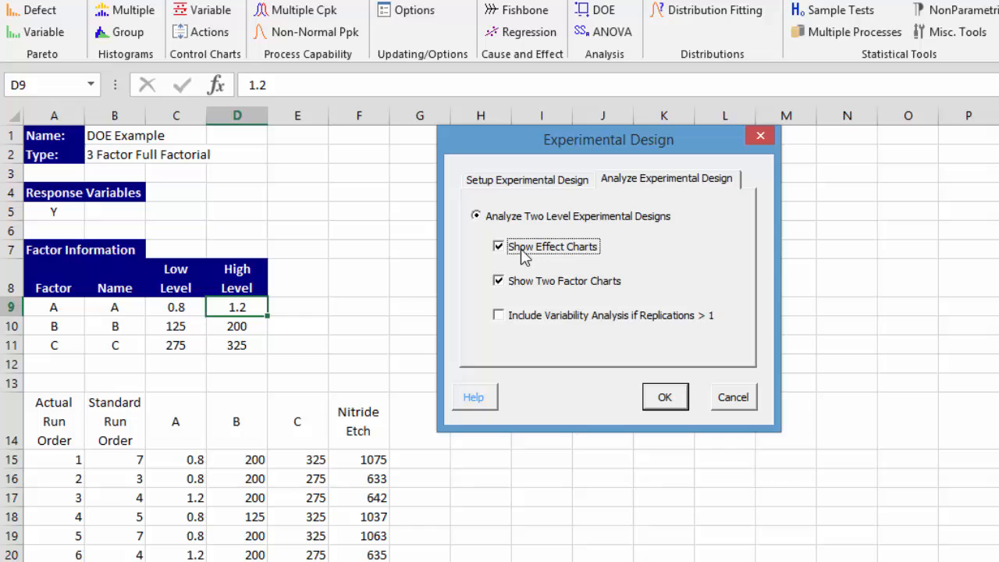
pyautogui.moveTo(582, 290)
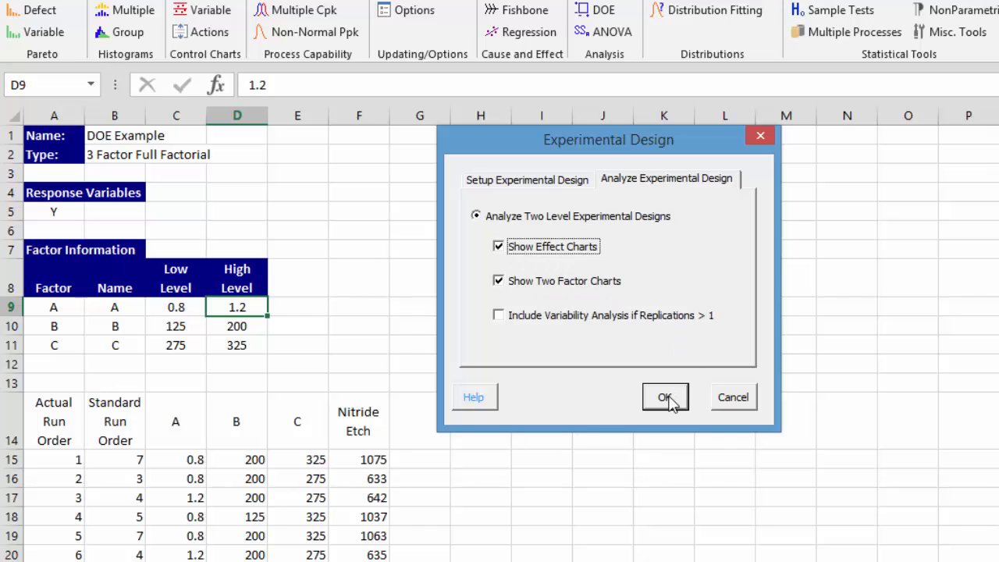
pyautogui.click(665, 397)
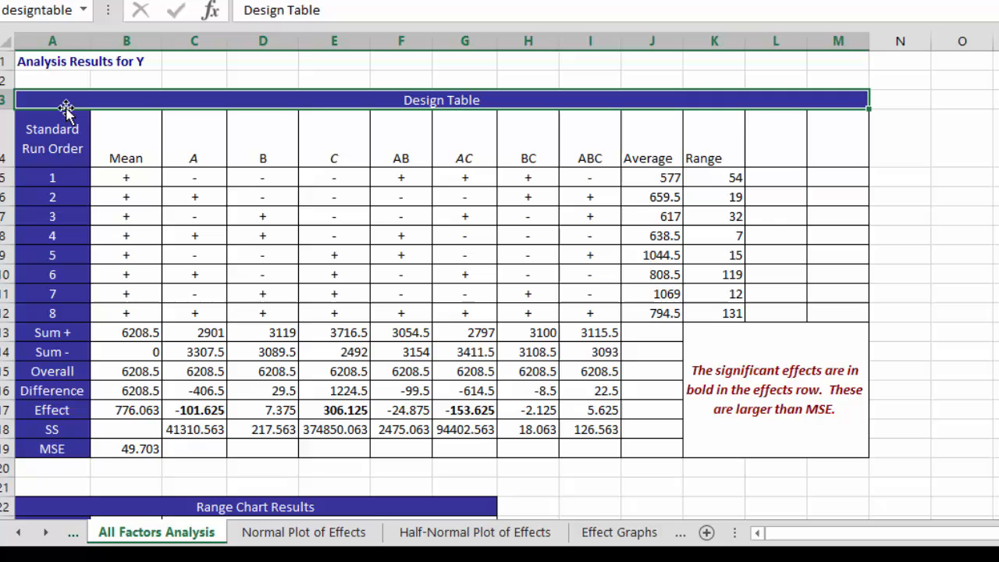
pyautogui.moveTo(59, 100)
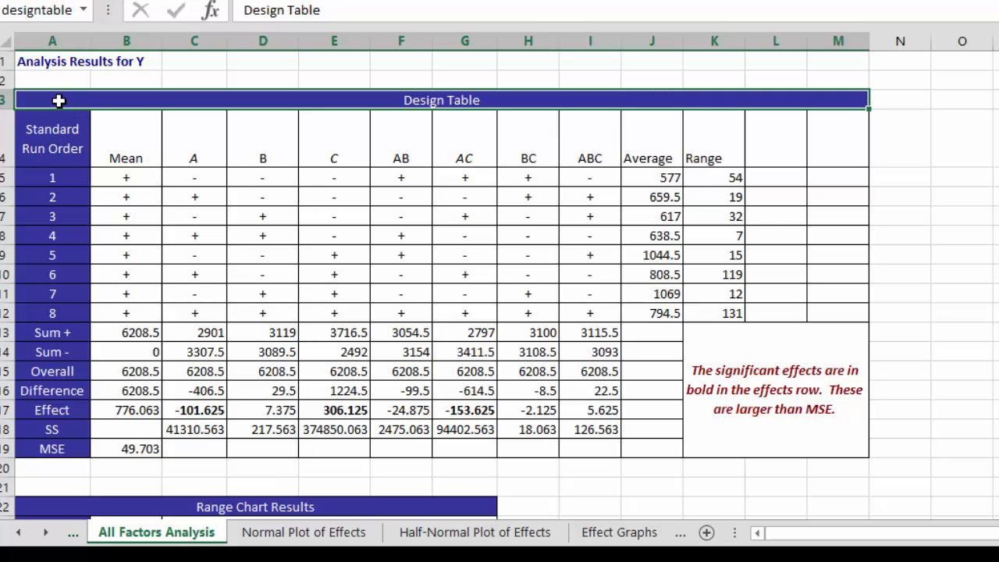
pyautogui.moveTo(241, 284)
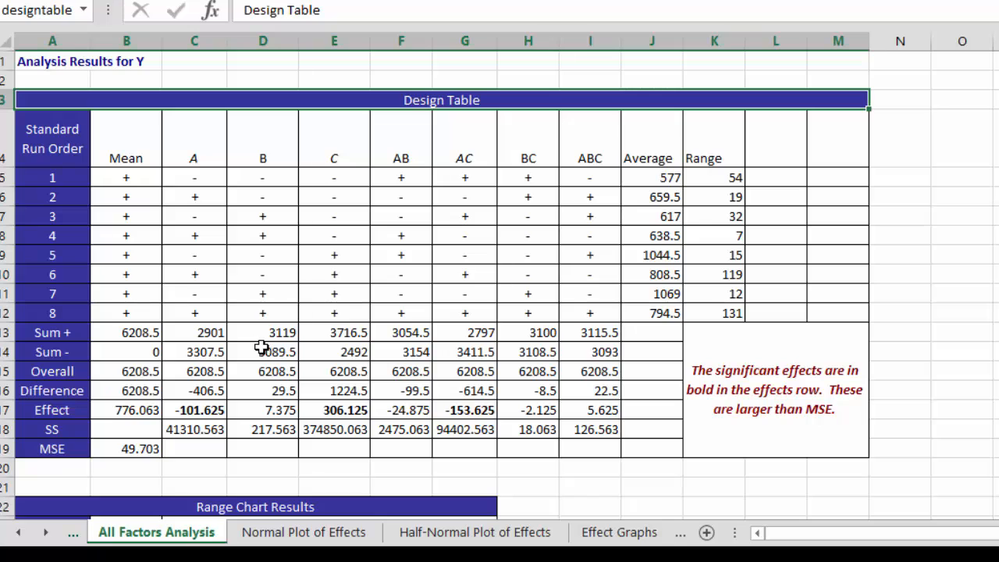
# Point out the bold significant effects for A, C and AC, then continue down the results.
pyautogui.click(194, 409)
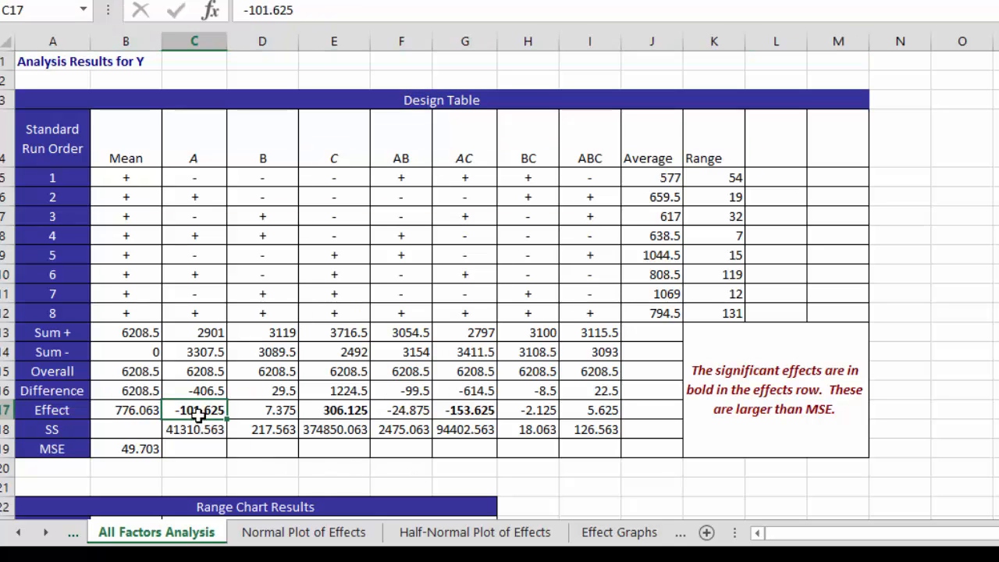
pyautogui.click(332, 409)
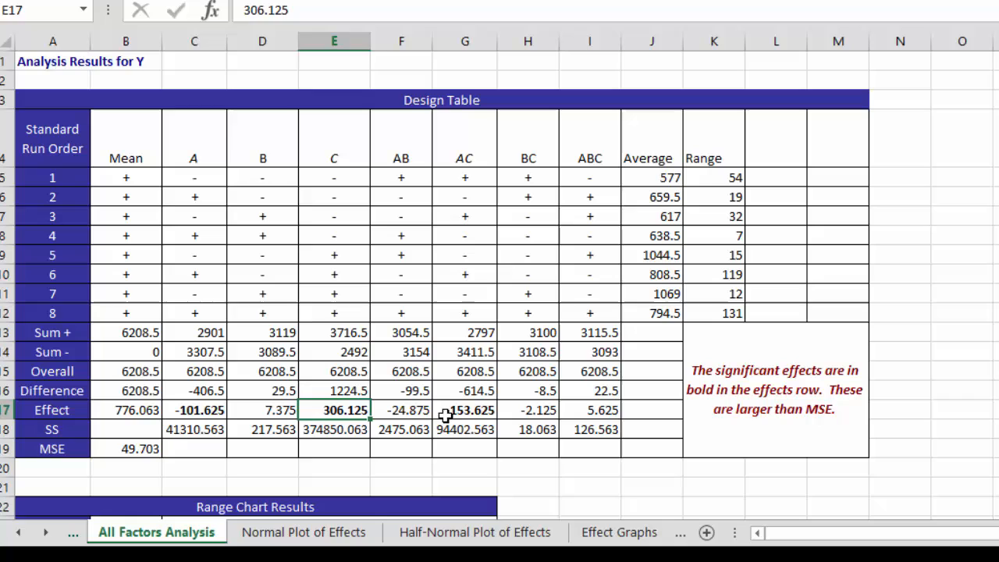
pyautogui.click(465, 409)
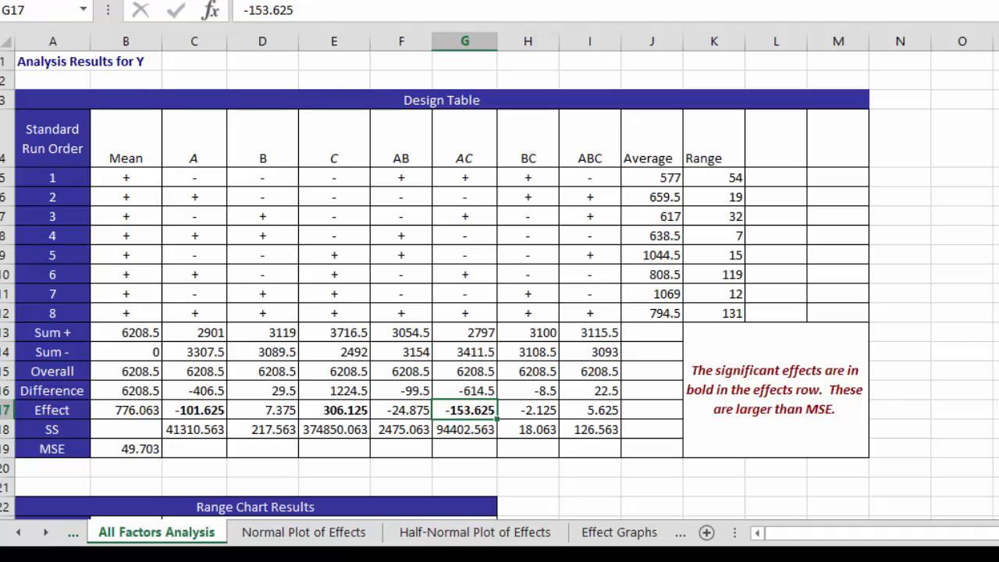
pyautogui.scroll(-3)
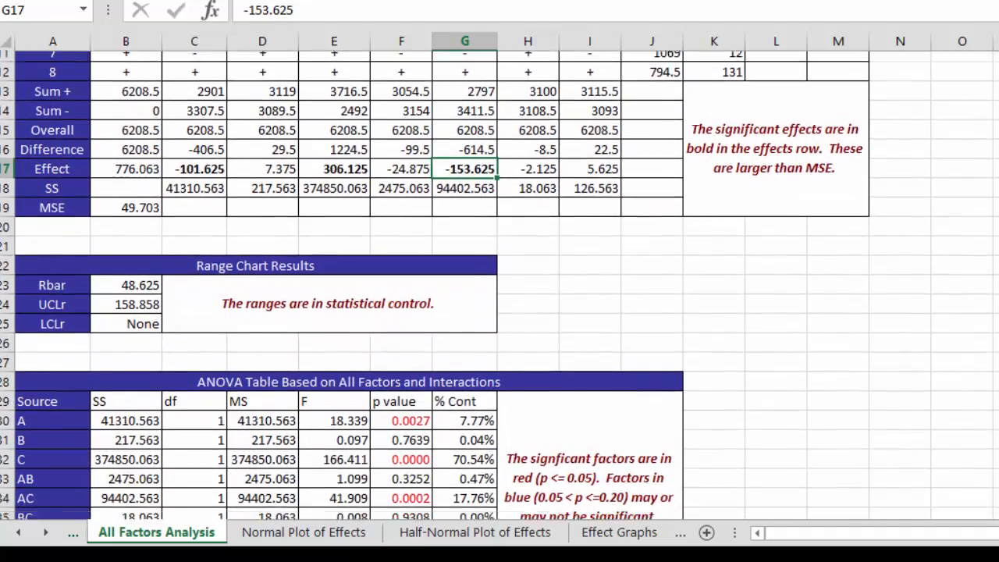
pyautogui.scroll(-3)
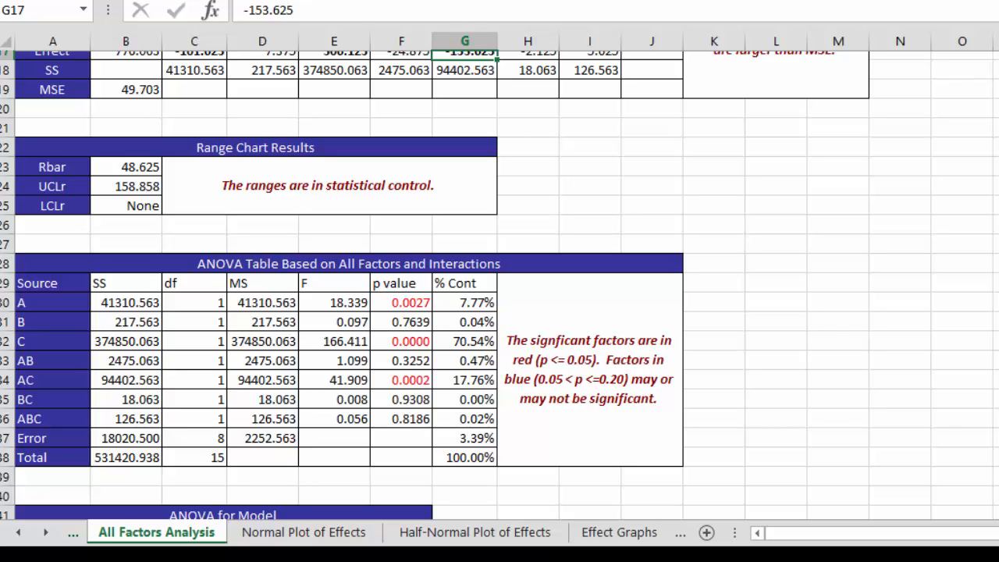
pyautogui.scroll(-3)
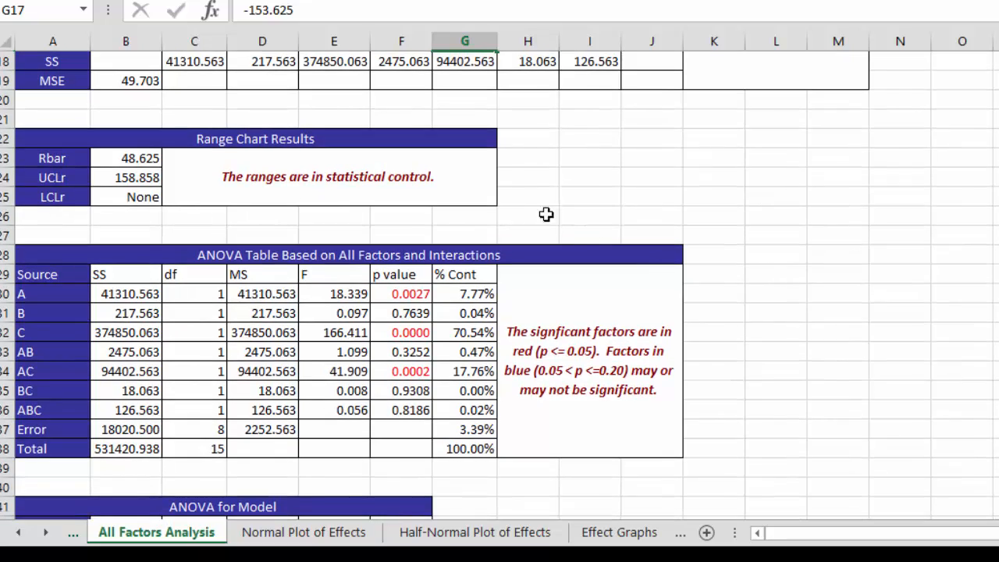
pyautogui.scroll(-3)
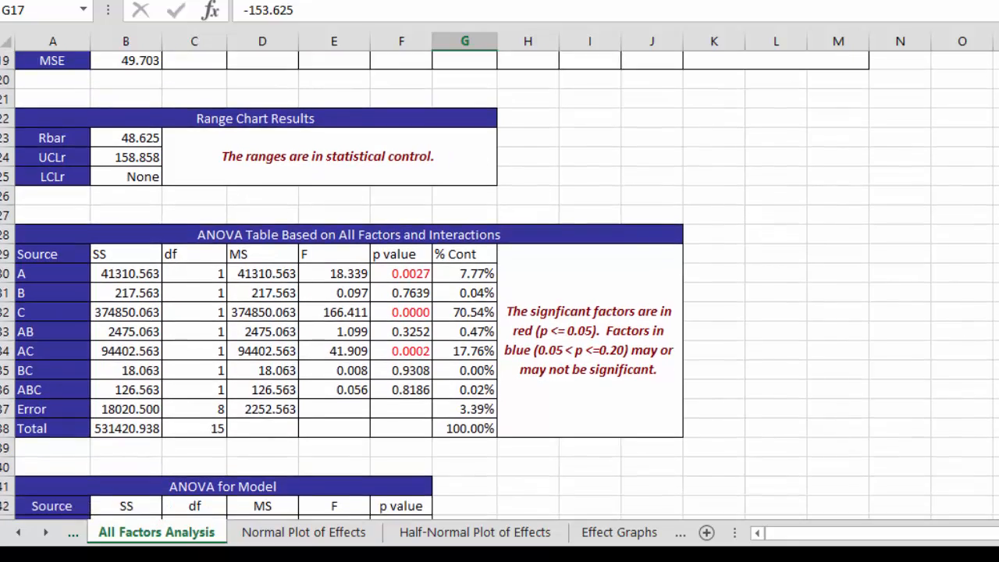
pyautogui.scroll(-3)
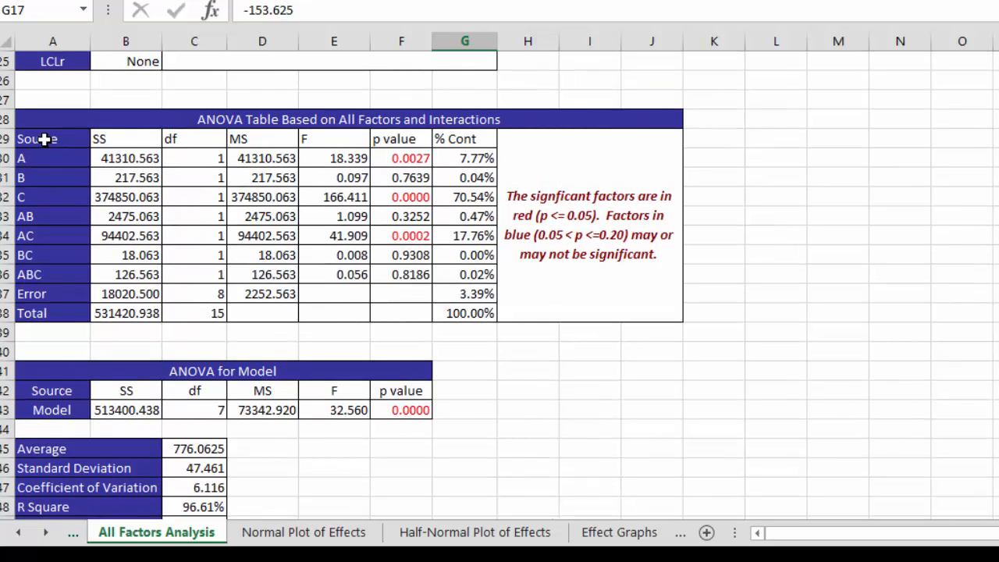
pyautogui.moveTo(28, 159)
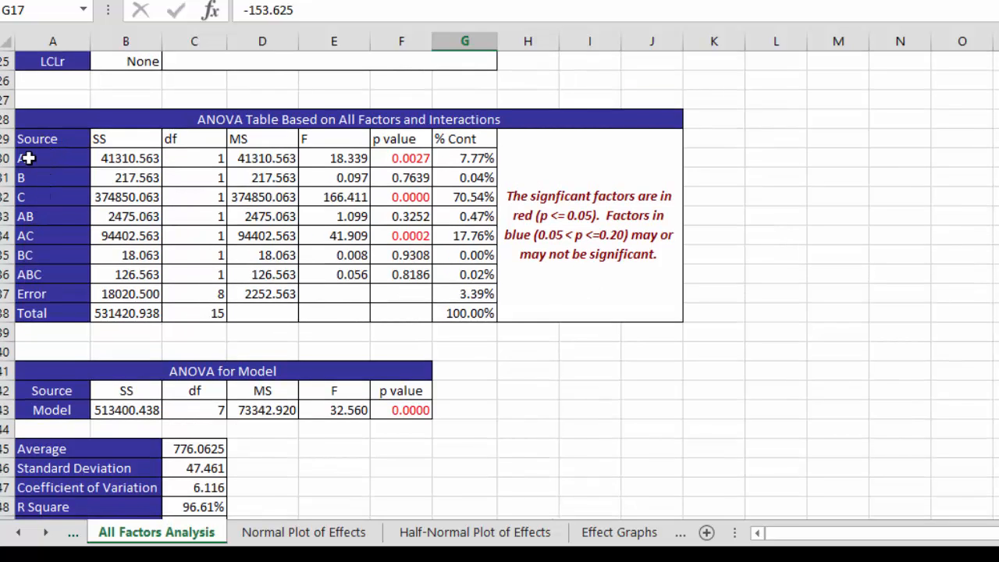
pyautogui.moveTo(88, 226)
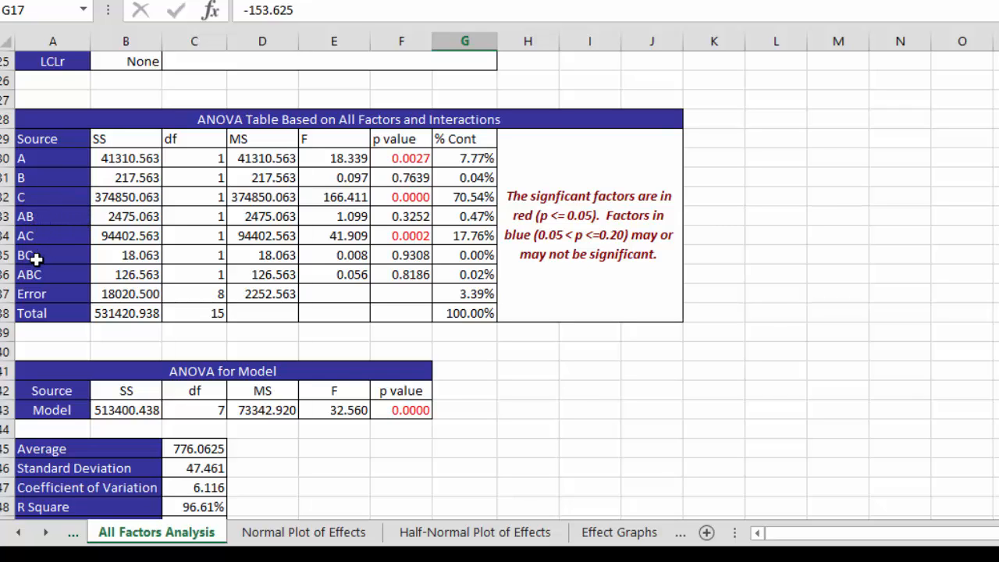
pyautogui.moveTo(53, 275)
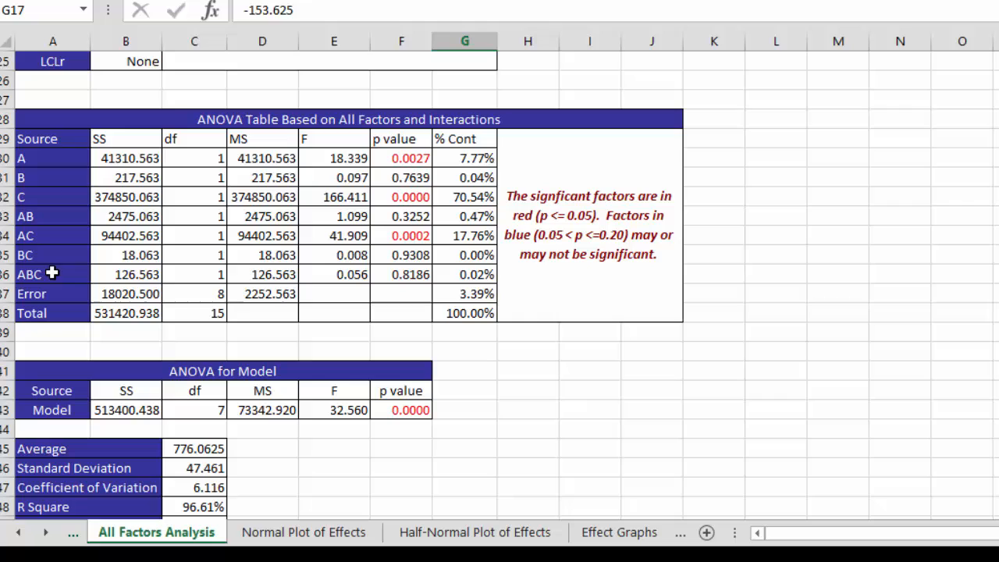
pyautogui.moveTo(119, 139)
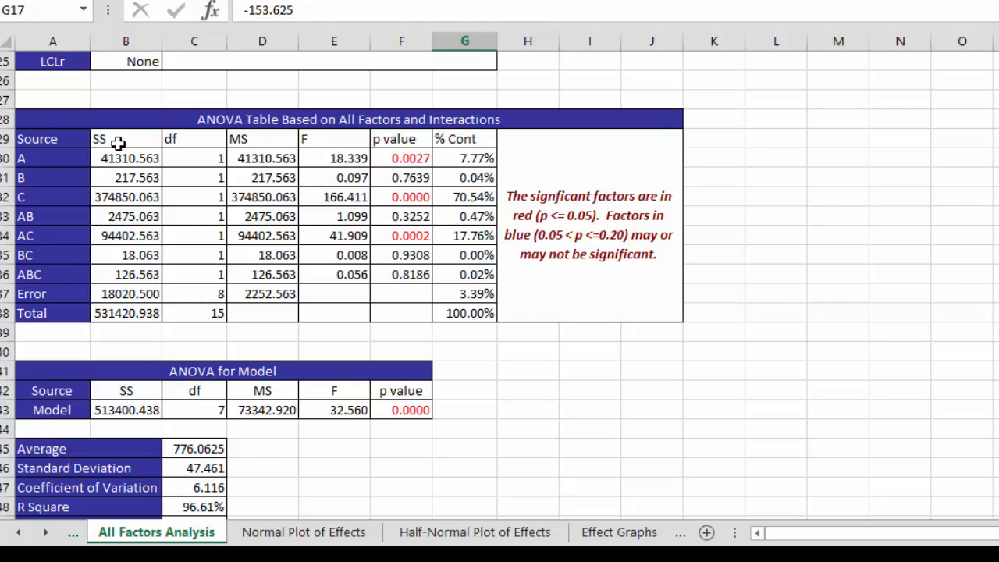
pyautogui.click(262, 137)
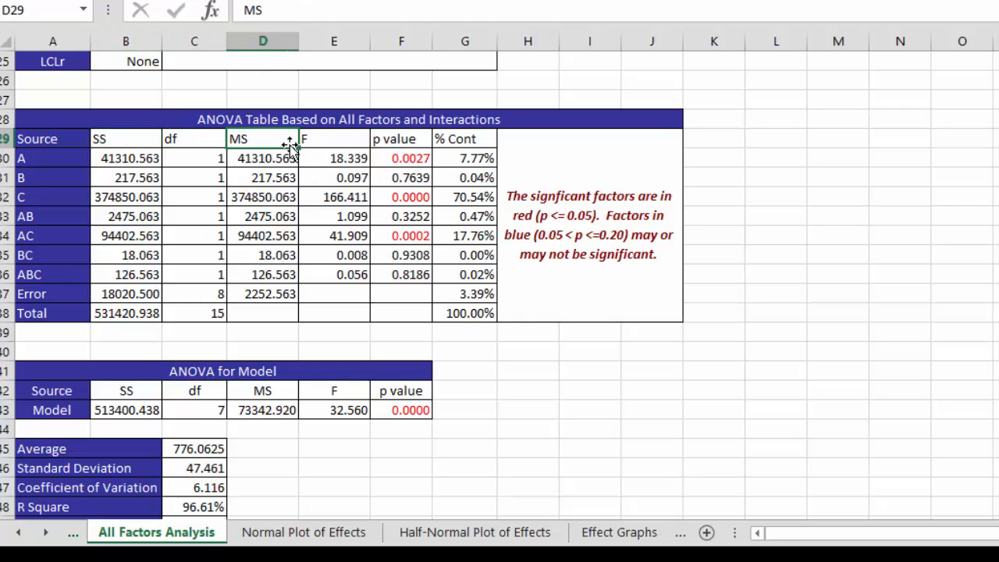
pyautogui.click(334, 139)
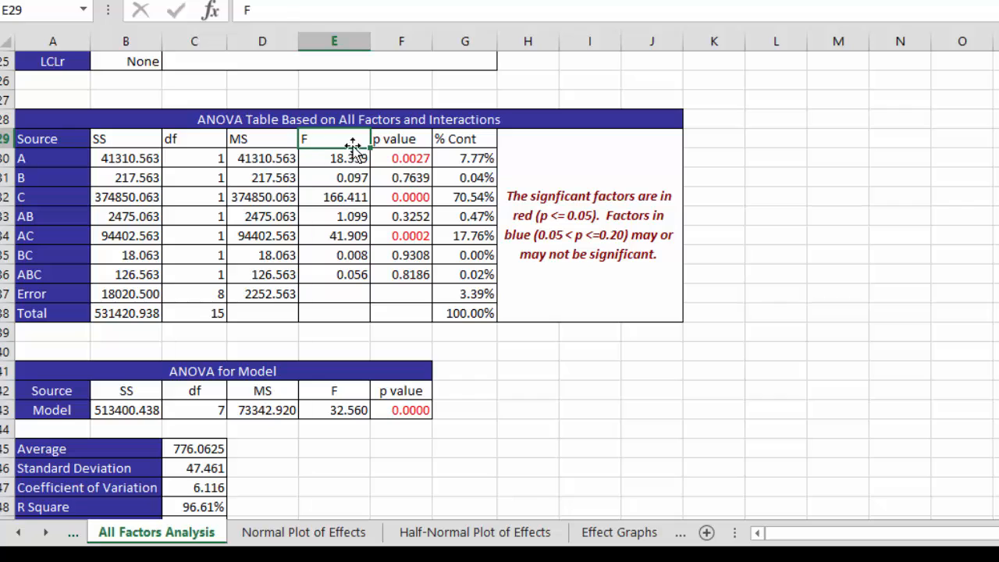
pyautogui.click(399, 137)
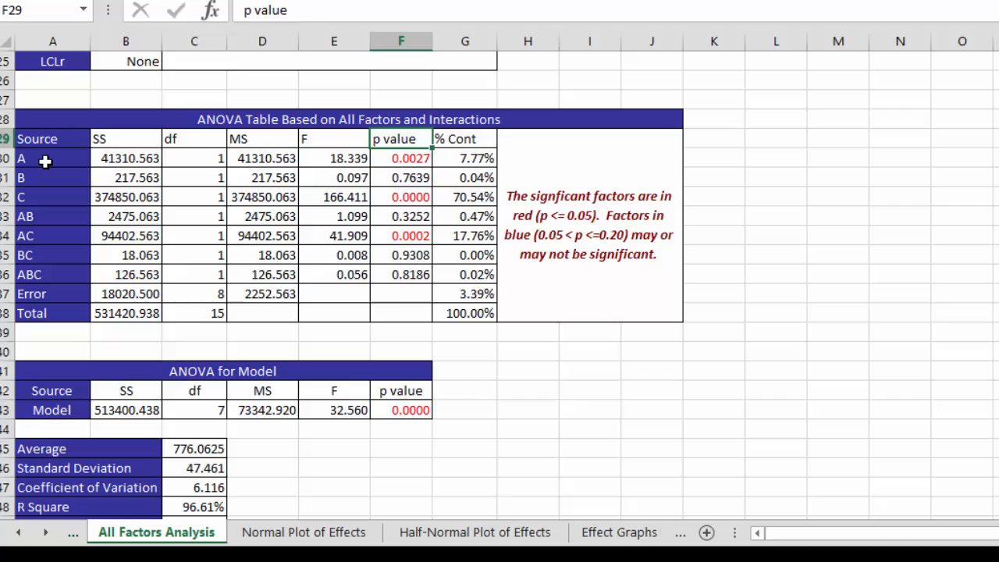
pyautogui.moveTo(391, 172)
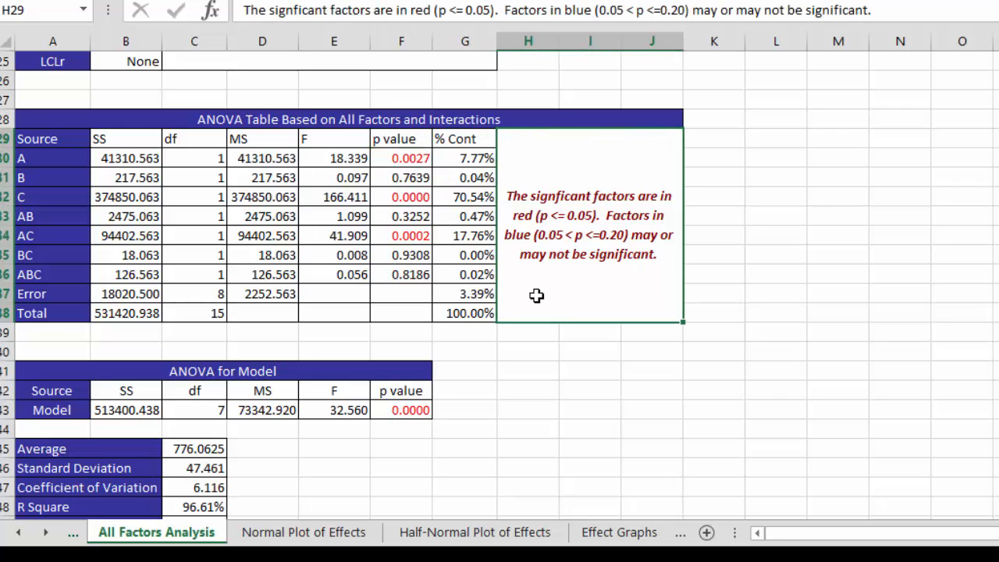
pyautogui.moveTo(387, 157)
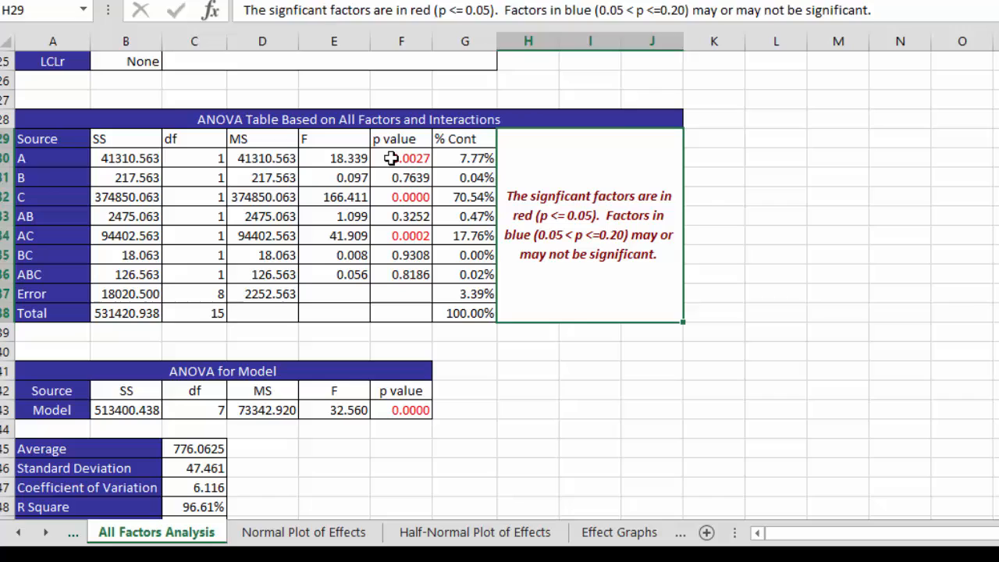
pyautogui.click(400, 254)
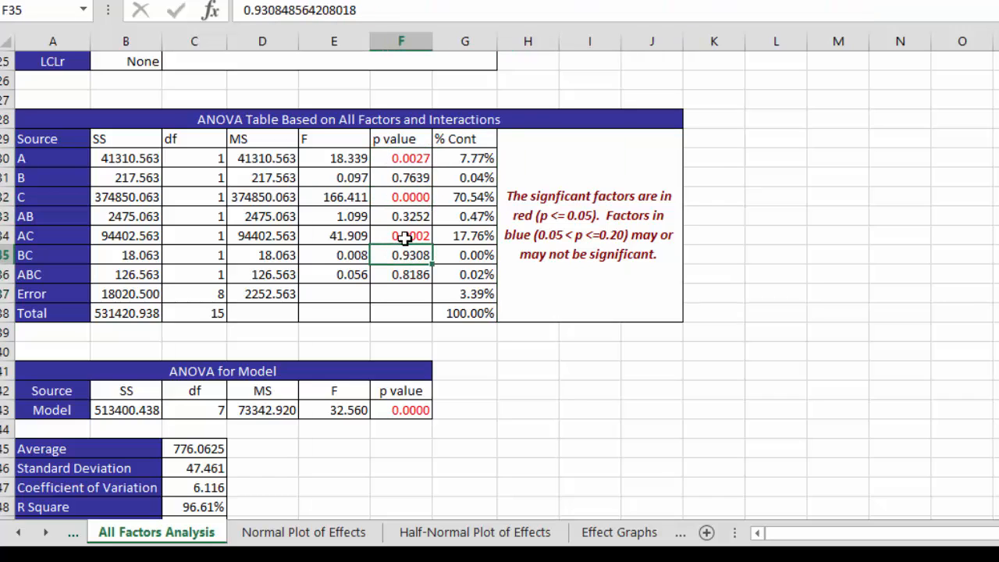
pyautogui.click(400, 234)
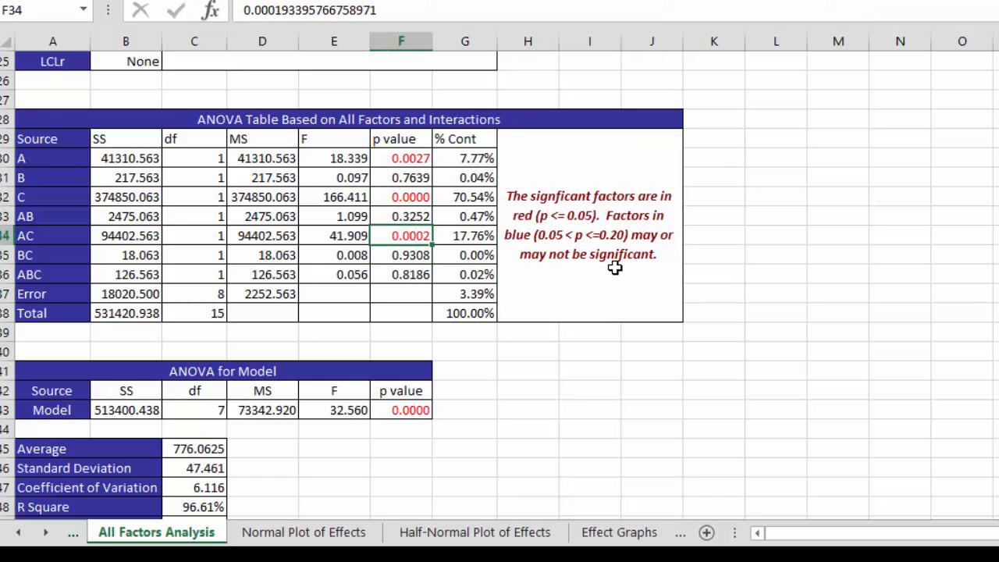
pyautogui.moveTo(621, 249)
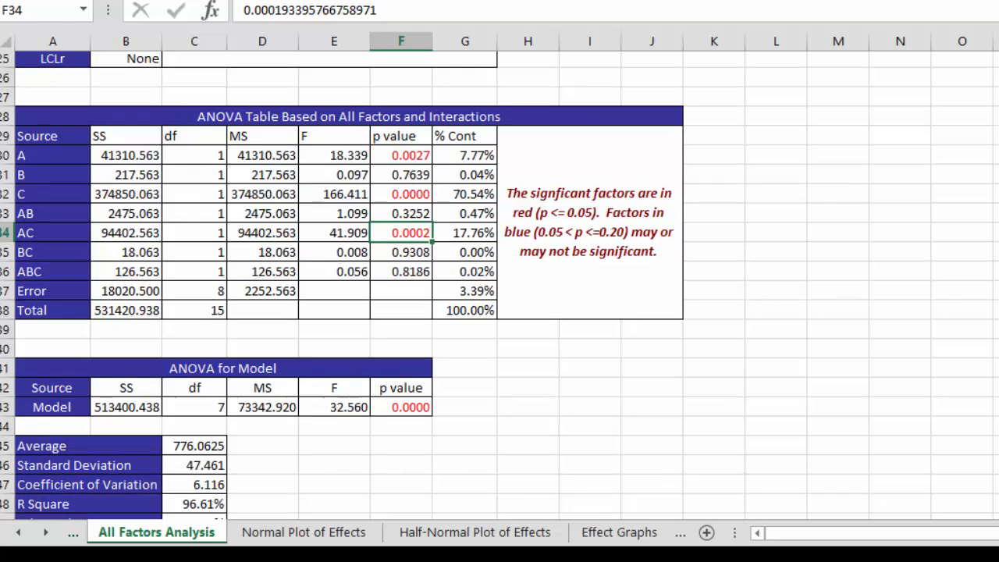
pyautogui.scroll(-3)
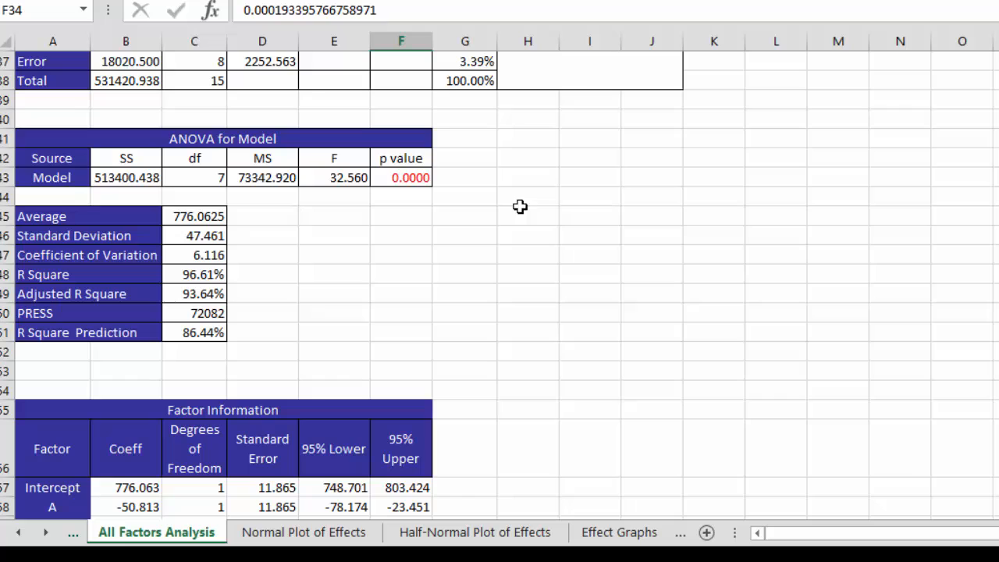
pyautogui.click(399, 178)
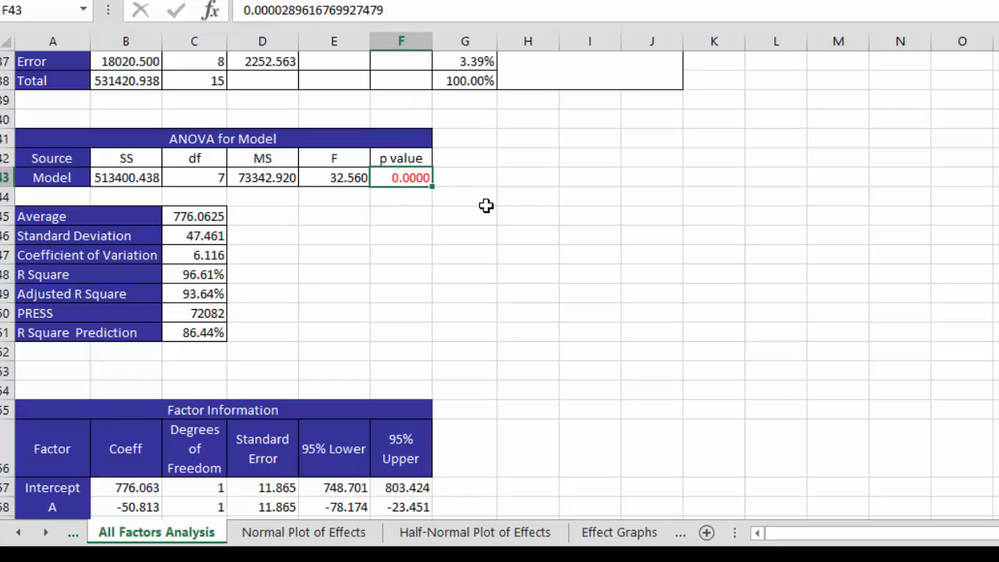
pyautogui.moveTo(91, 343)
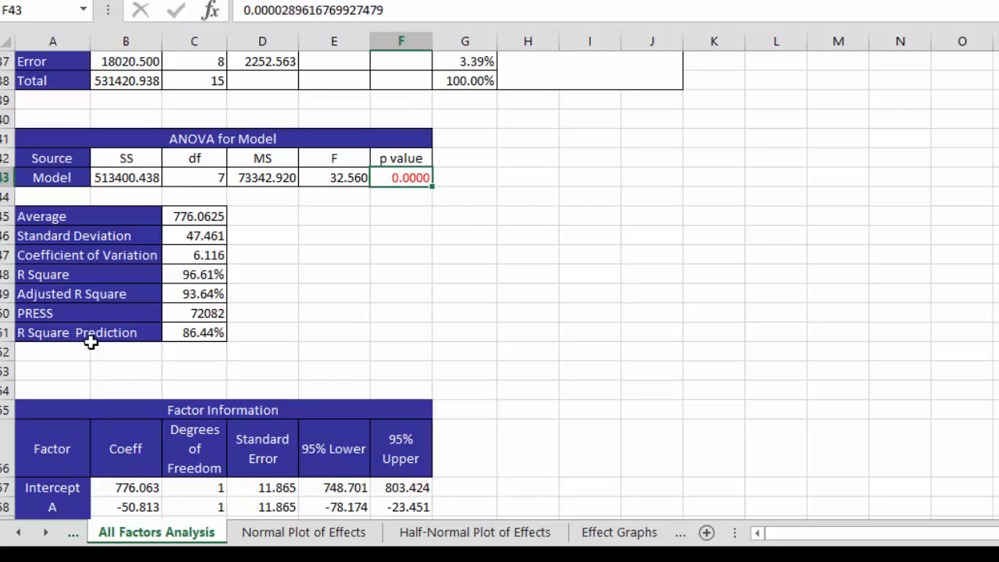
pyautogui.moveTo(44, 255)
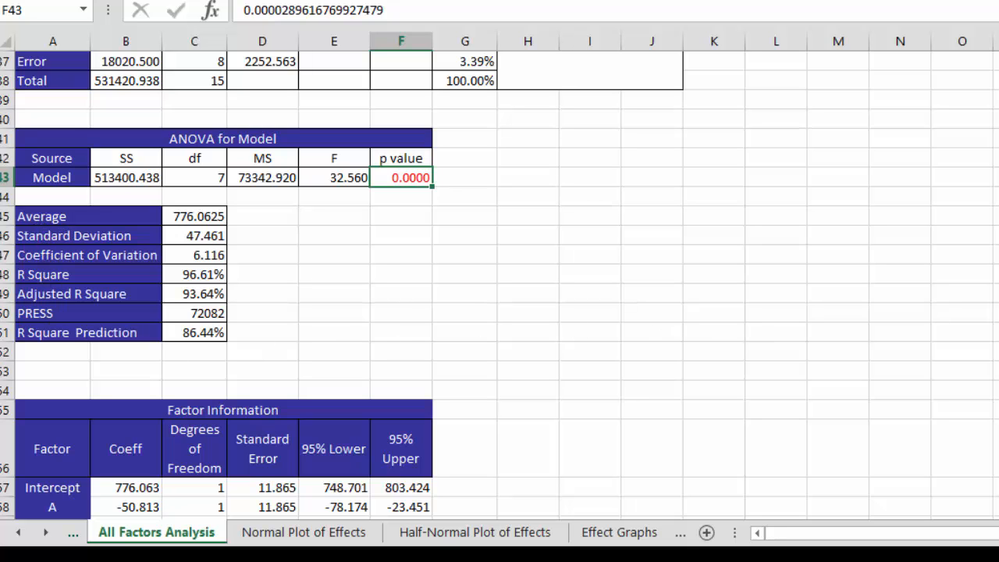
pyautogui.scroll(-3)
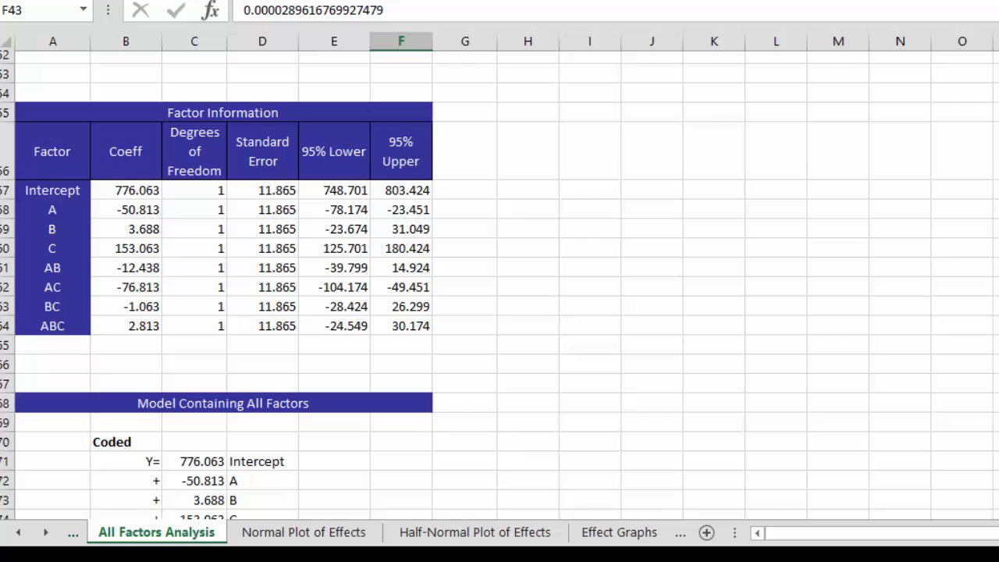
pyautogui.scroll(-3)
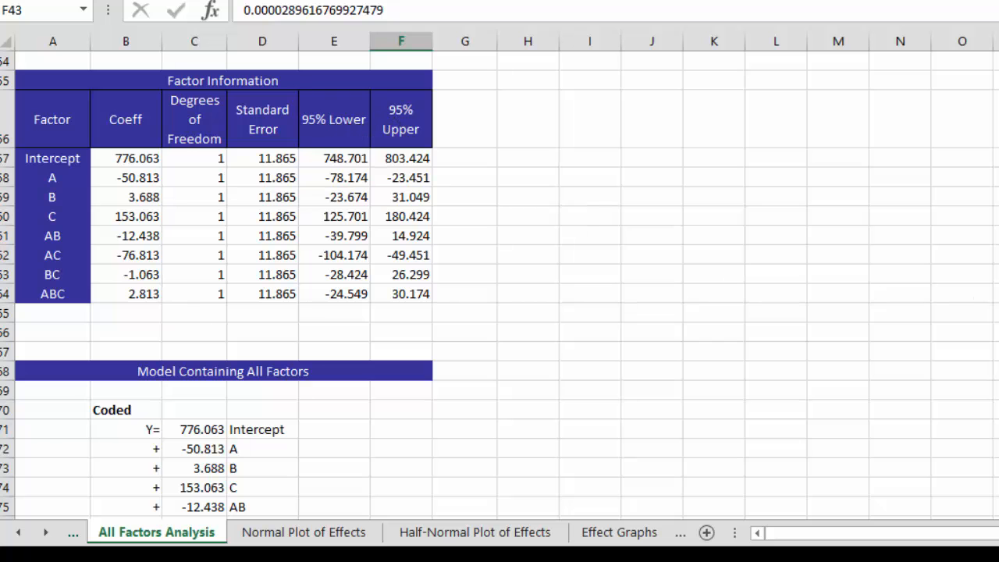
pyautogui.scroll(-3)
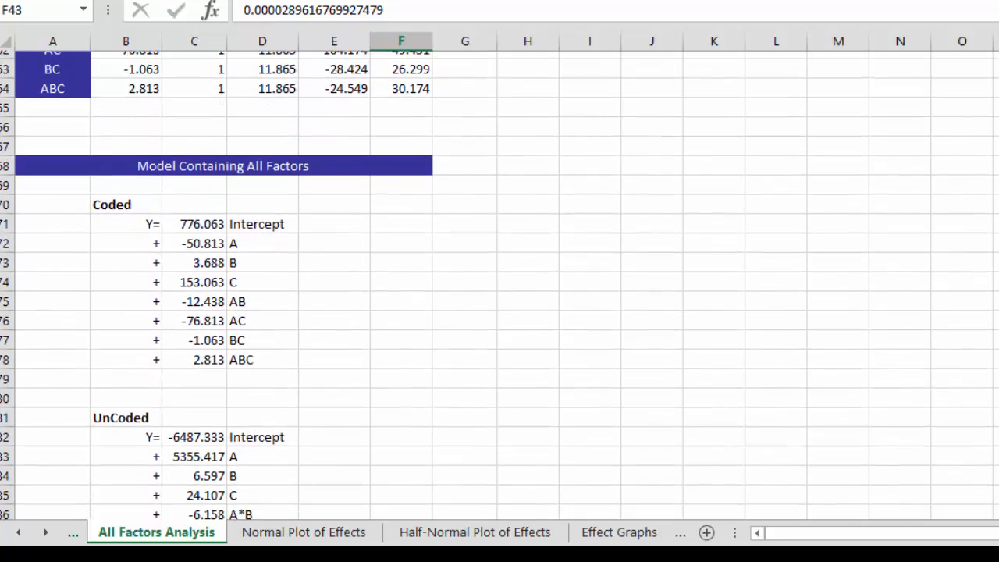
pyautogui.scroll(-3)
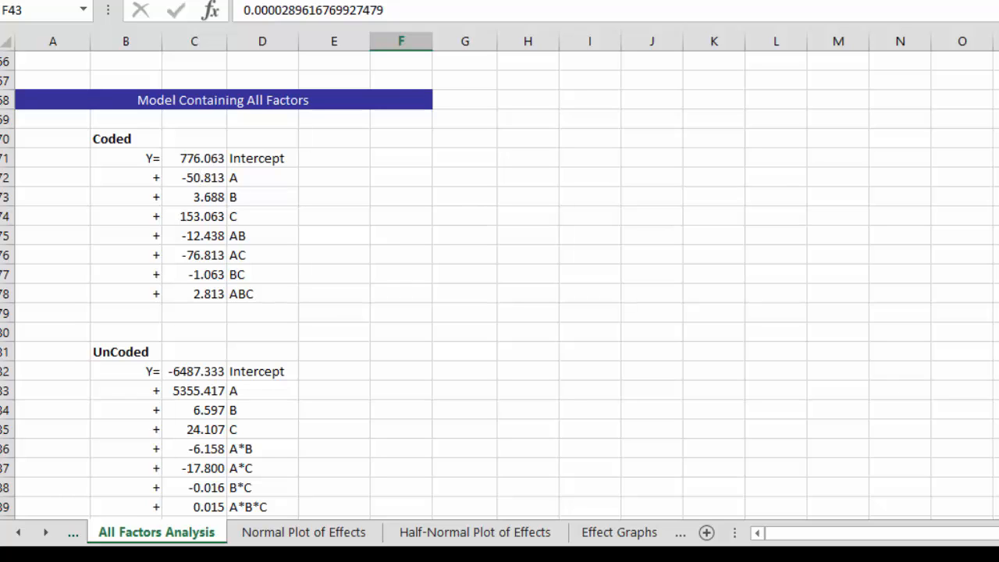
pyautogui.scroll(-3)
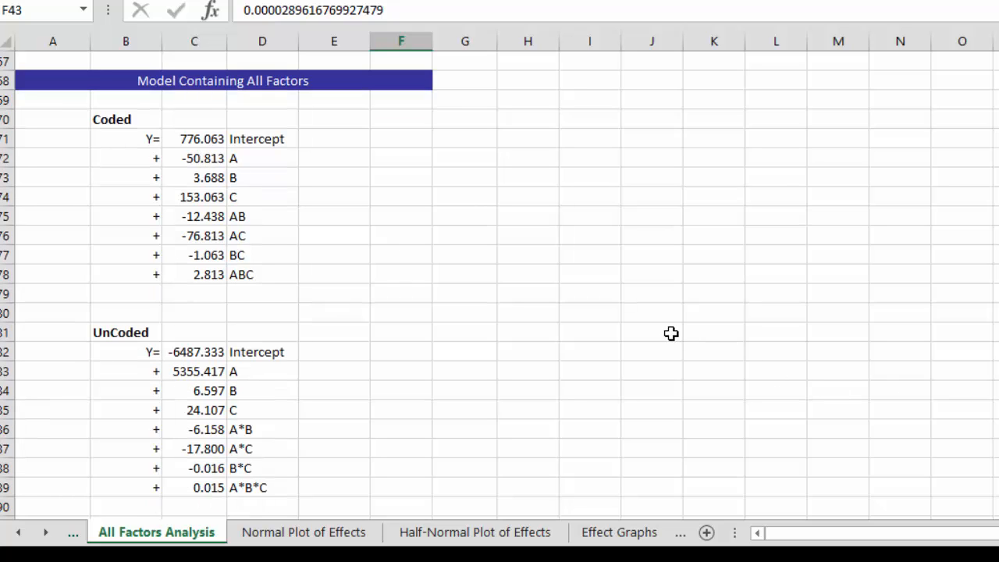
pyautogui.moveTo(665, 327)
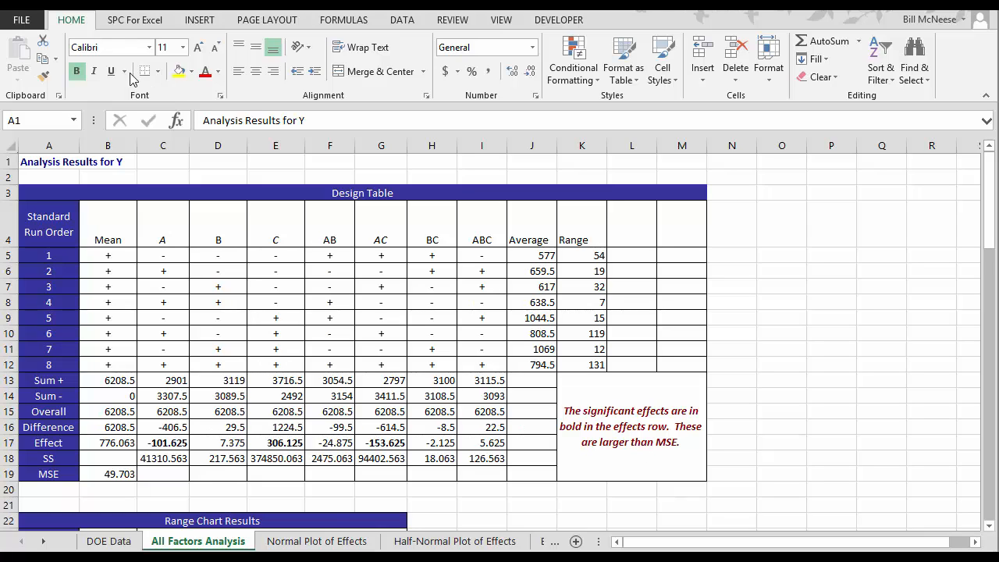
pyautogui.click(305, 540)
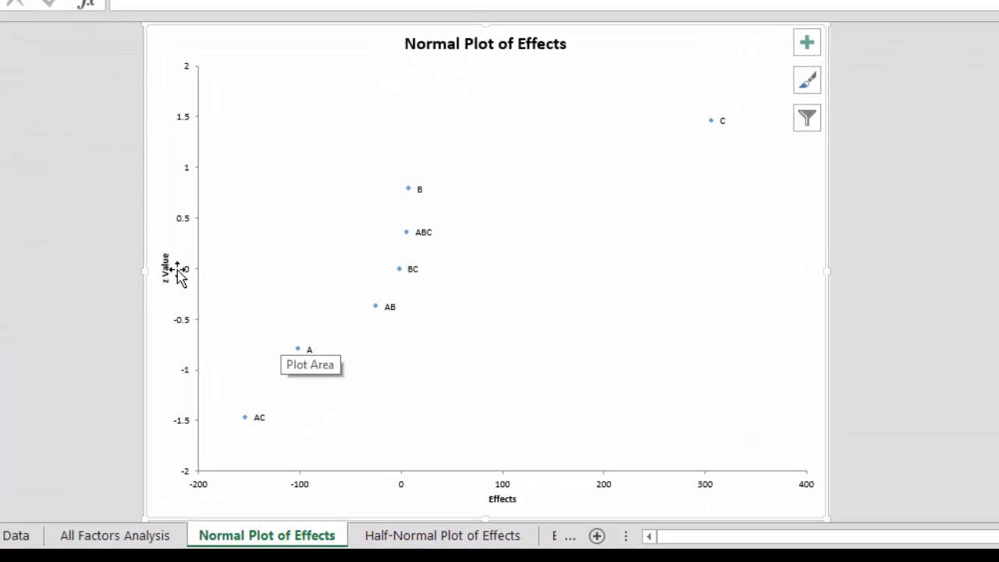
pyautogui.moveTo(470, 497)
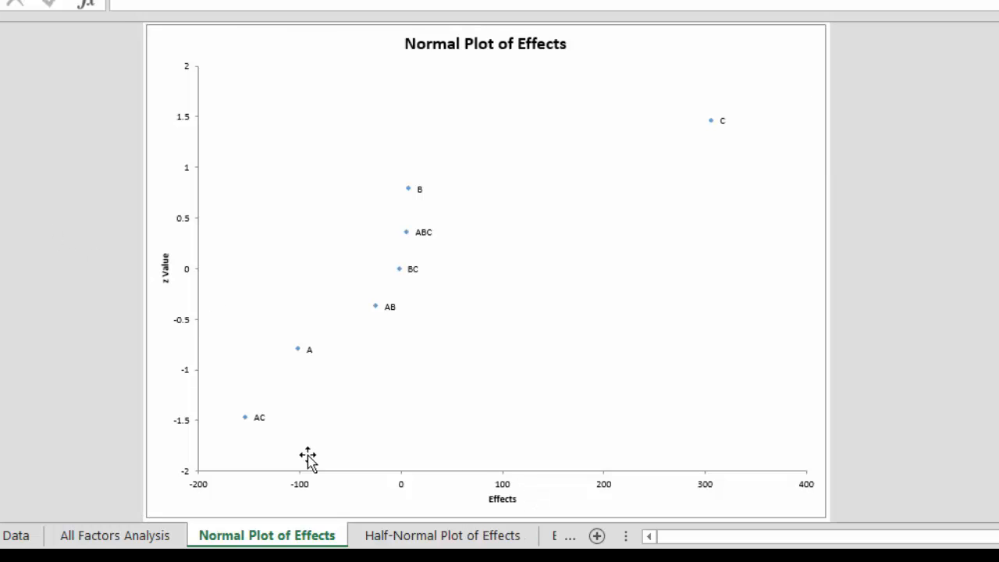
# Show the Half-Normal Plot of Effects with C, AC and A flagged significant.
pyautogui.click(449, 534)
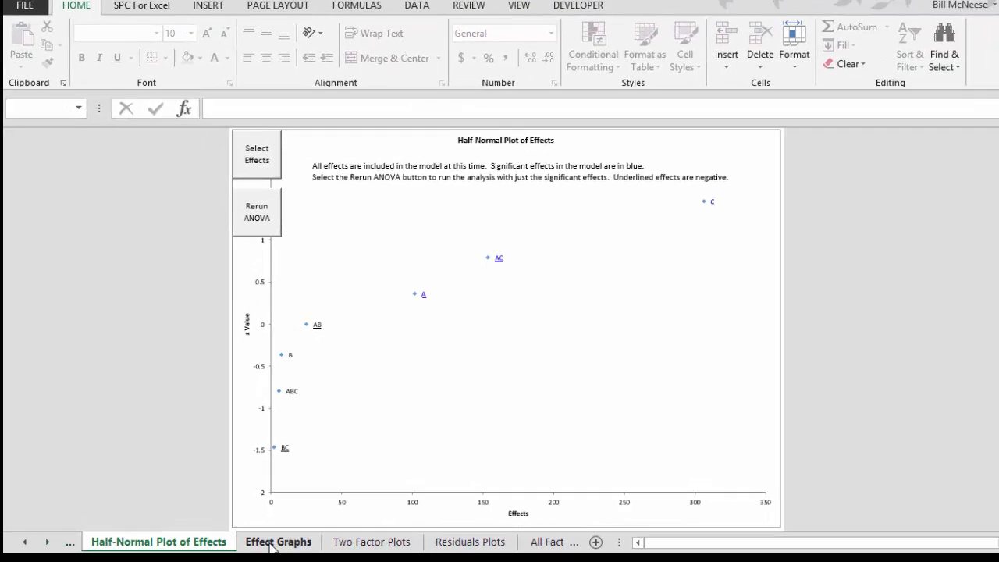
# Review the Effect Graphs sheet's main, two-factor and three-factor effect charts.
pyautogui.click(281, 541)
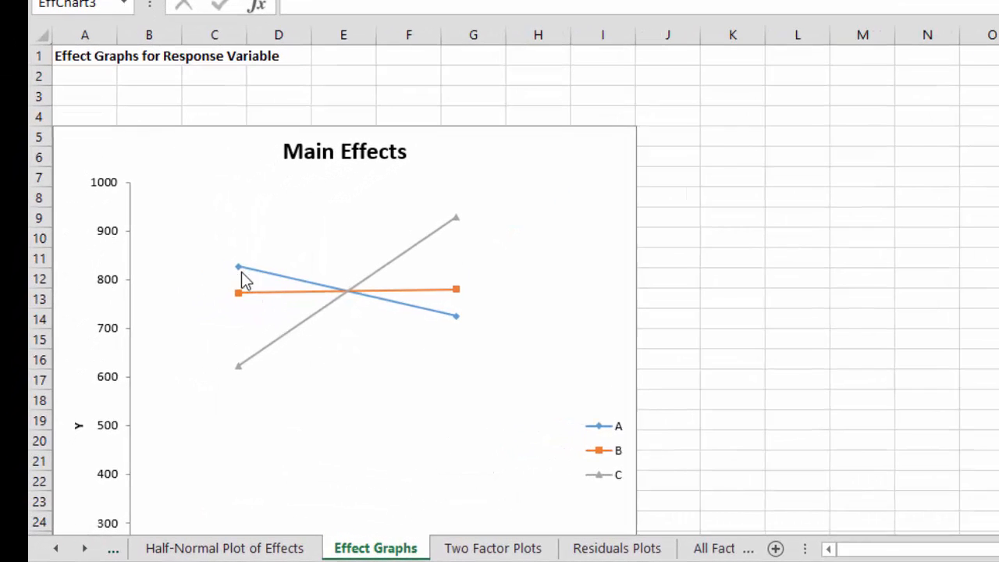
pyautogui.moveTo(238, 269)
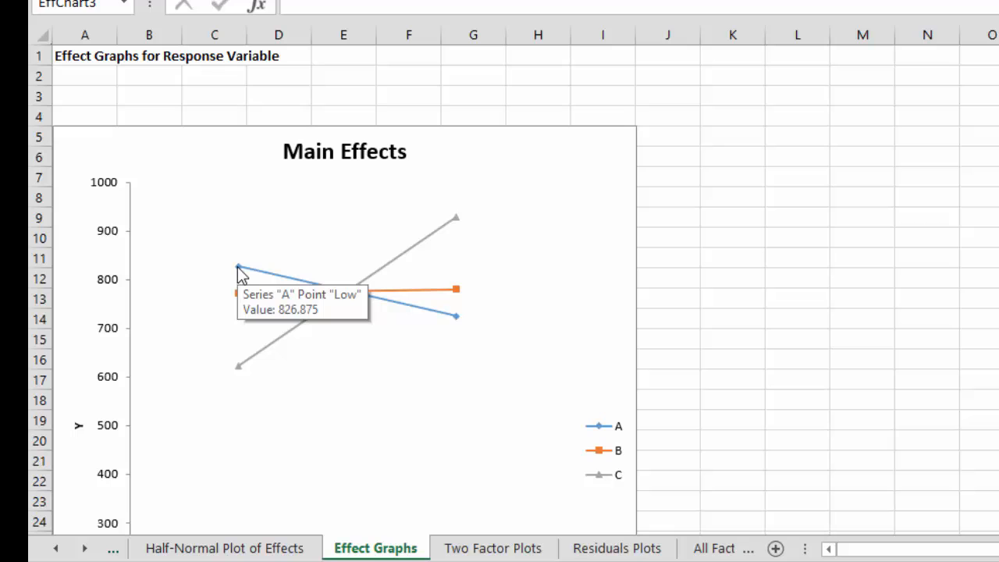
pyautogui.moveTo(783, 315)
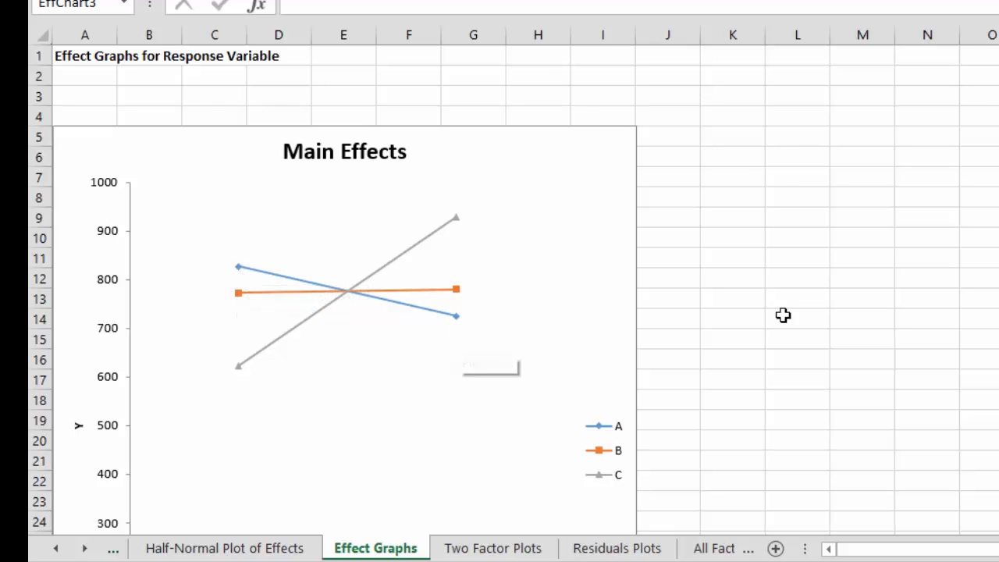
pyautogui.scroll(-3)
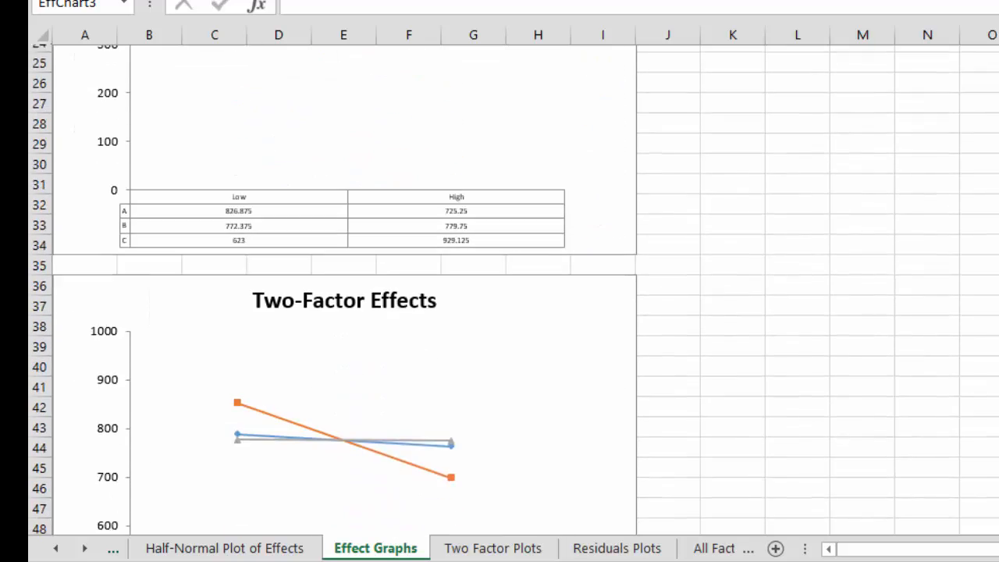
pyautogui.scroll(-3)
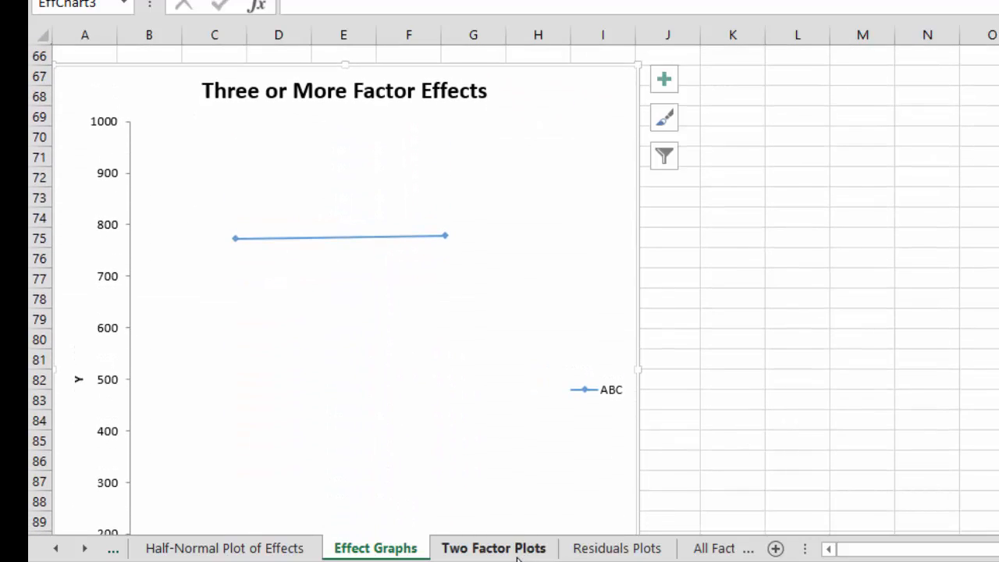
# Review the Two Factor Plots sheet's A vs B and A vs C interaction charts.
pyautogui.click(493, 548)
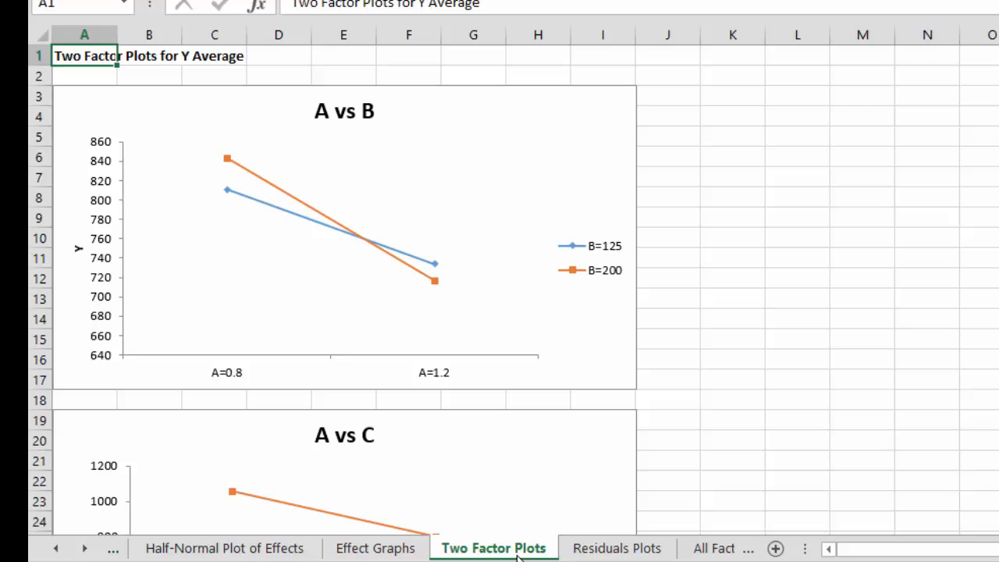
pyautogui.moveTo(381, 216)
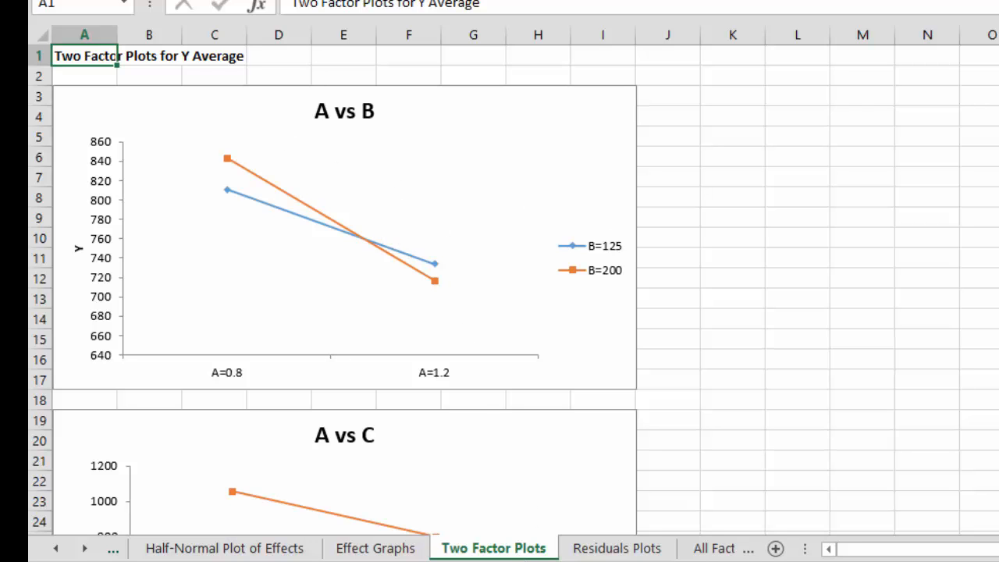
pyautogui.scroll(-3)
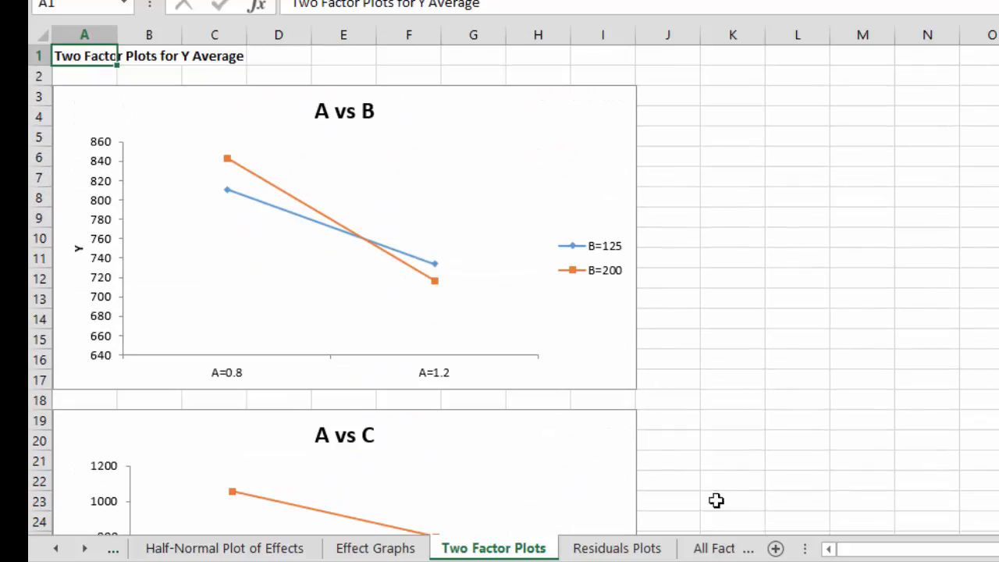
# Review the Internally Studentized Residuals and Cook's Distance columns, then move on to the residuals plots.
pyautogui.click(460, 543)
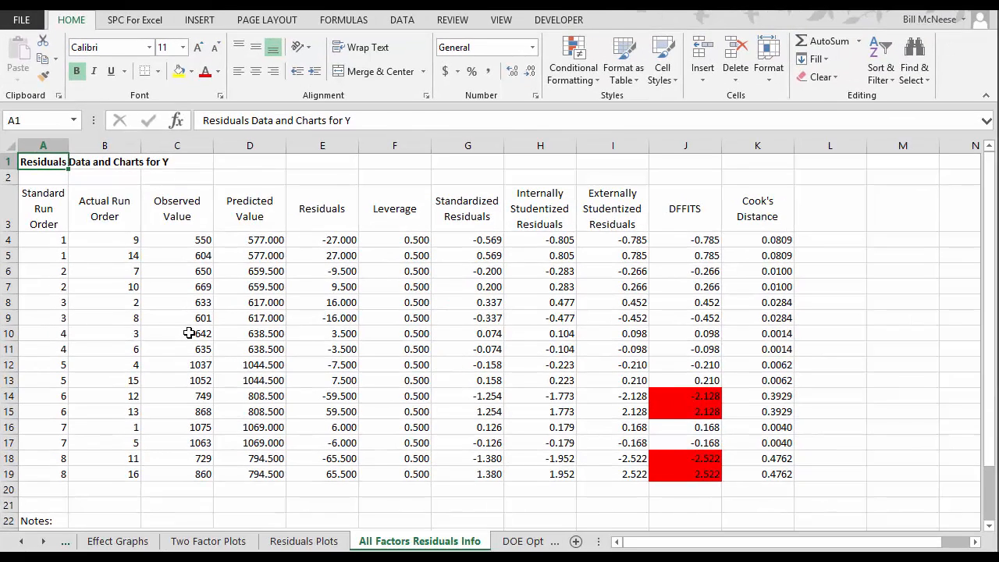
pyautogui.moveTo(321, 216)
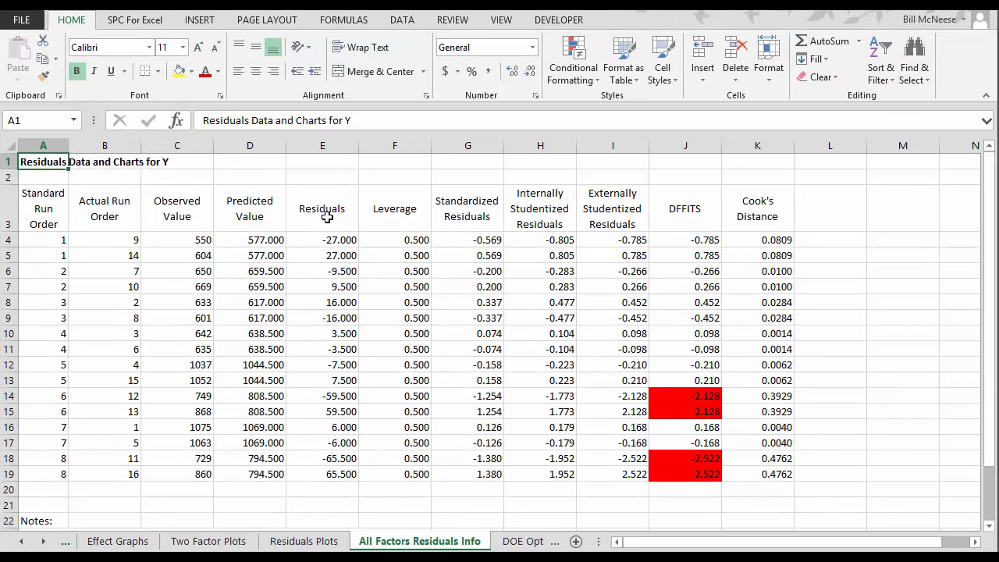
pyautogui.click(395, 222)
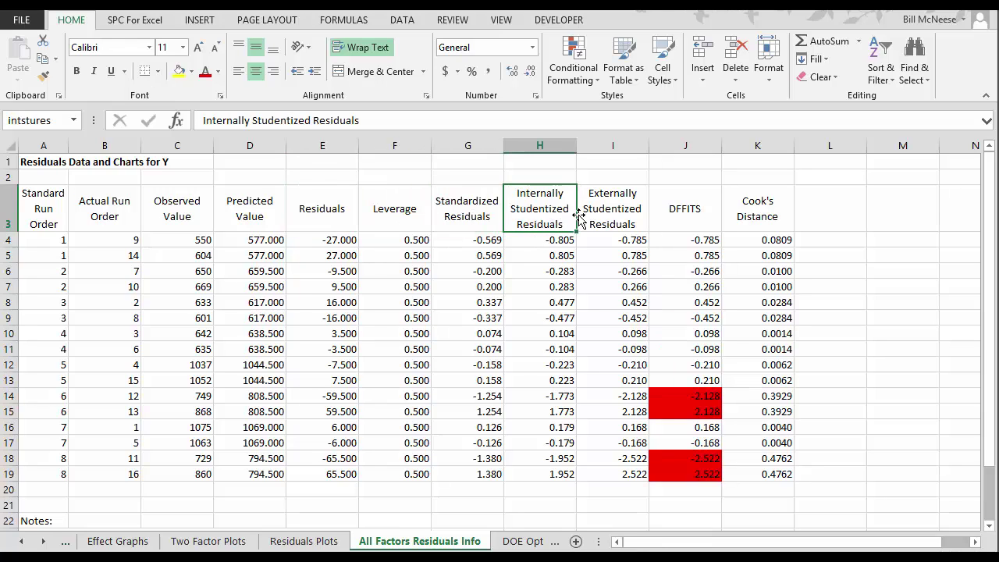
pyautogui.click(612, 209)
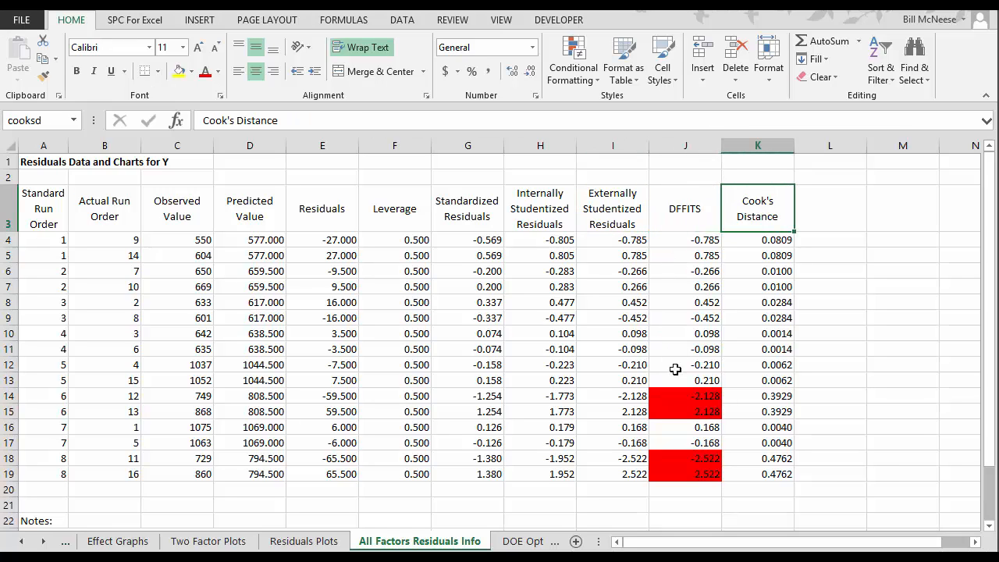
pyautogui.moveTo(671, 396)
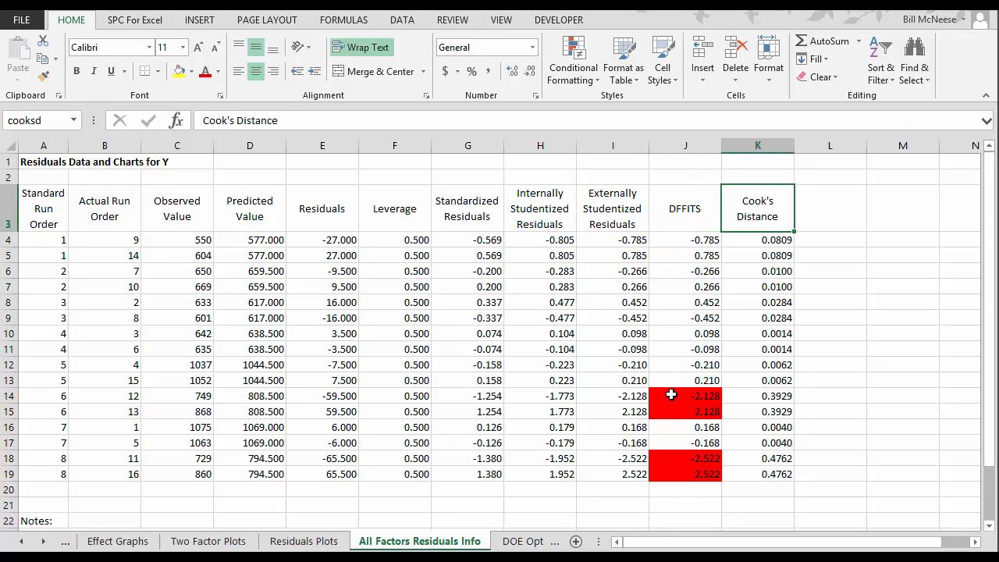
pyautogui.moveTo(112, 466)
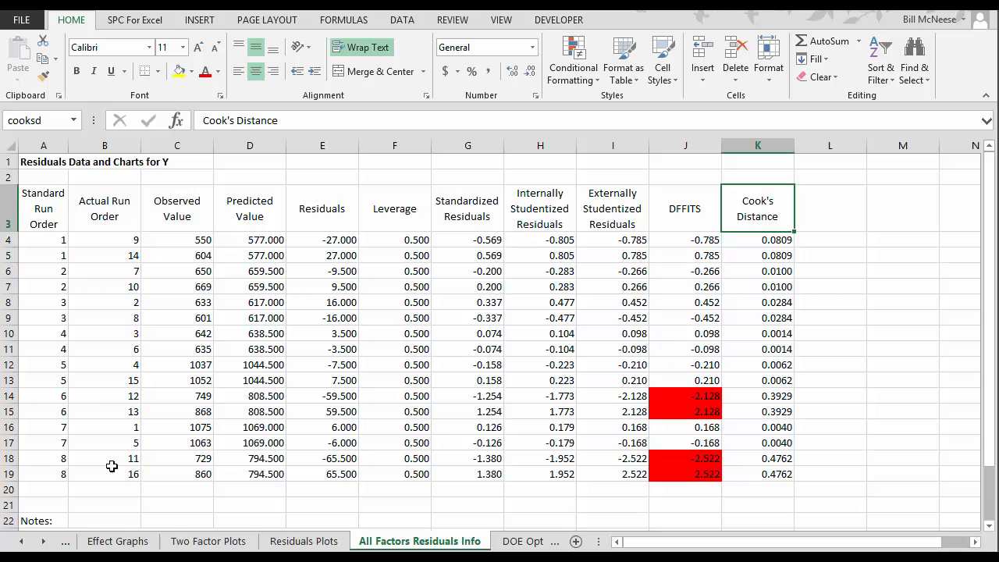
pyautogui.click(302, 540)
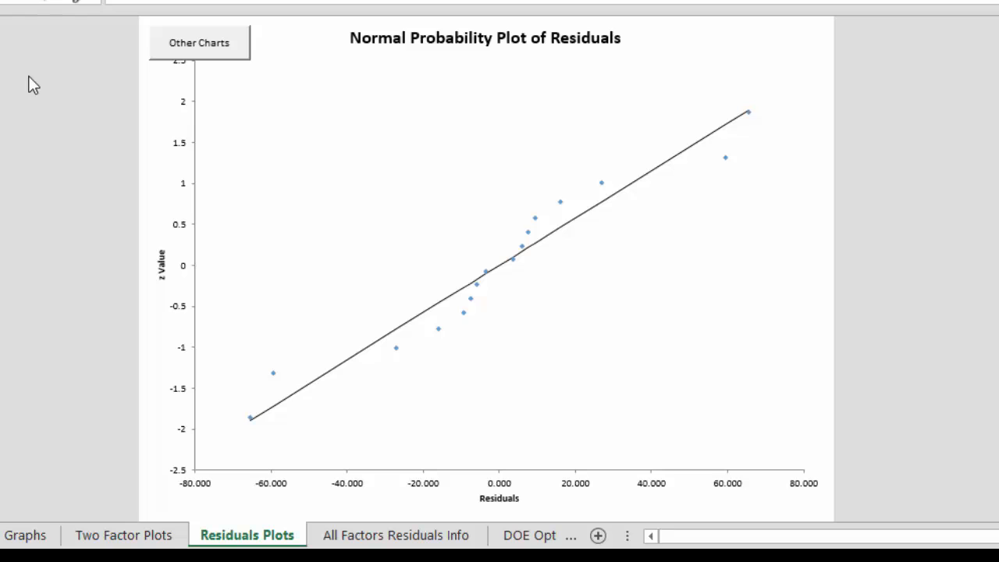
pyautogui.moveTo(315, 480)
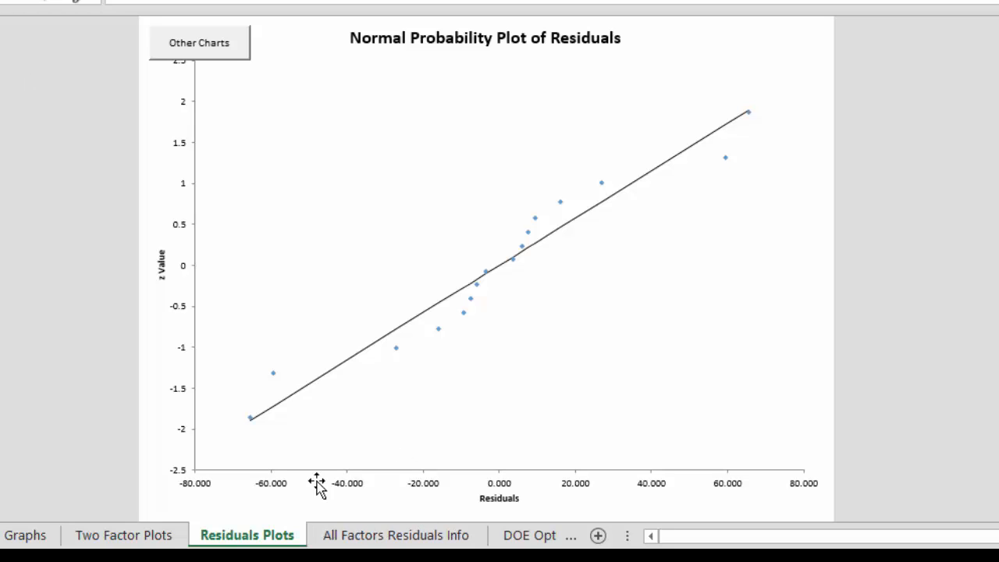
pyautogui.moveTo(295, 228)
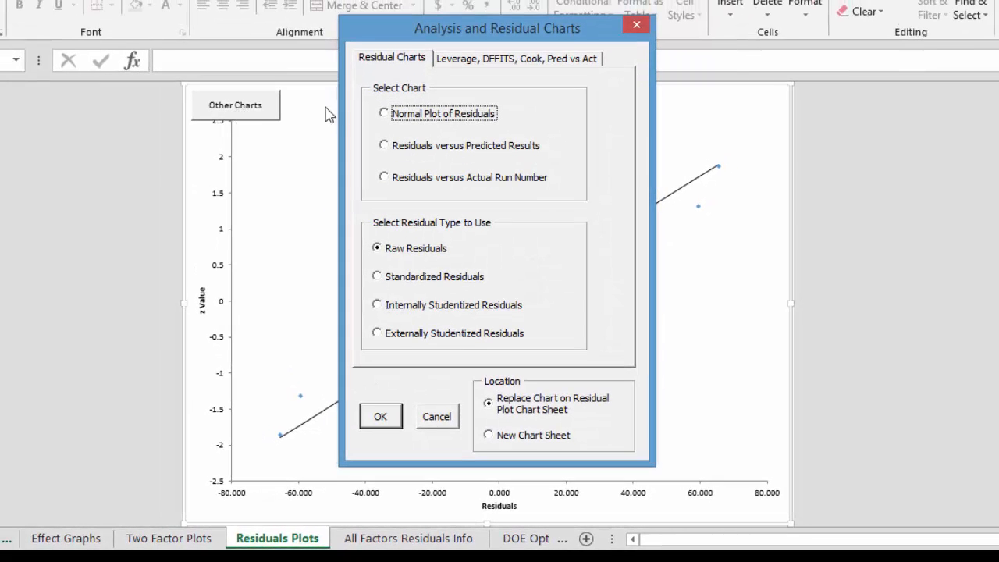
pyautogui.moveTo(509, 128)
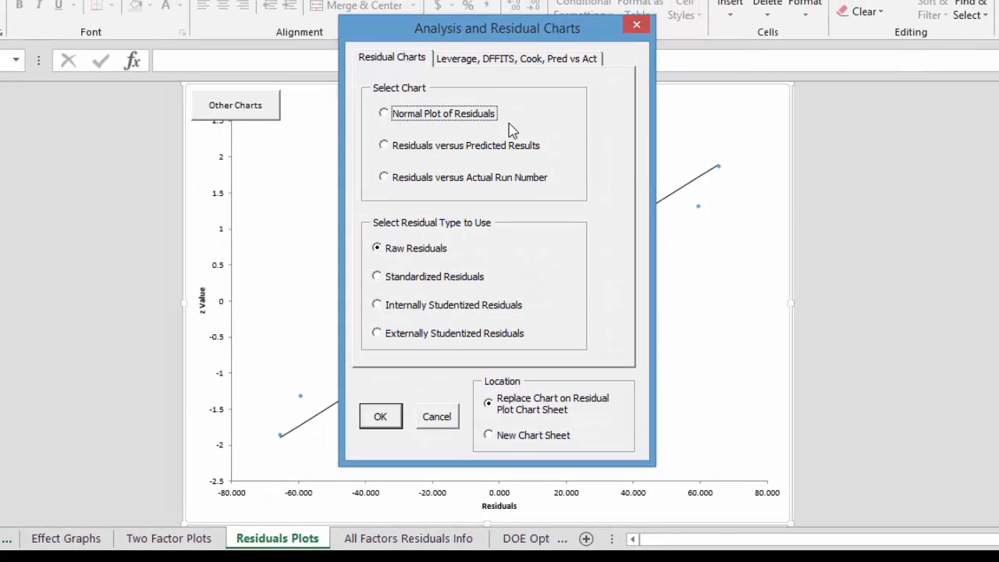
pyautogui.moveTo(394, 157)
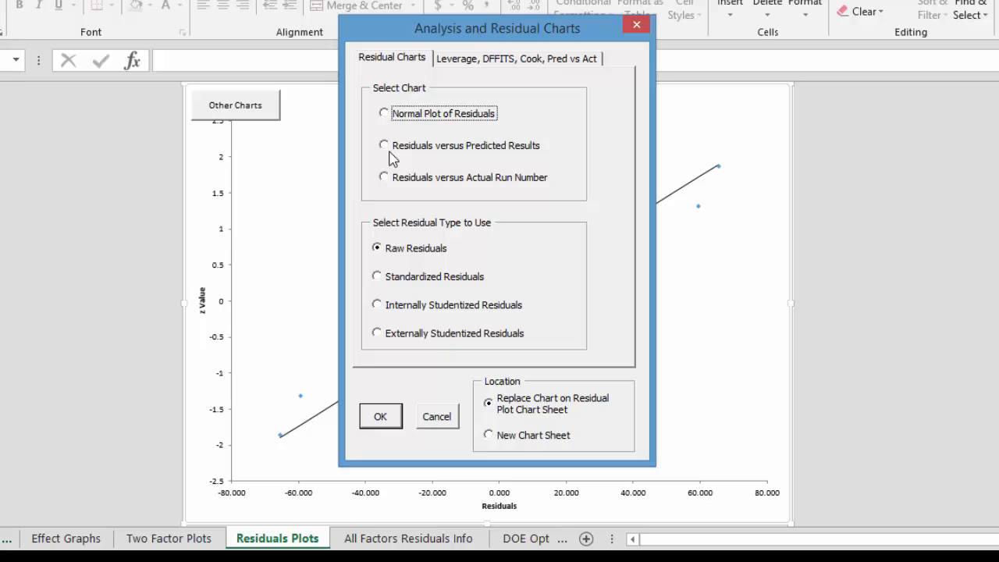
pyautogui.moveTo(493, 185)
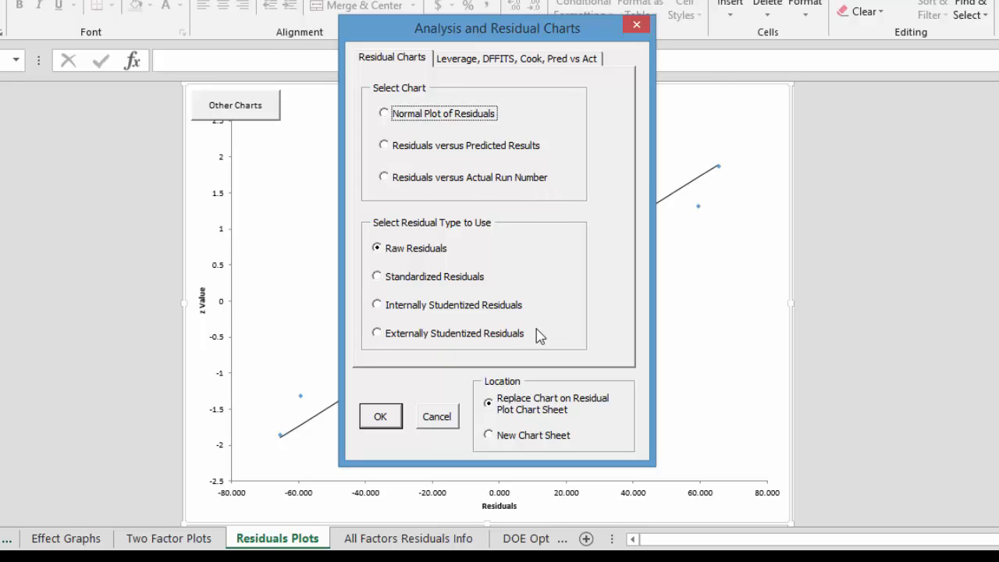
pyautogui.moveTo(486, 70)
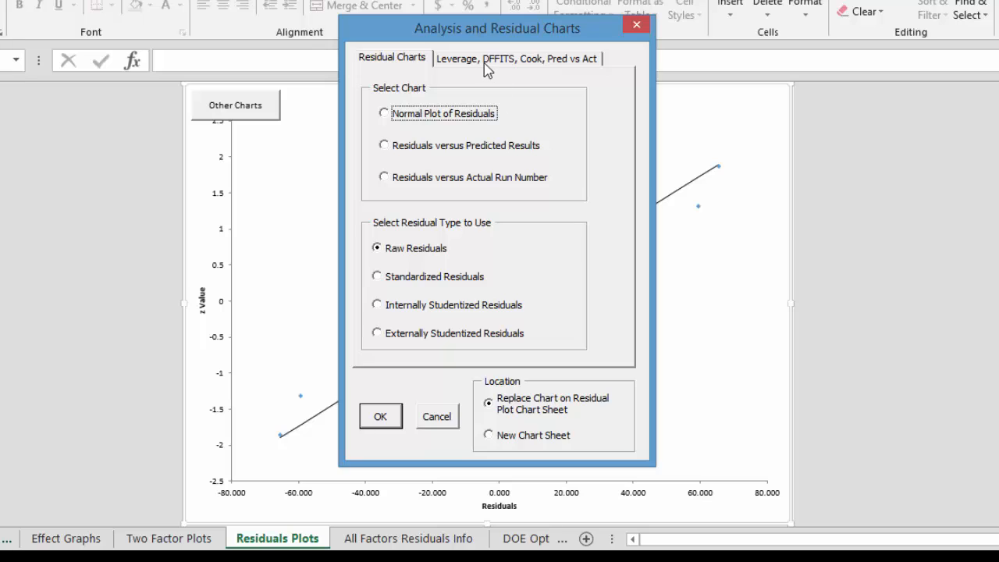
# Choose Predicted Values versus Actual Values under Leverage, DFFITS, Cook, Pred vs Act and create the chart.
pyautogui.click(517, 58)
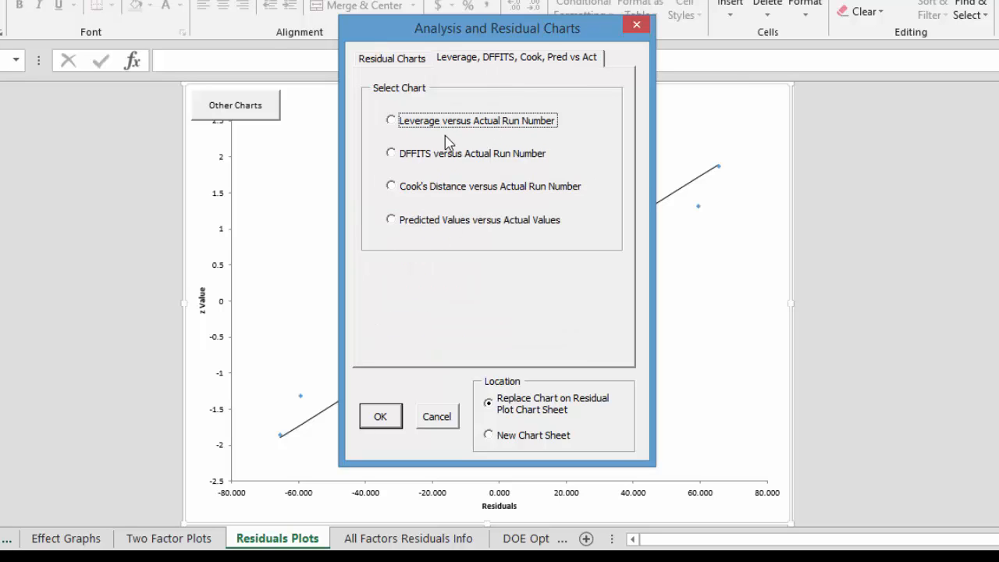
pyautogui.moveTo(409, 242)
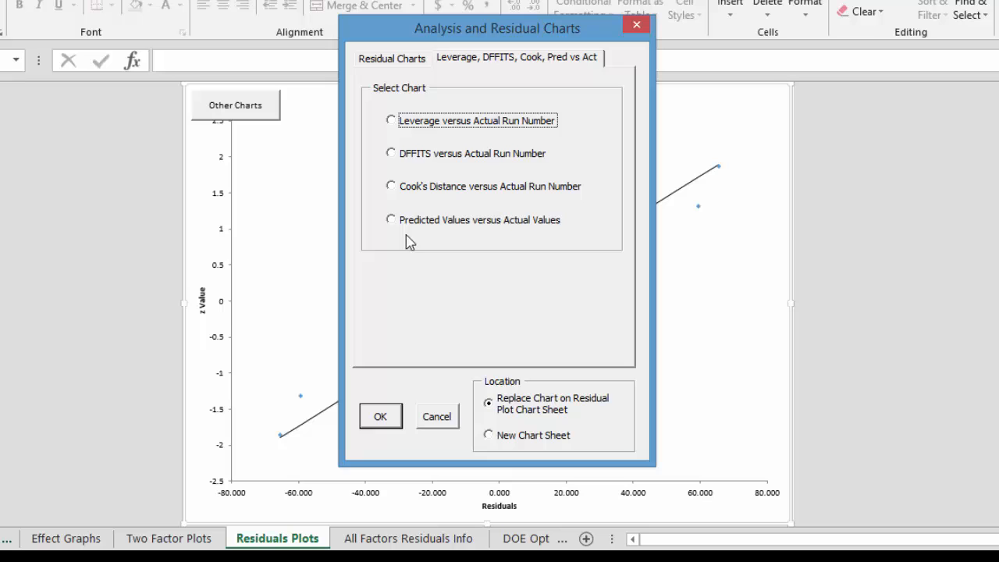
pyautogui.click(390, 219)
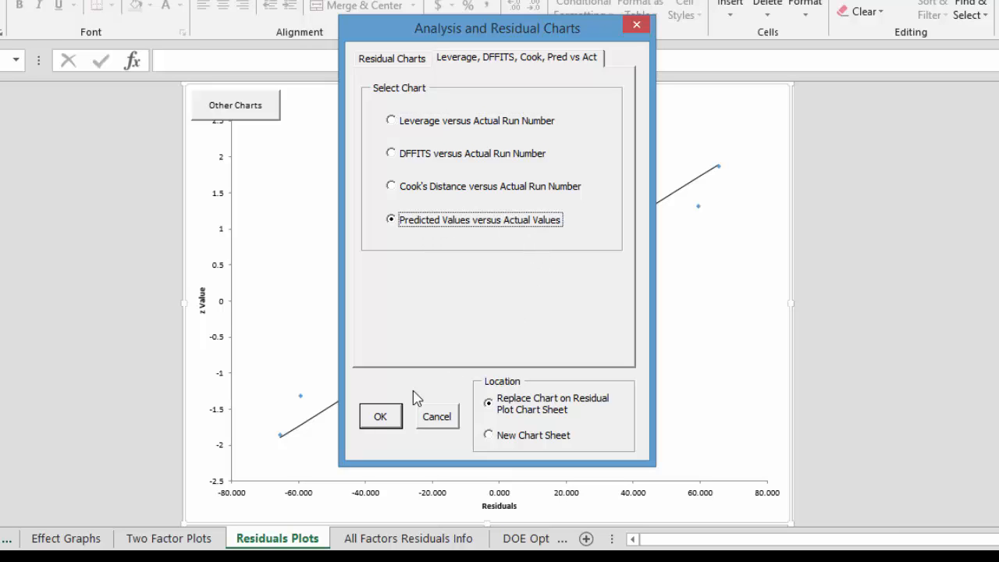
pyautogui.click(381, 415)
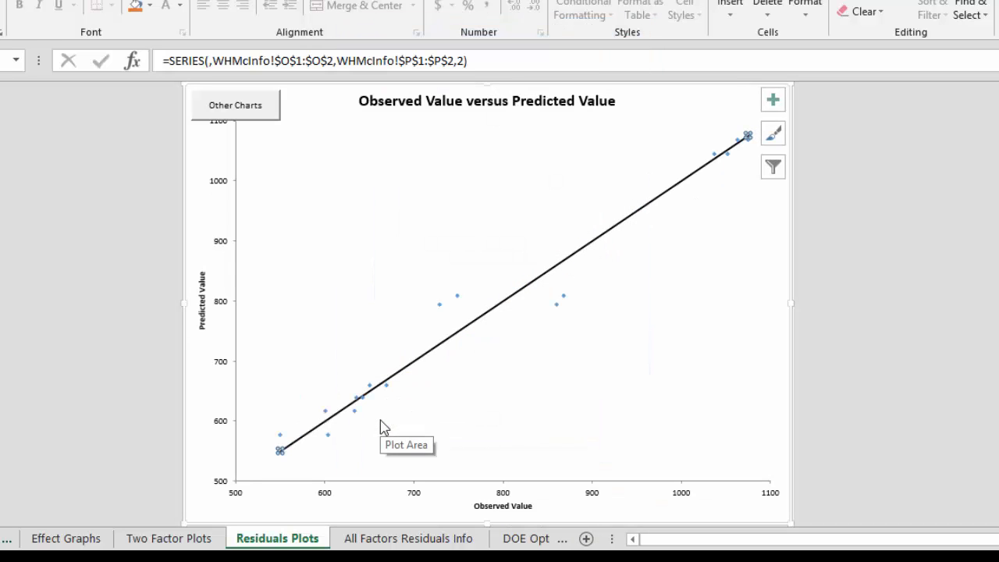
pyautogui.click(46, 225)
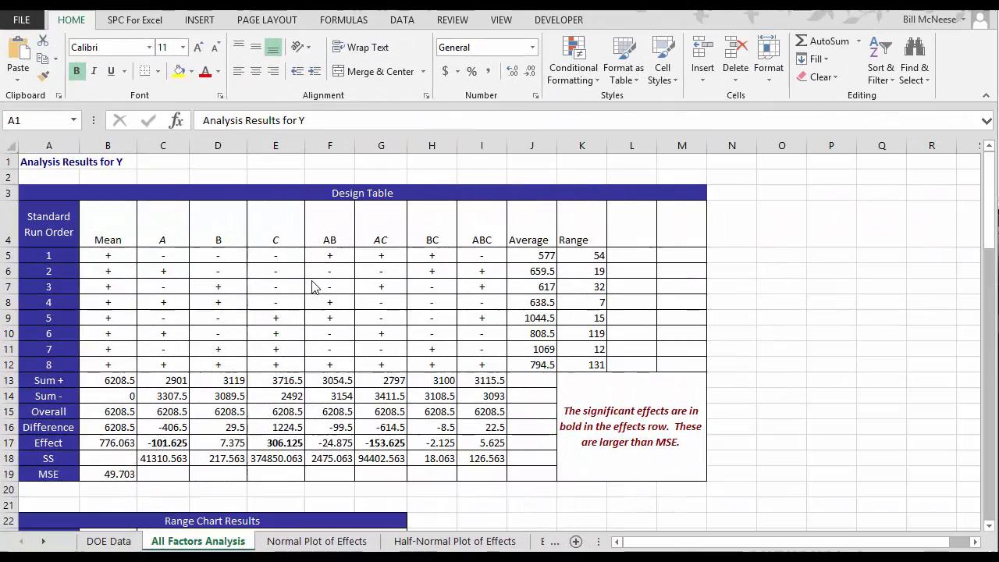
pyautogui.moveTo(577, 329)
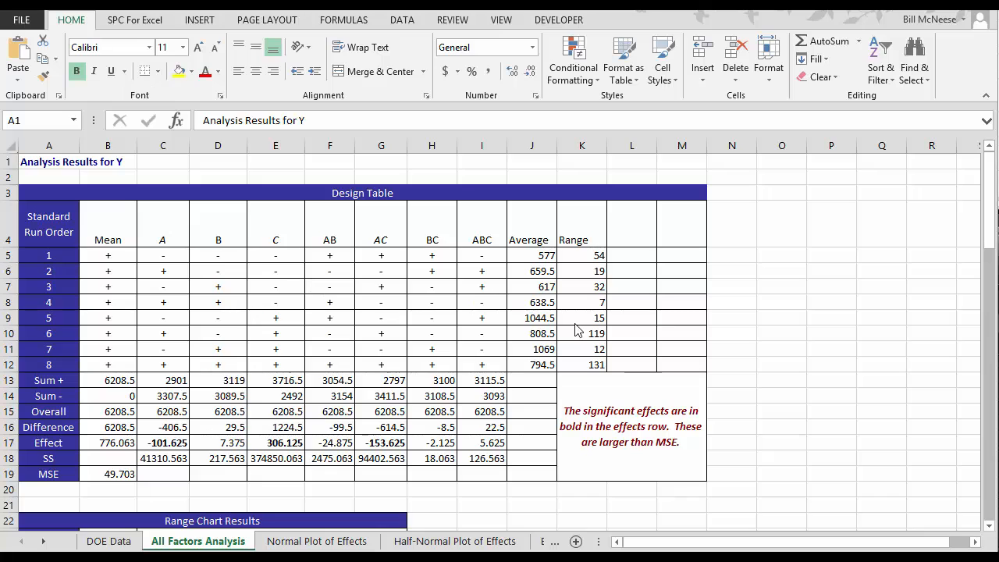
pyautogui.moveTo(980, 201)
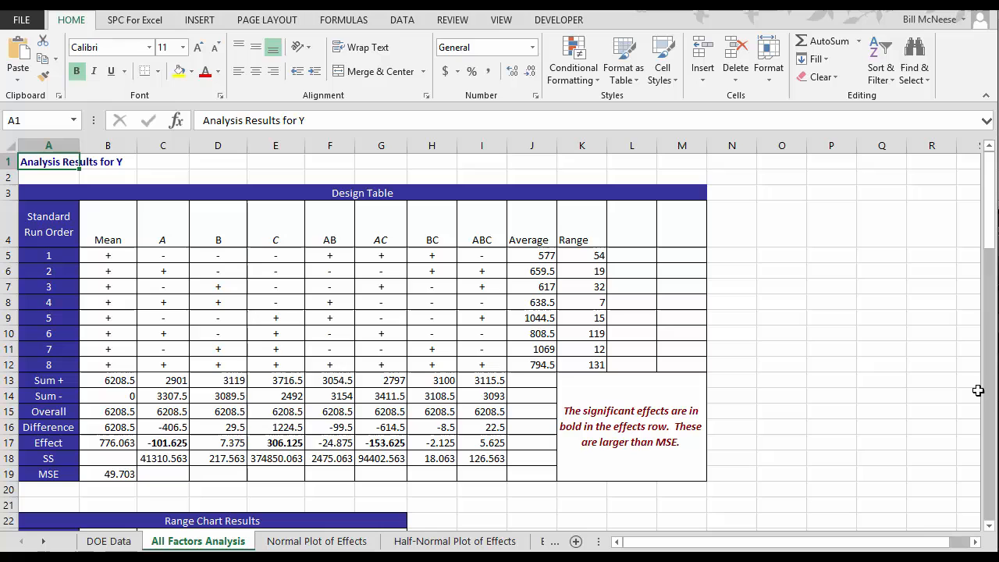
# Scroll to the Model Containing All Factors section and highlight the coded and uncoded equations.
pyautogui.scroll(-3)
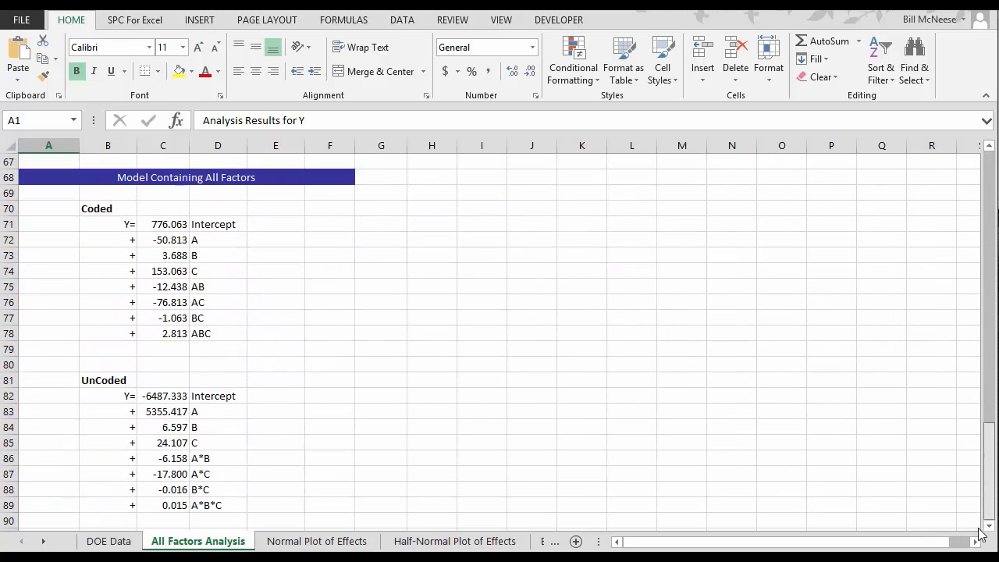
pyautogui.moveTo(101, 231)
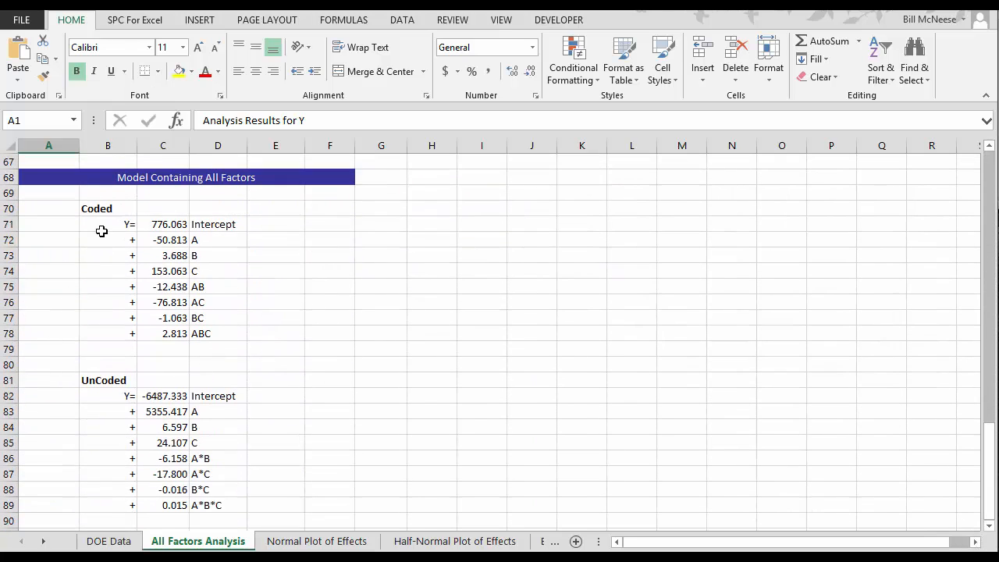
pyautogui.moveTo(108, 224); pyautogui.dragTo(219, 334)
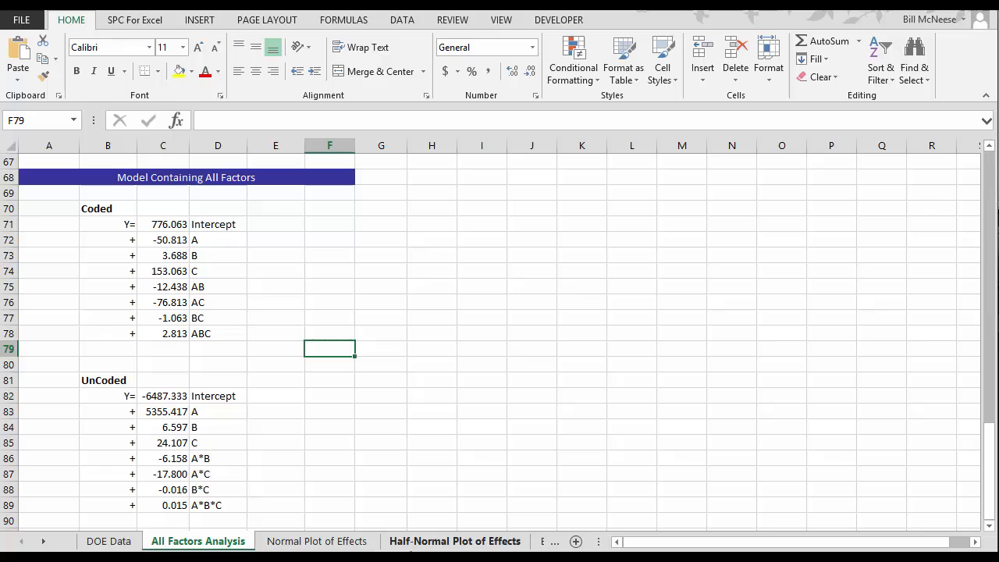
pyautogui.click(456, 540)
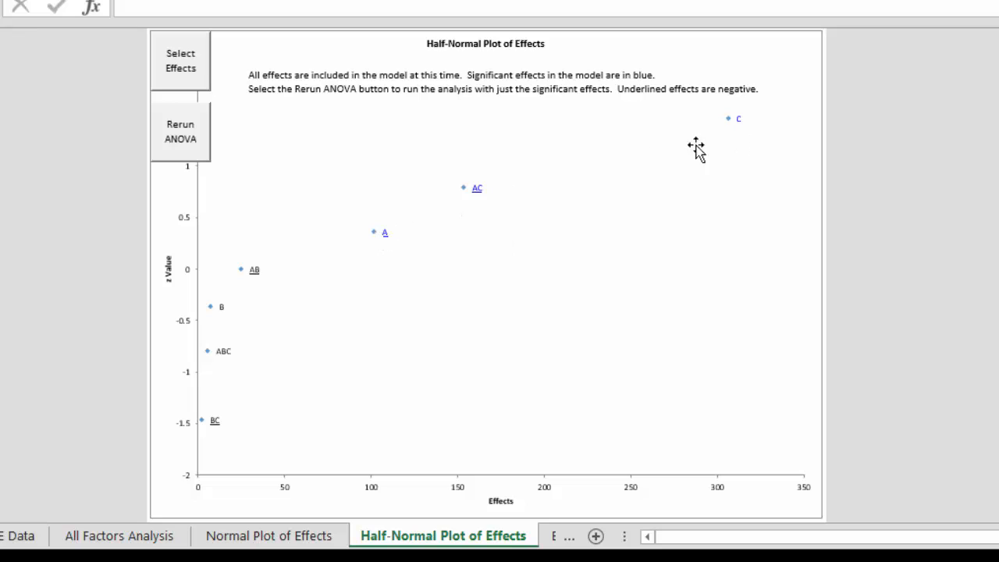
pyautogui.moveTo(415, 218)
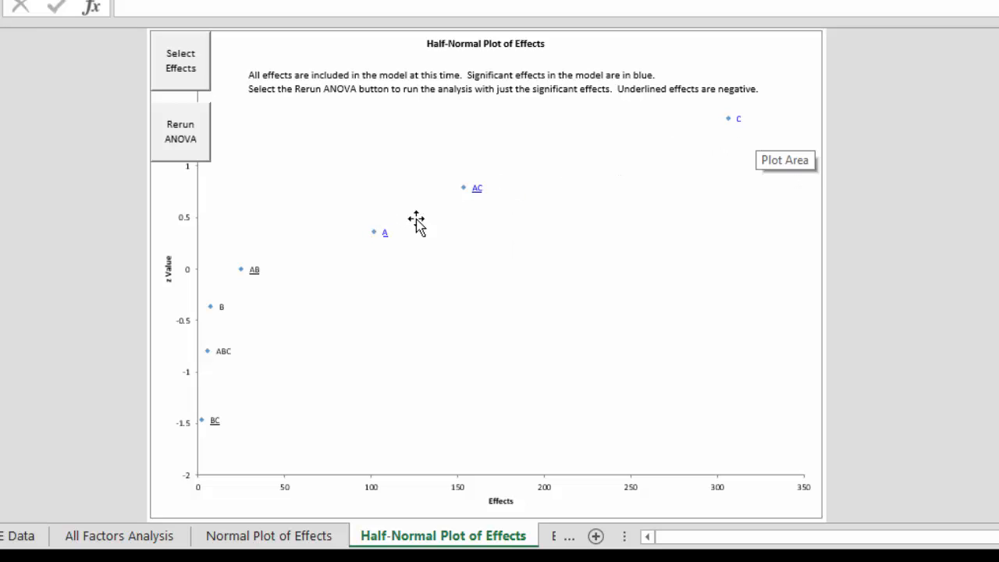
pyautogui.moveTo(487, 195)
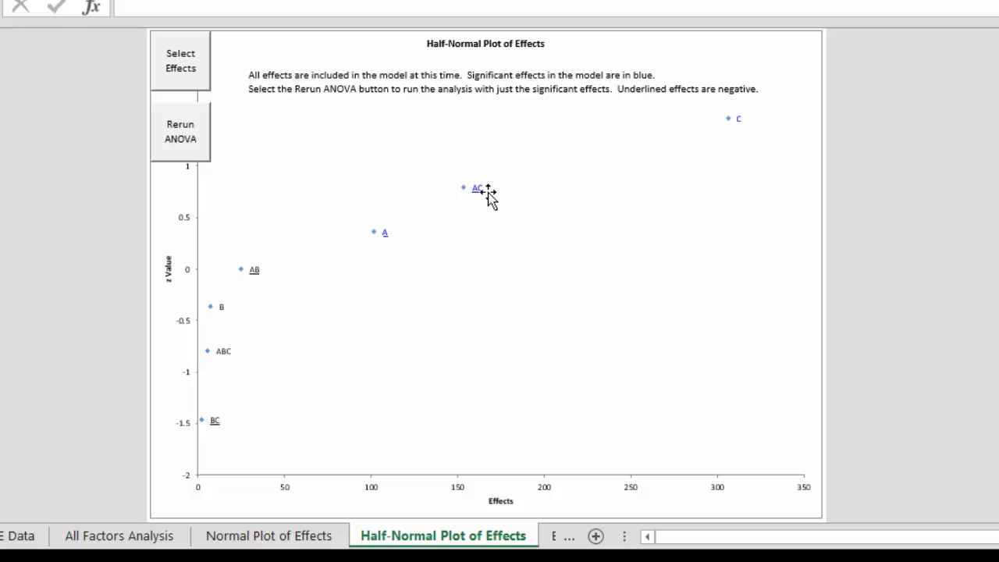
# Select only the C, AC and A effects and rerun the ANOVA for the reduced model.
pyautogui.click(181, 60)
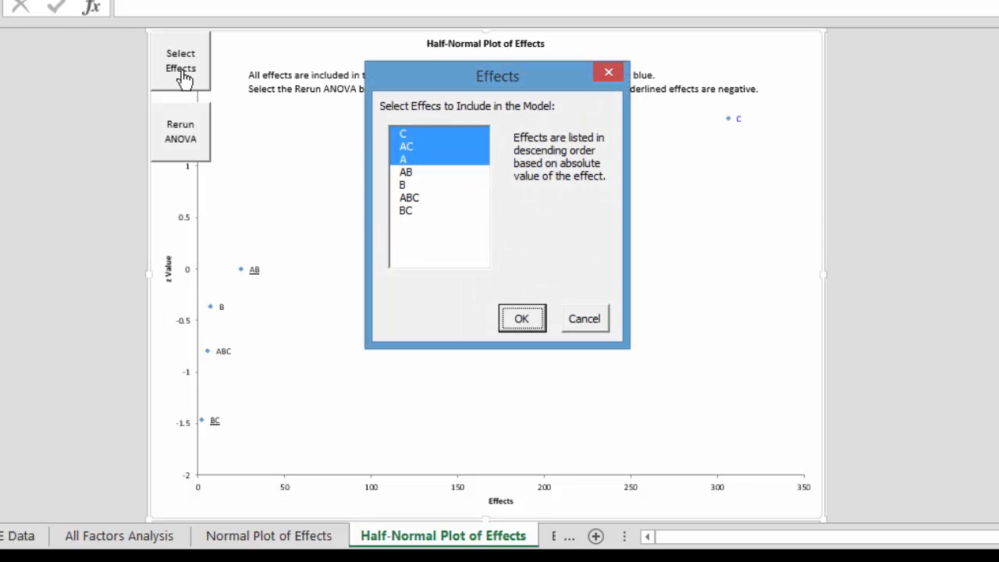
pyautogui.moveTo(431, 173)
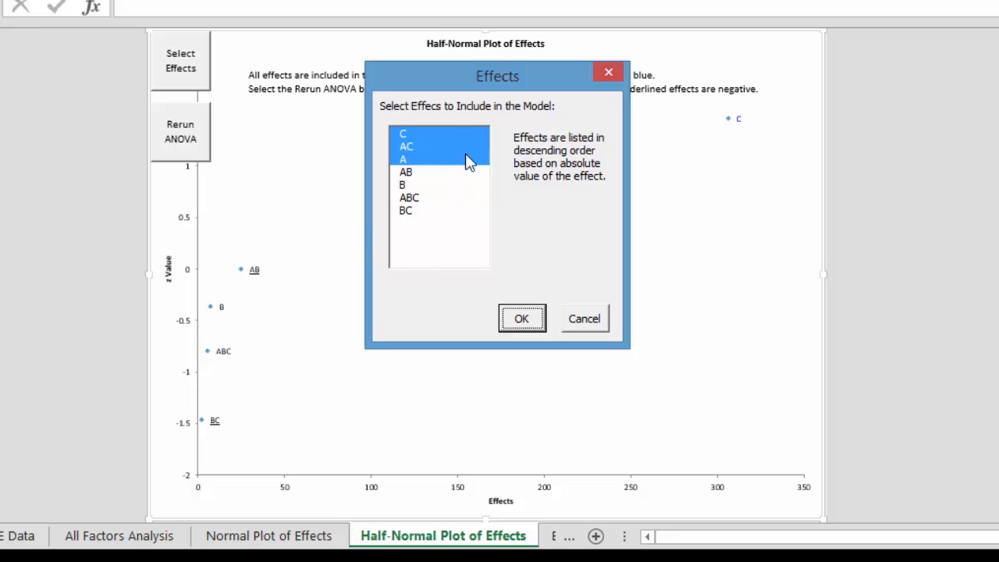
pyautogui.moveTo(521, 318)
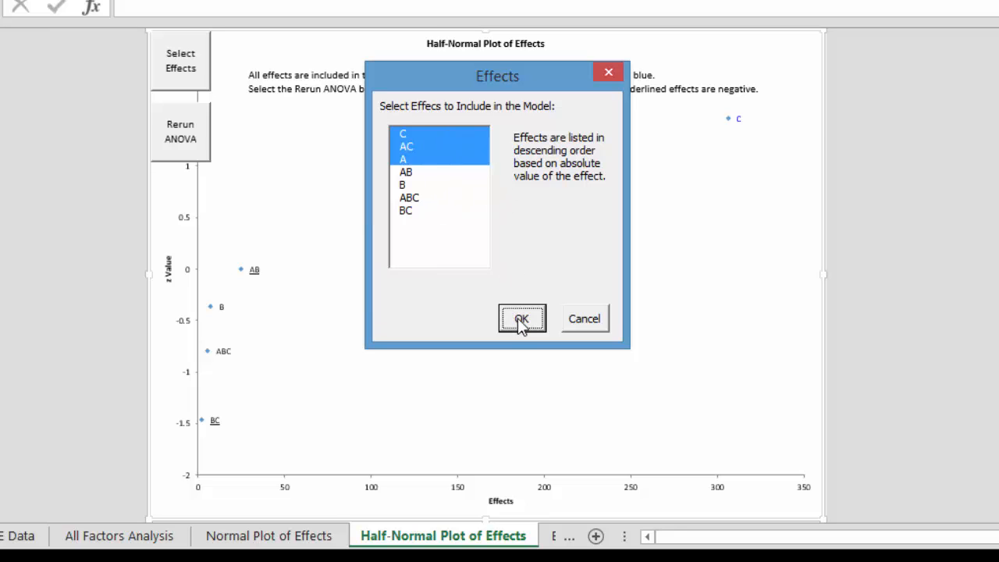
pyautogui.click(521, 318)
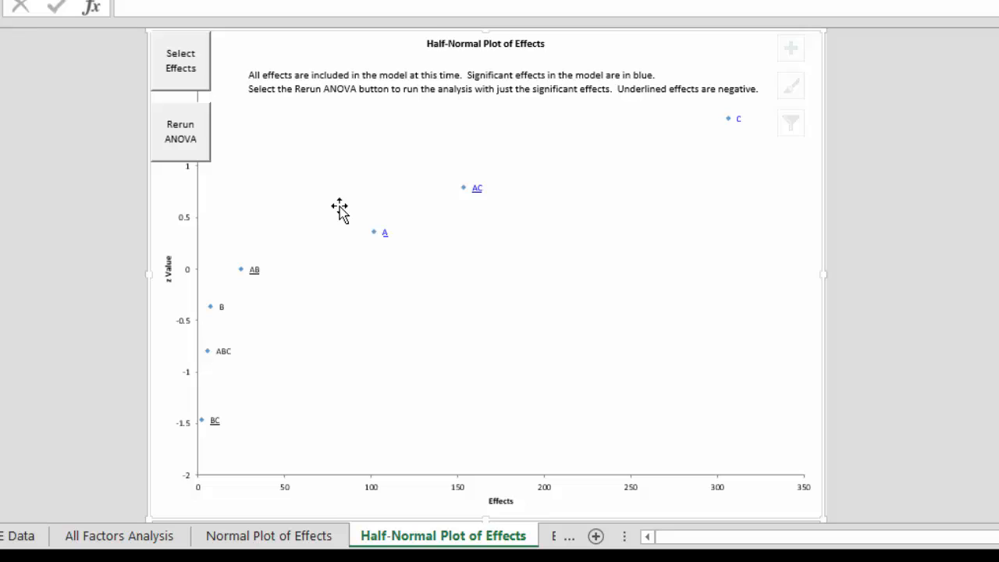
pyautogui.click(179, 131)
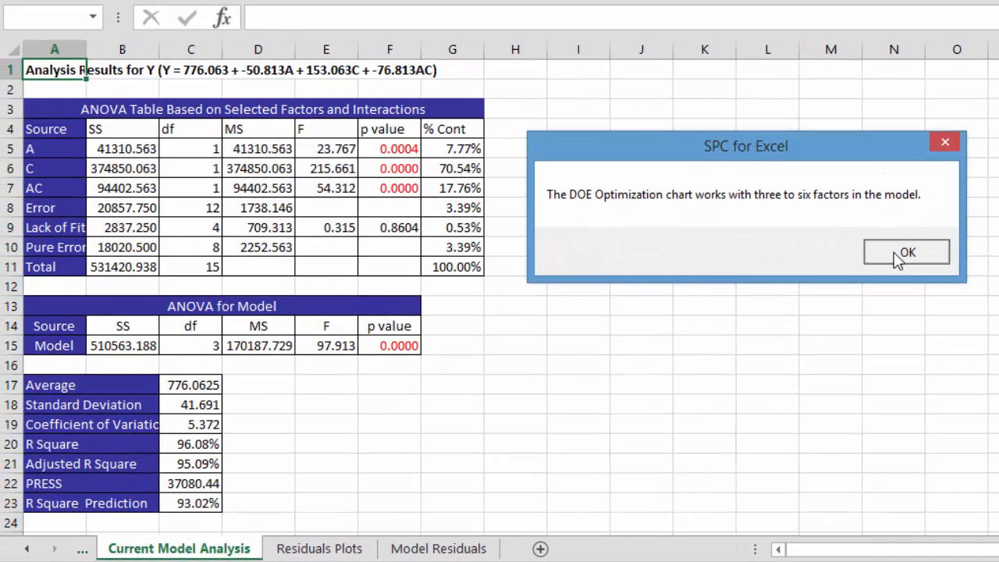
# Dismiss the DOE Optimization notice and scroll to the coefficients showing R Square 96.08%.
pyautogui.click(905, 251)
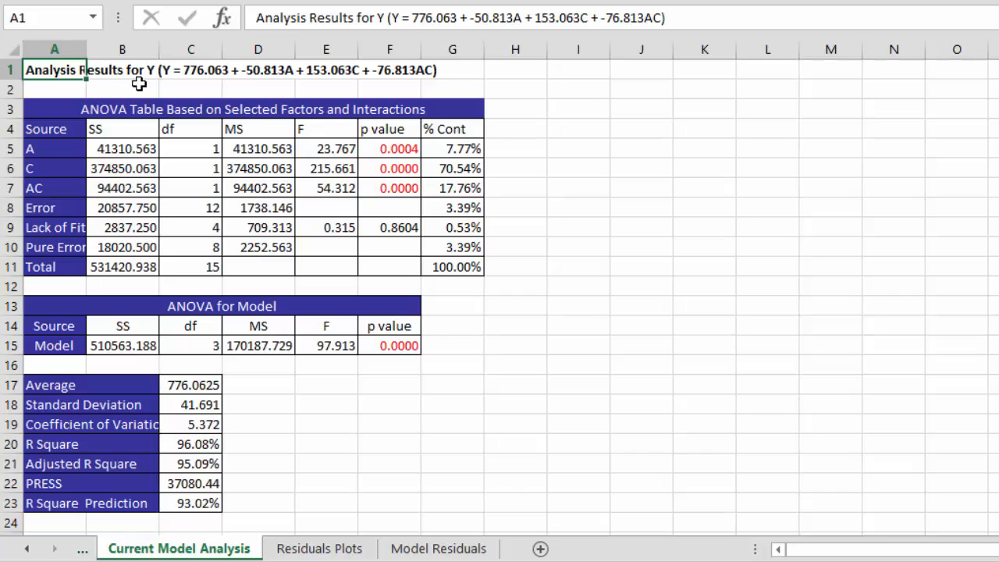
pyautogui.click(191, 68)
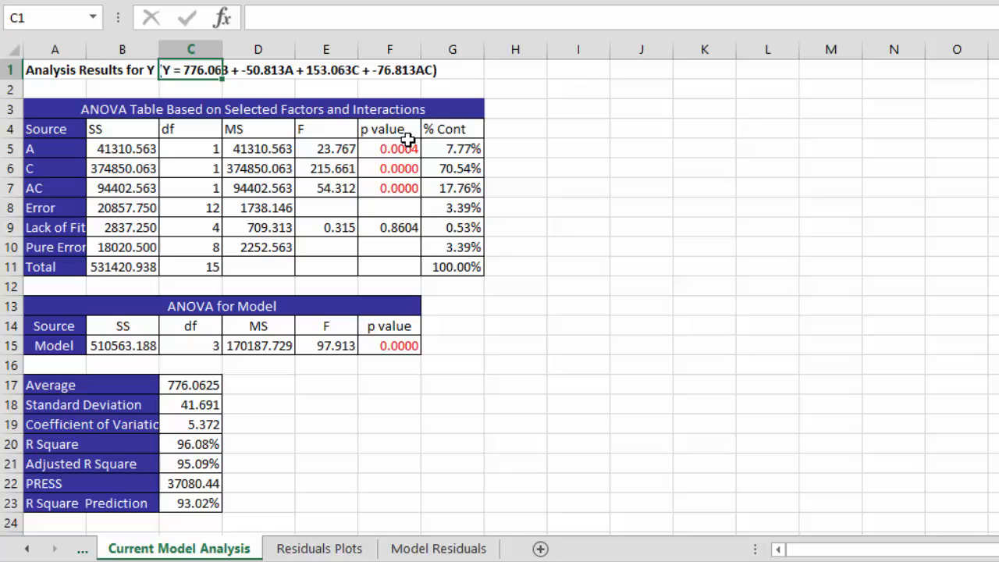
pyautogui.moveTo(443, 178)
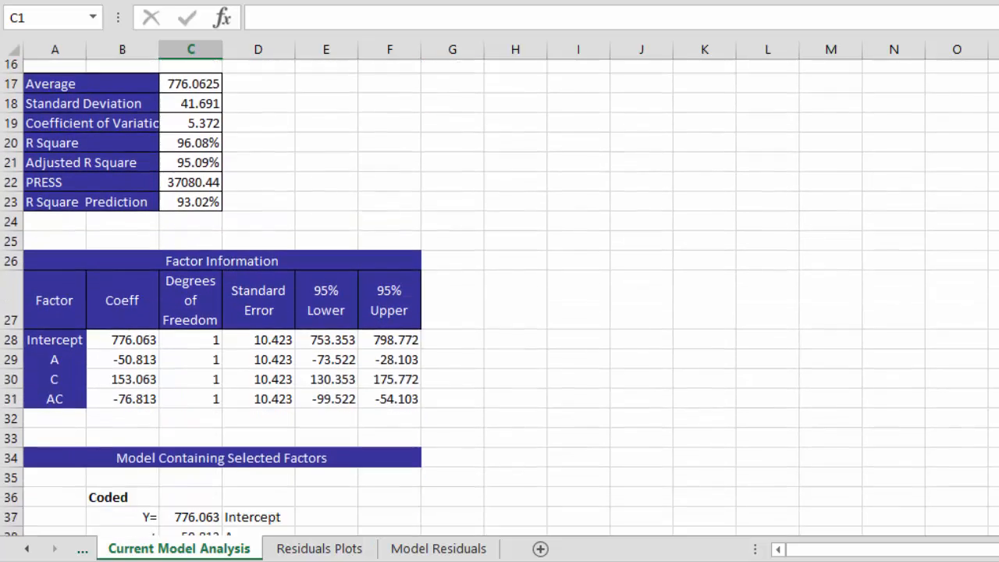
pyautogui.scroll(-3)
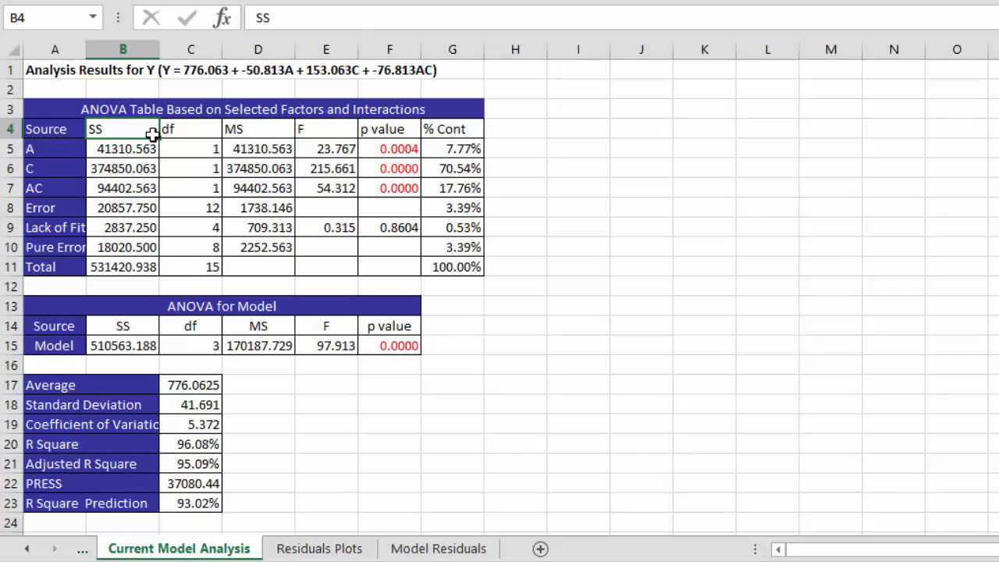
pyautogui.moveTo(160, 141)
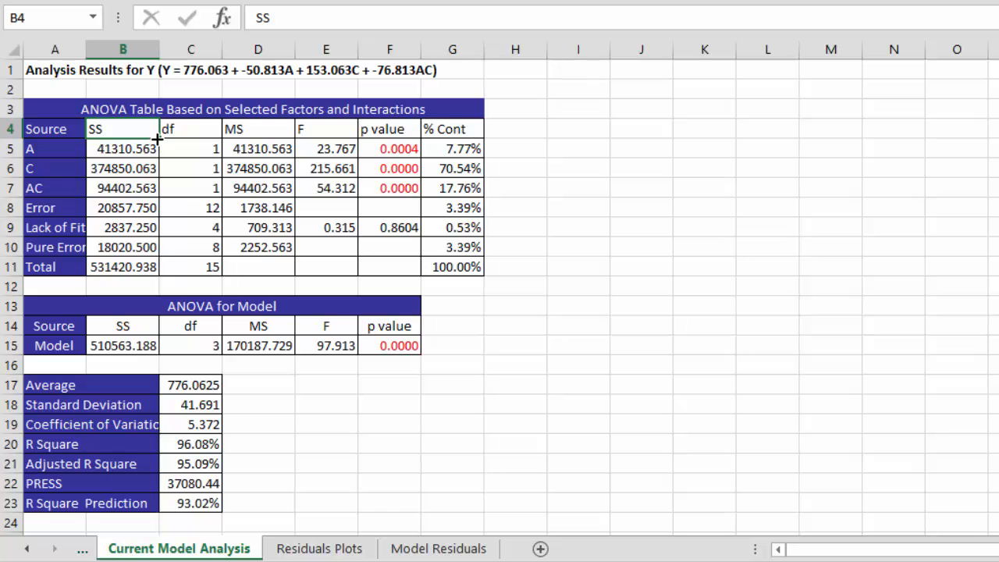
pyautogui.moveTo(179, 146)
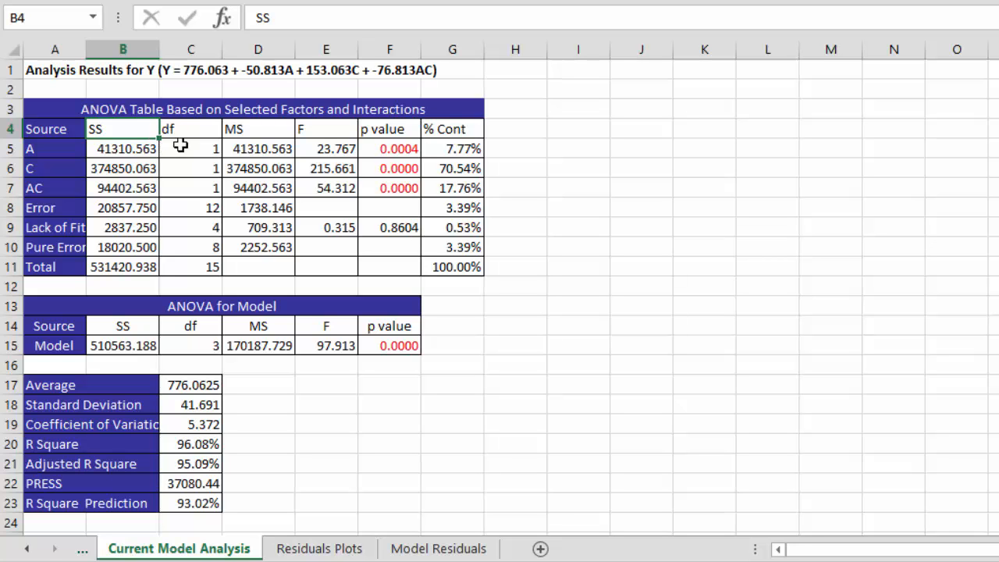